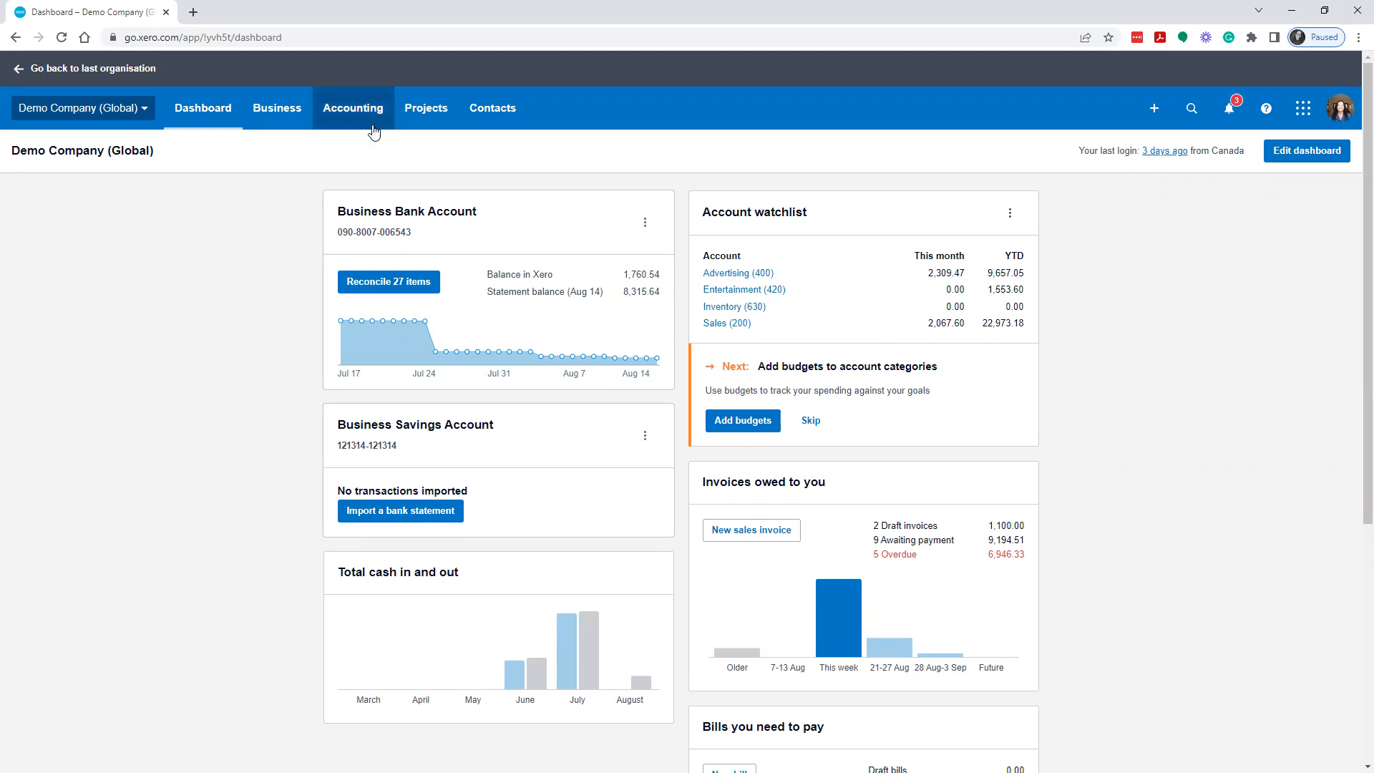
# Navigate from the dashboard via Accounting > Advanced to the Chart of accounts
pyautogui.click(353, 108)
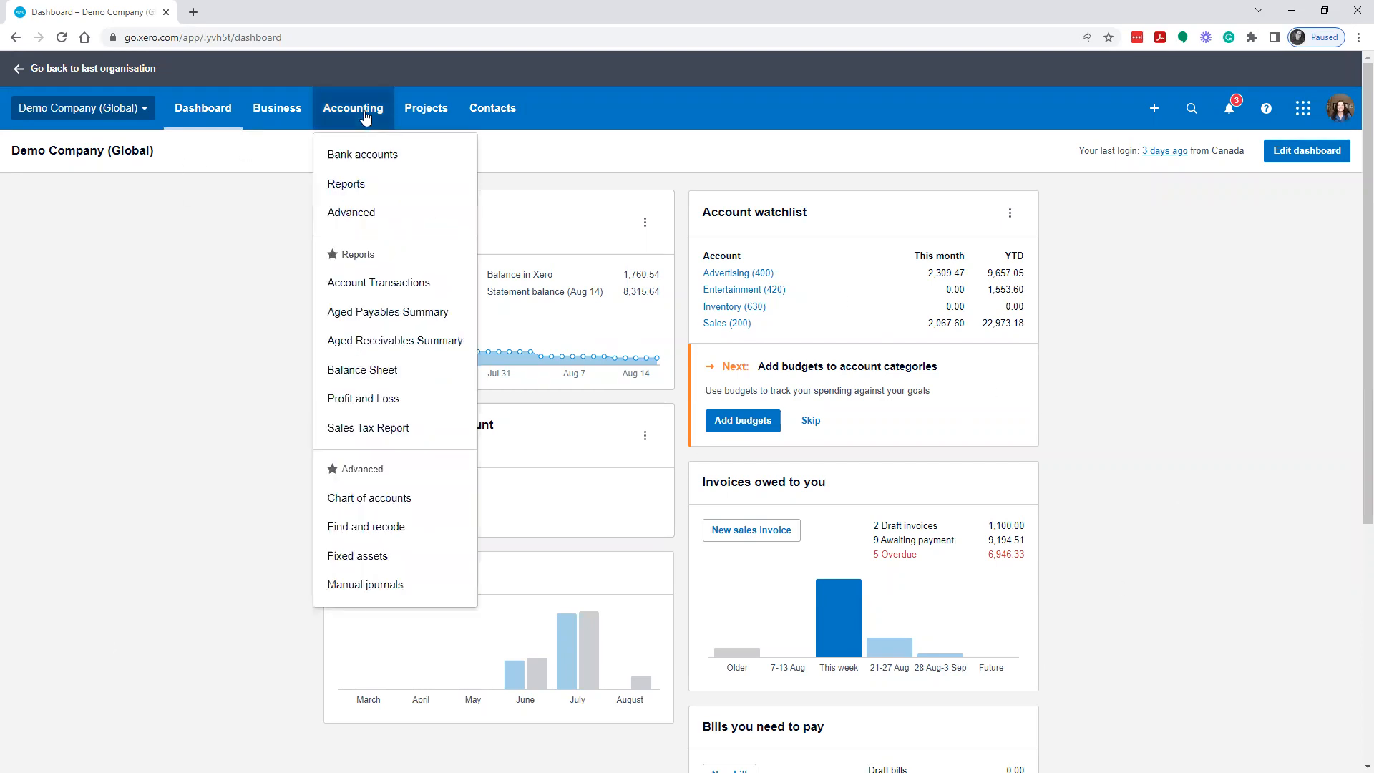
pyautogui.moveTo(401, 511)
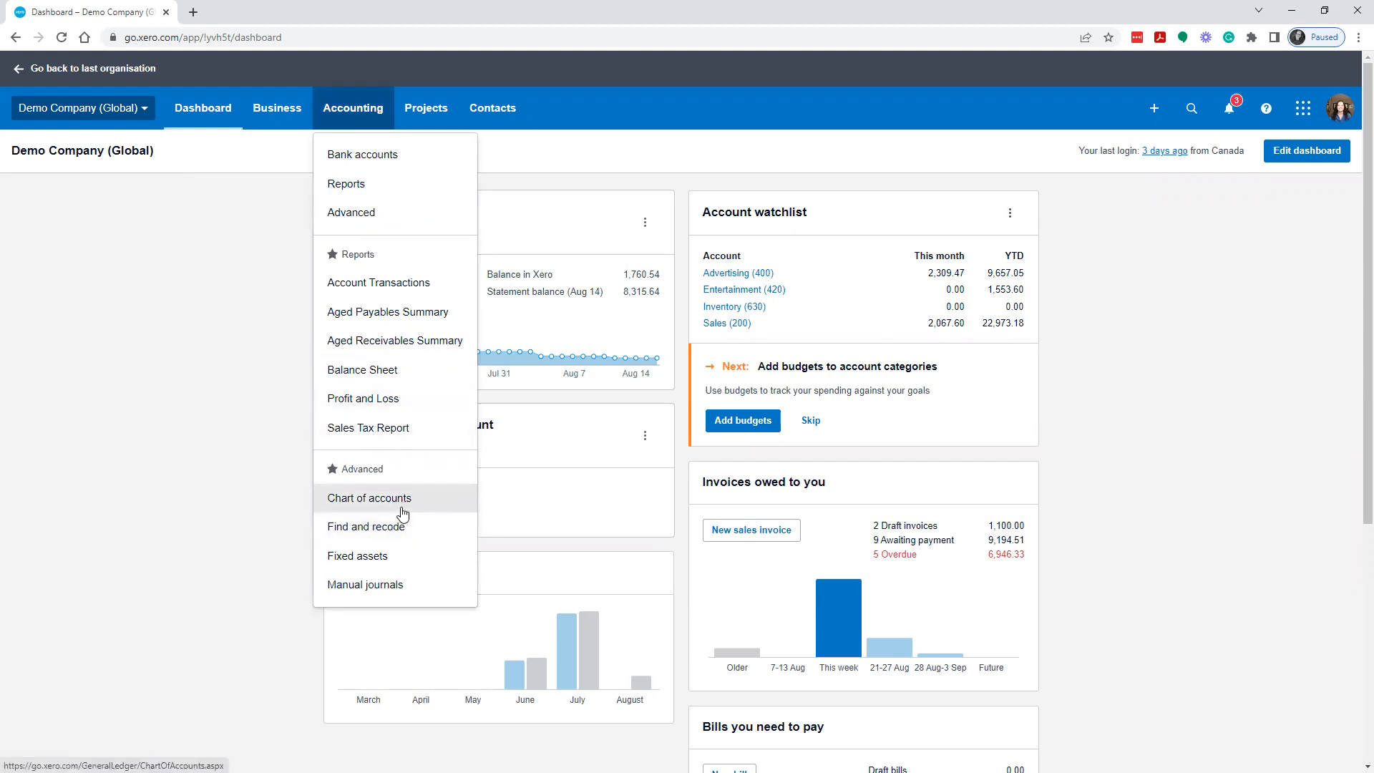
pyautogui.moveTo(409, 521)
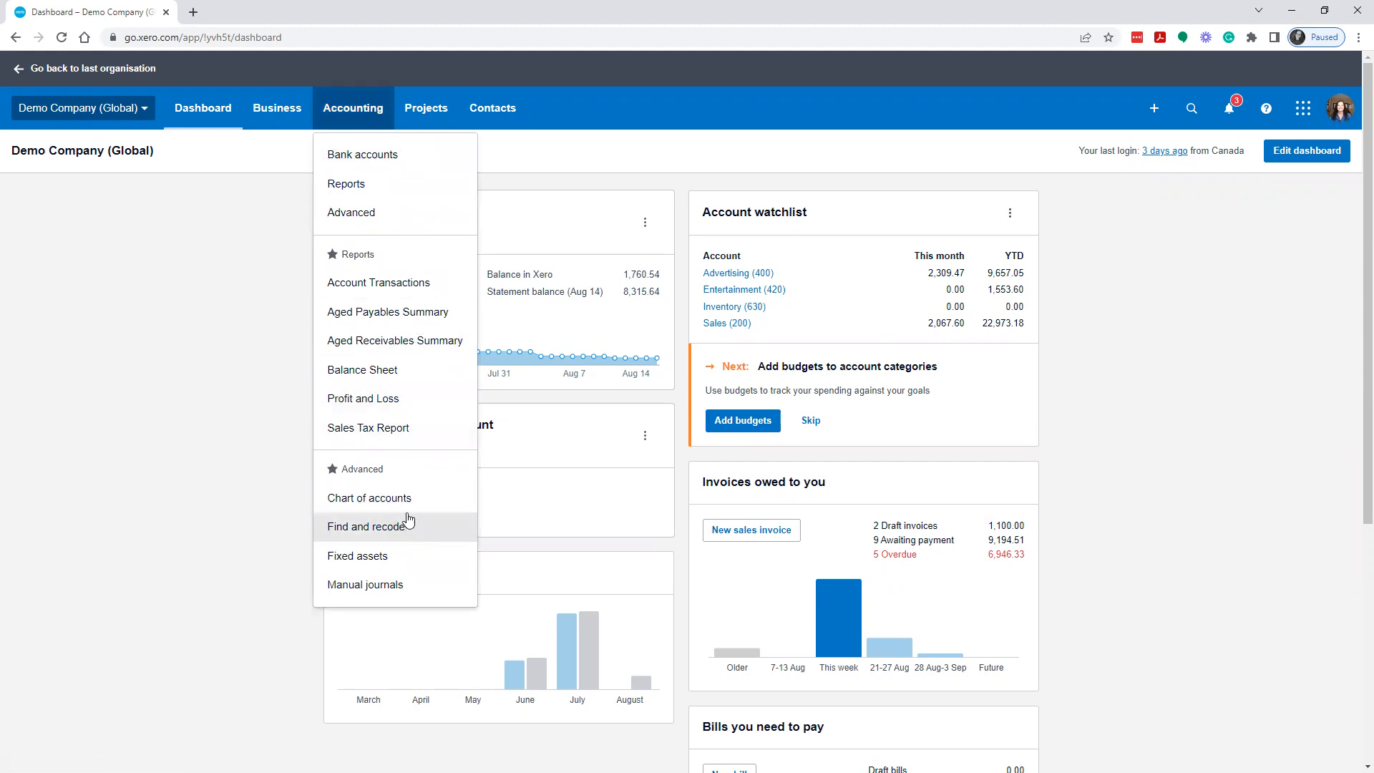
pyautogui.moveTo(375, 208)
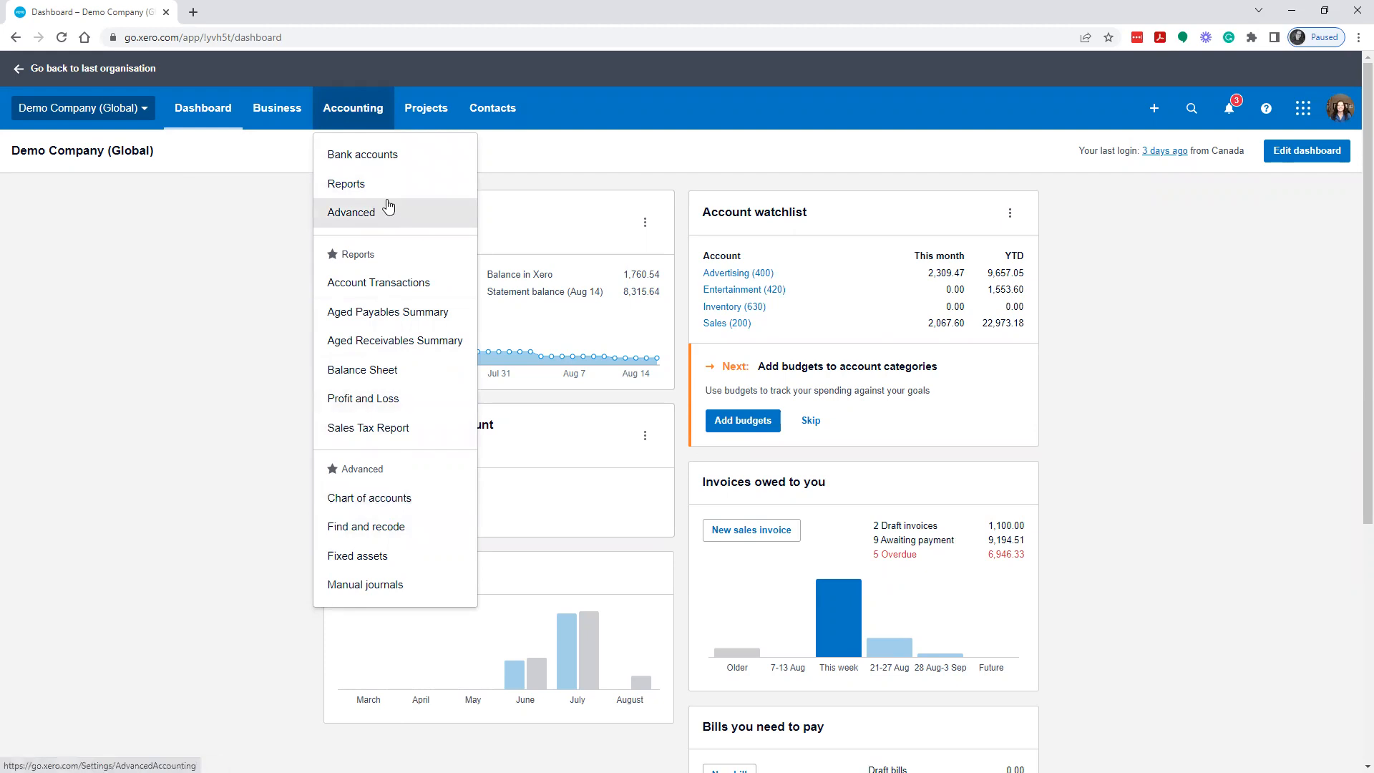
pyautogui.click(350, 212)
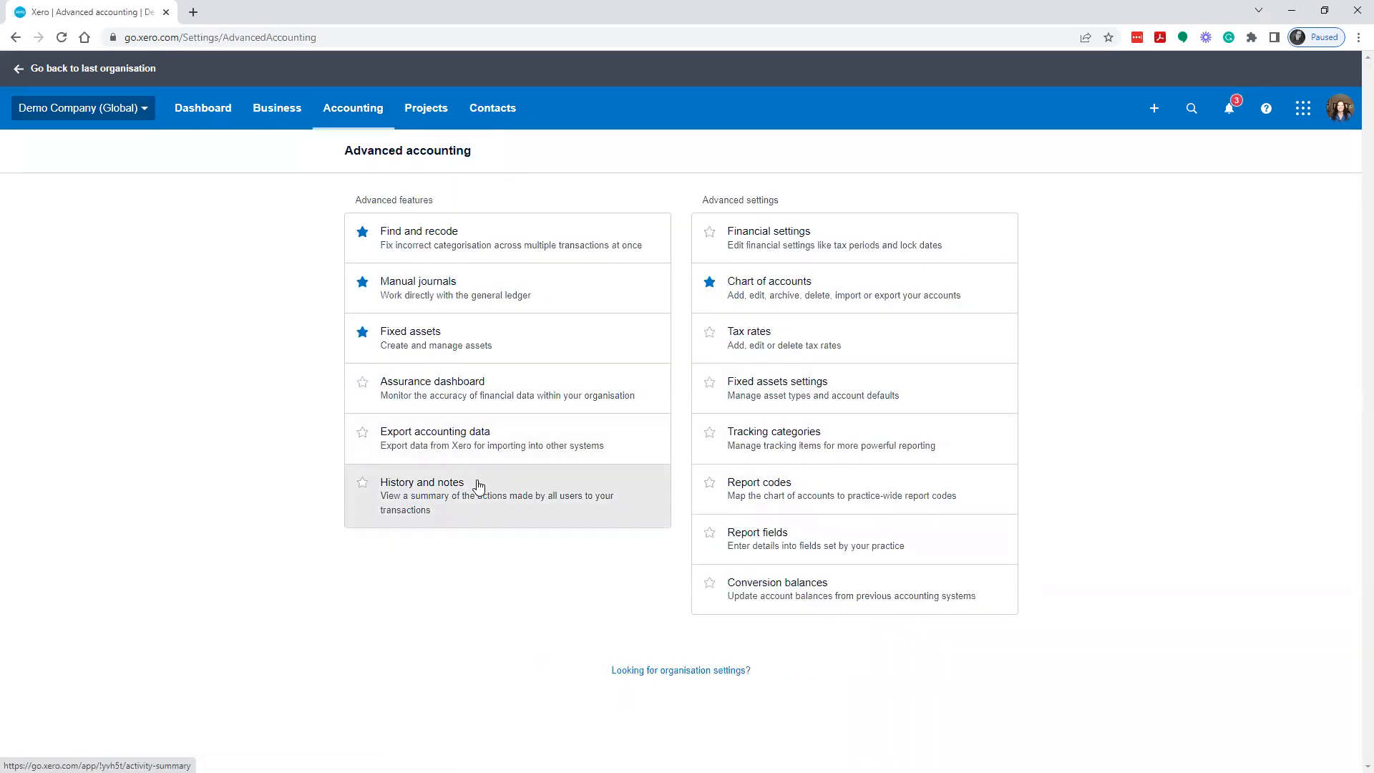
pyautogui.moveTo(767, 283)
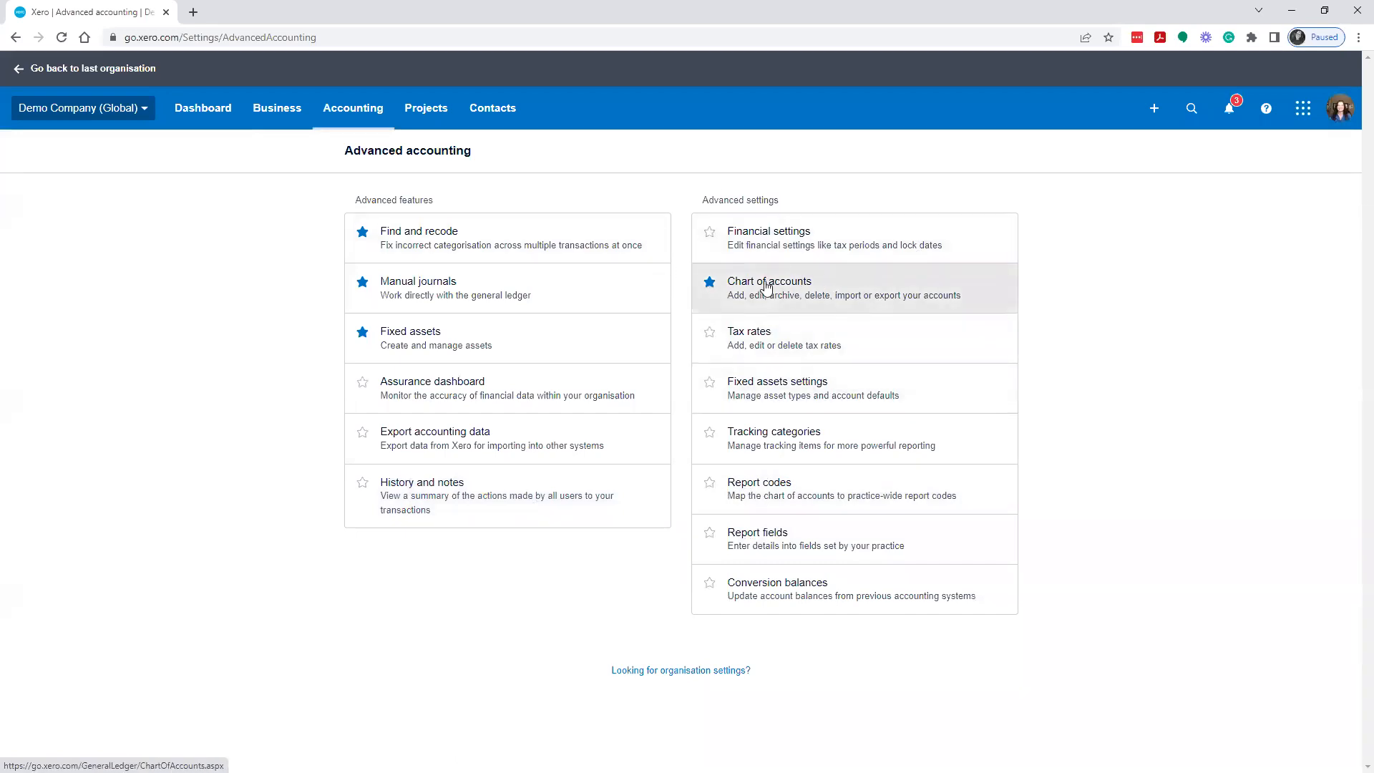
pyautogui.click(769, 281)
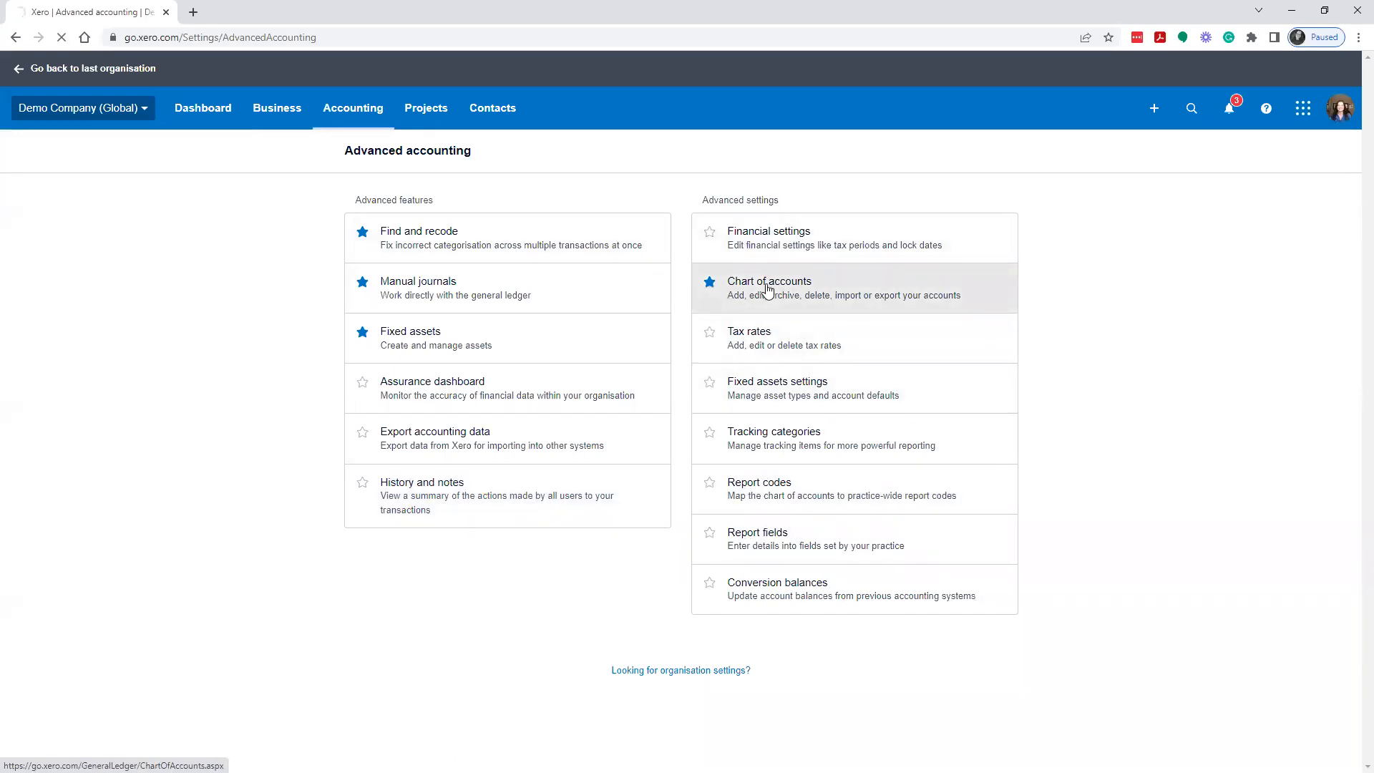
# Select all accounts to review deletion, clear the selection, and go to Import
pyautogui.click(769, 281)
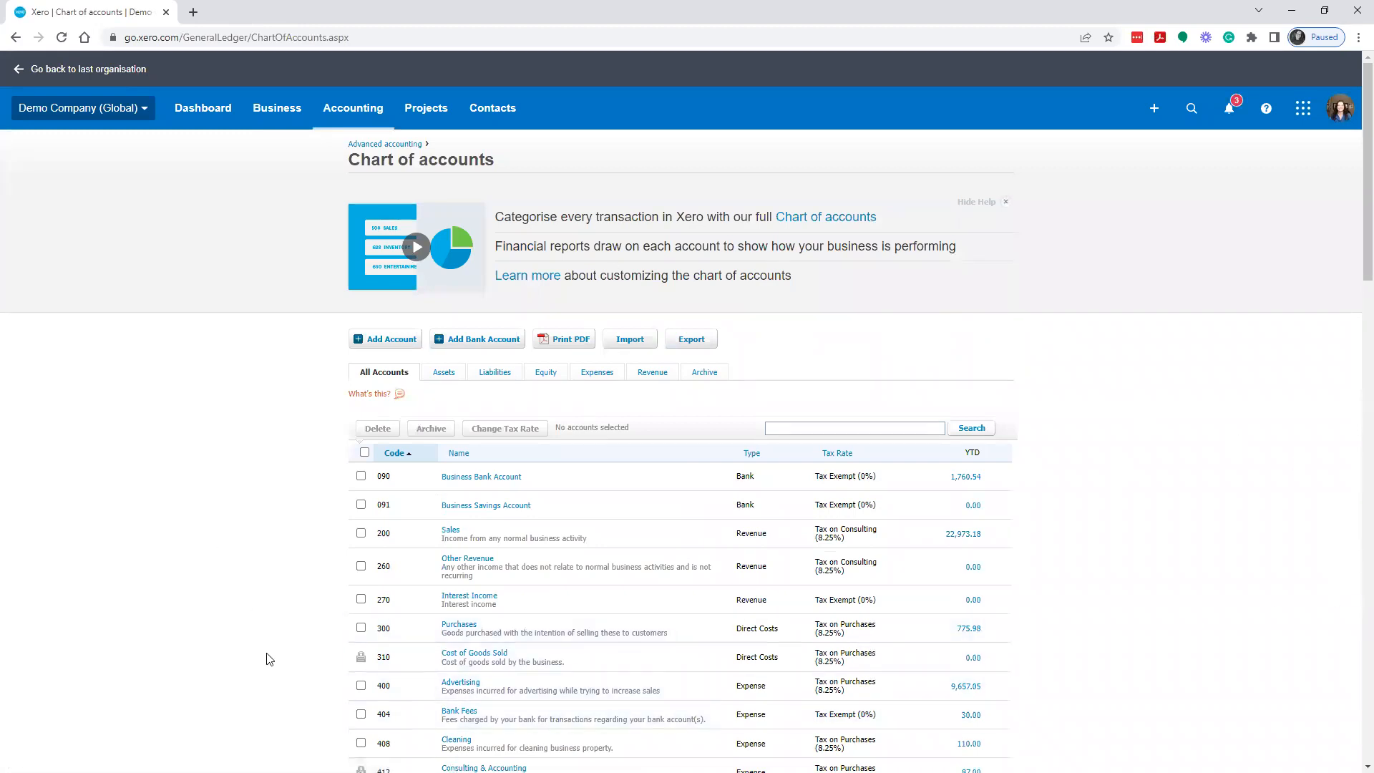
pyautogui.scroll(-3)
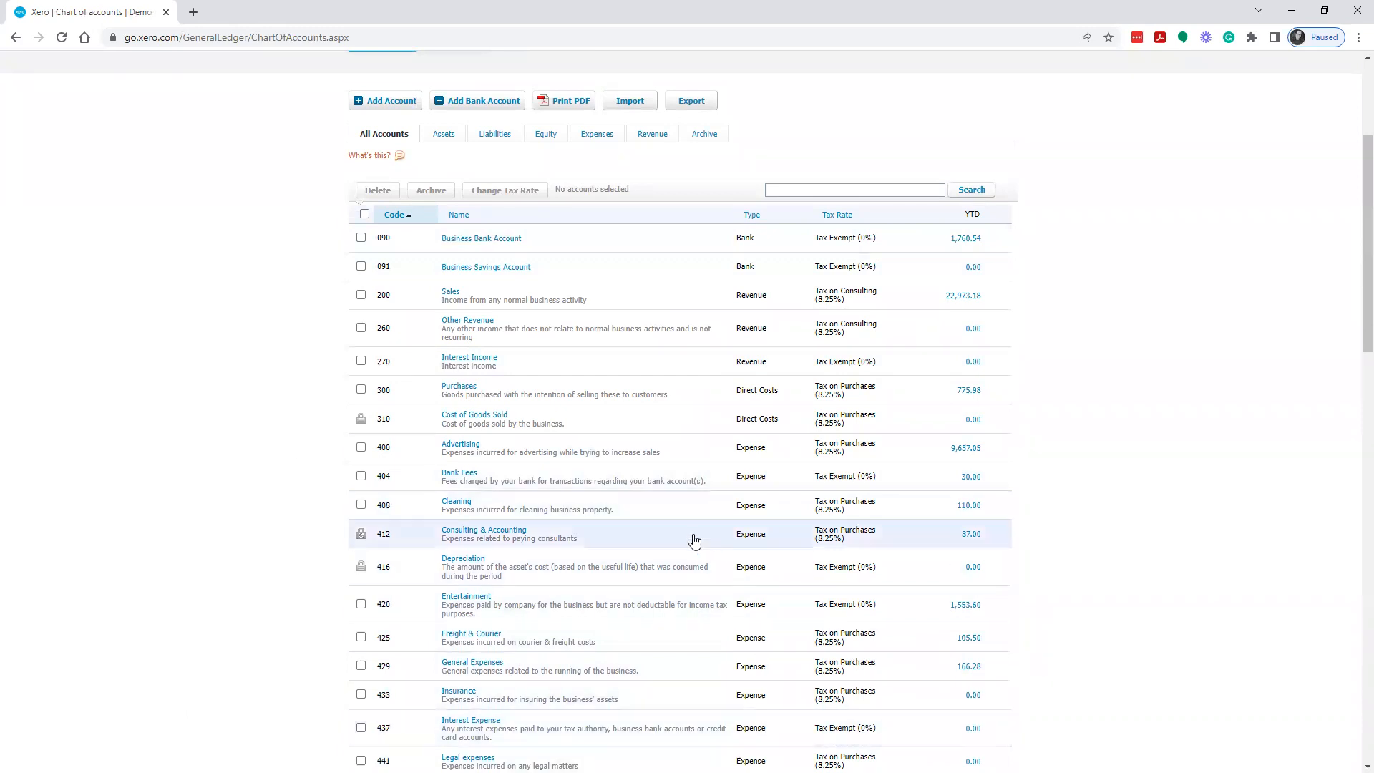
pyautogui.moveTo(574, 538)
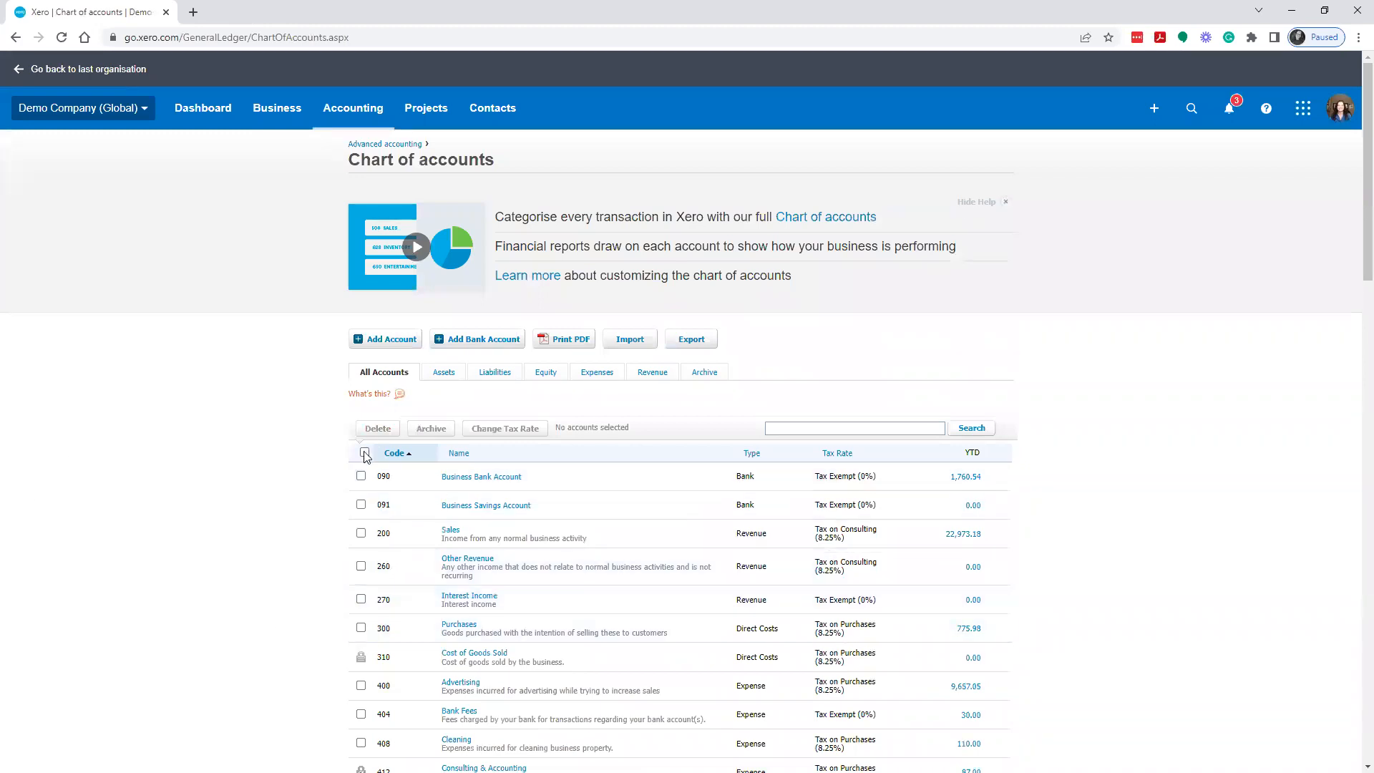
pyautogui.moveTo(364, 453)
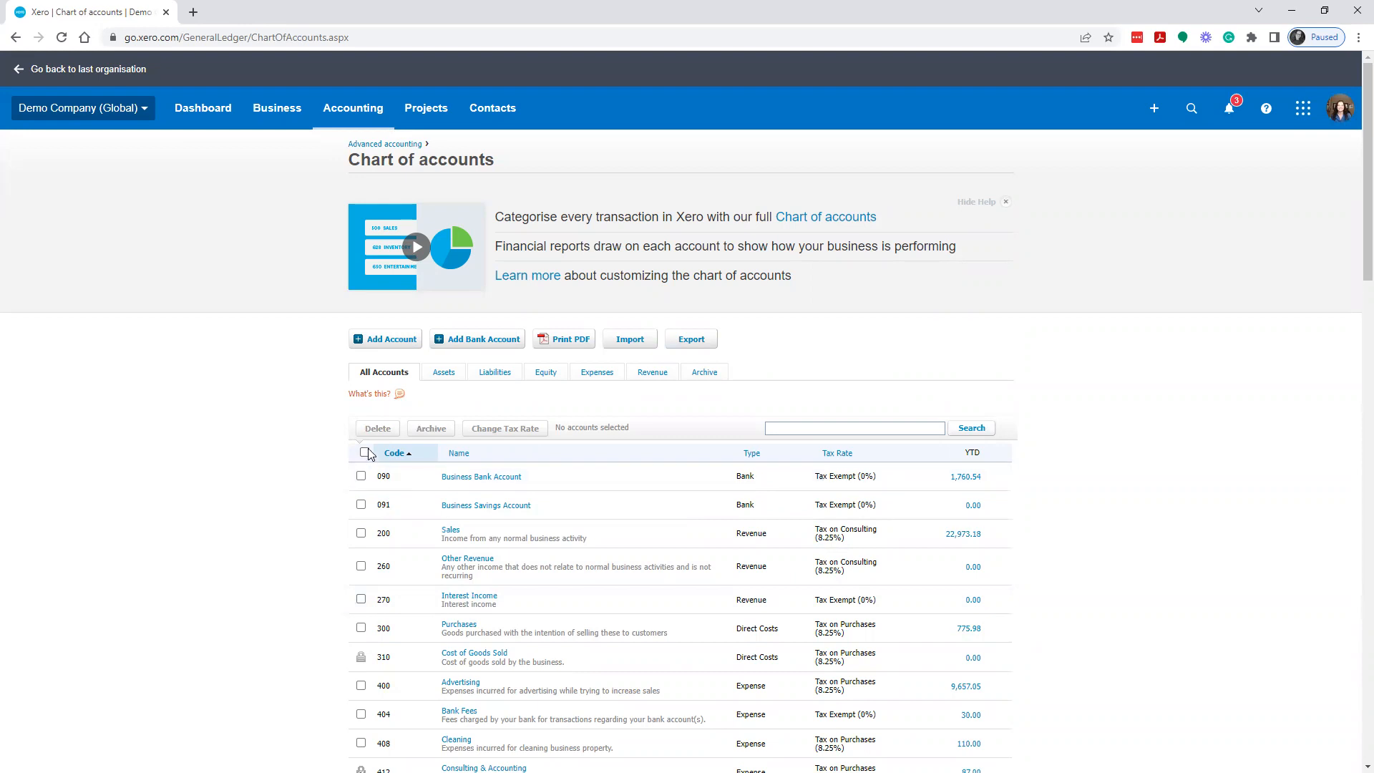
pyautogui.click(365, 453)
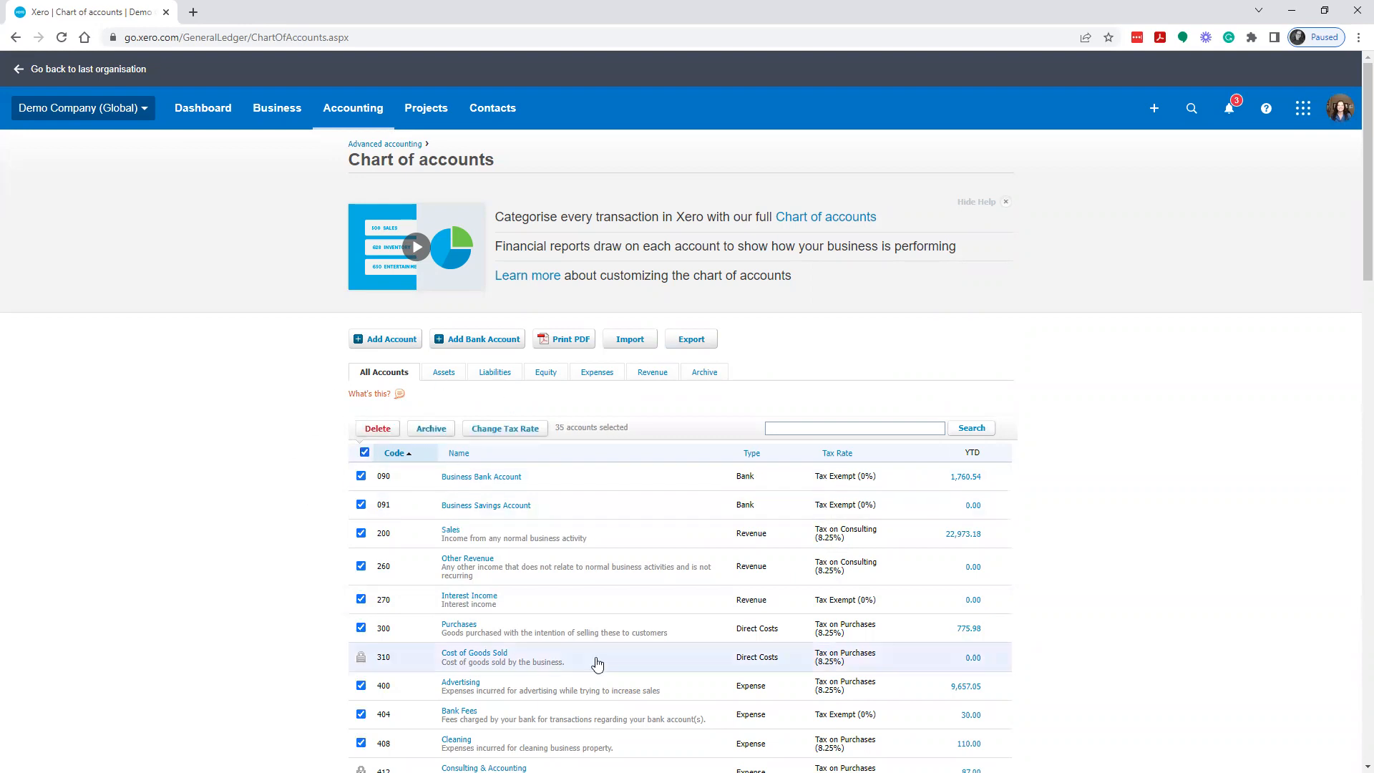
pyautogui.scroll(-3)
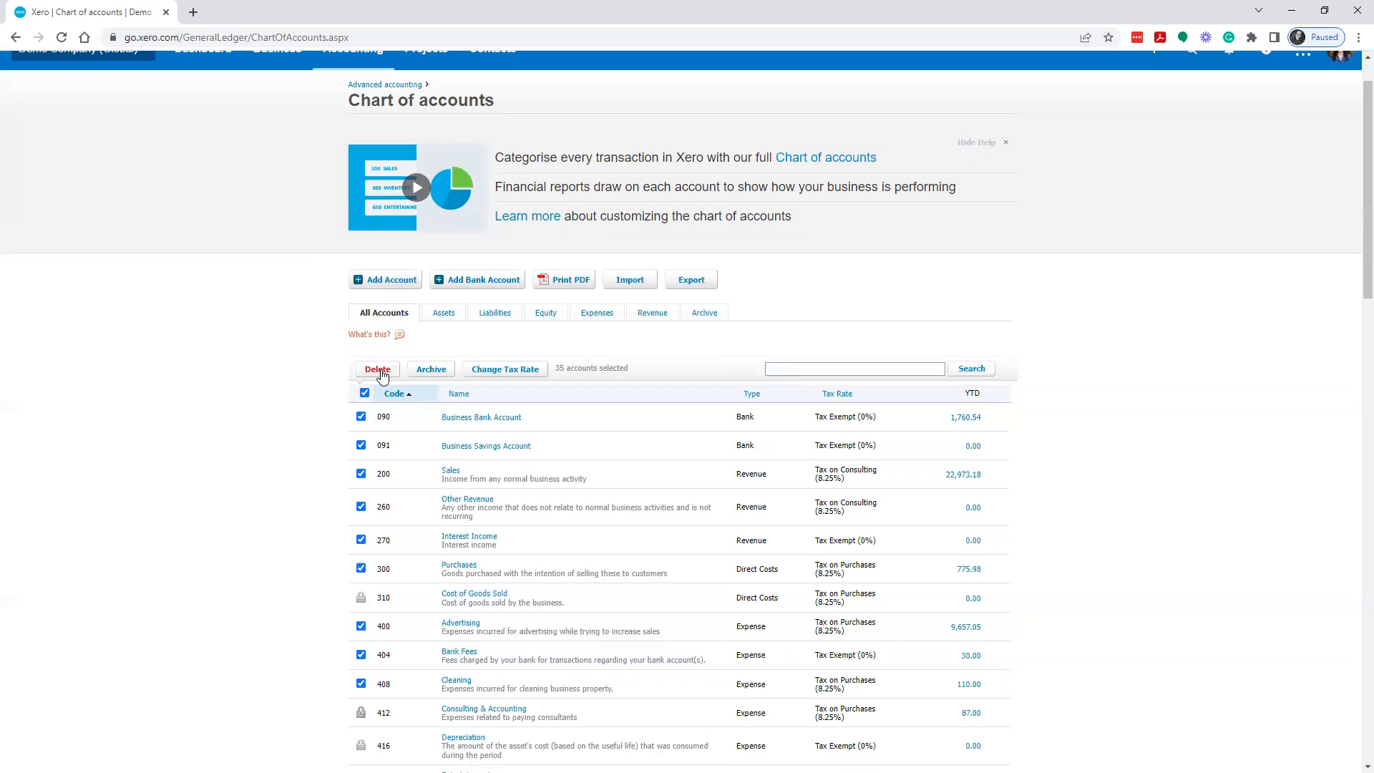
pyautogui.moveTo(488, 386)
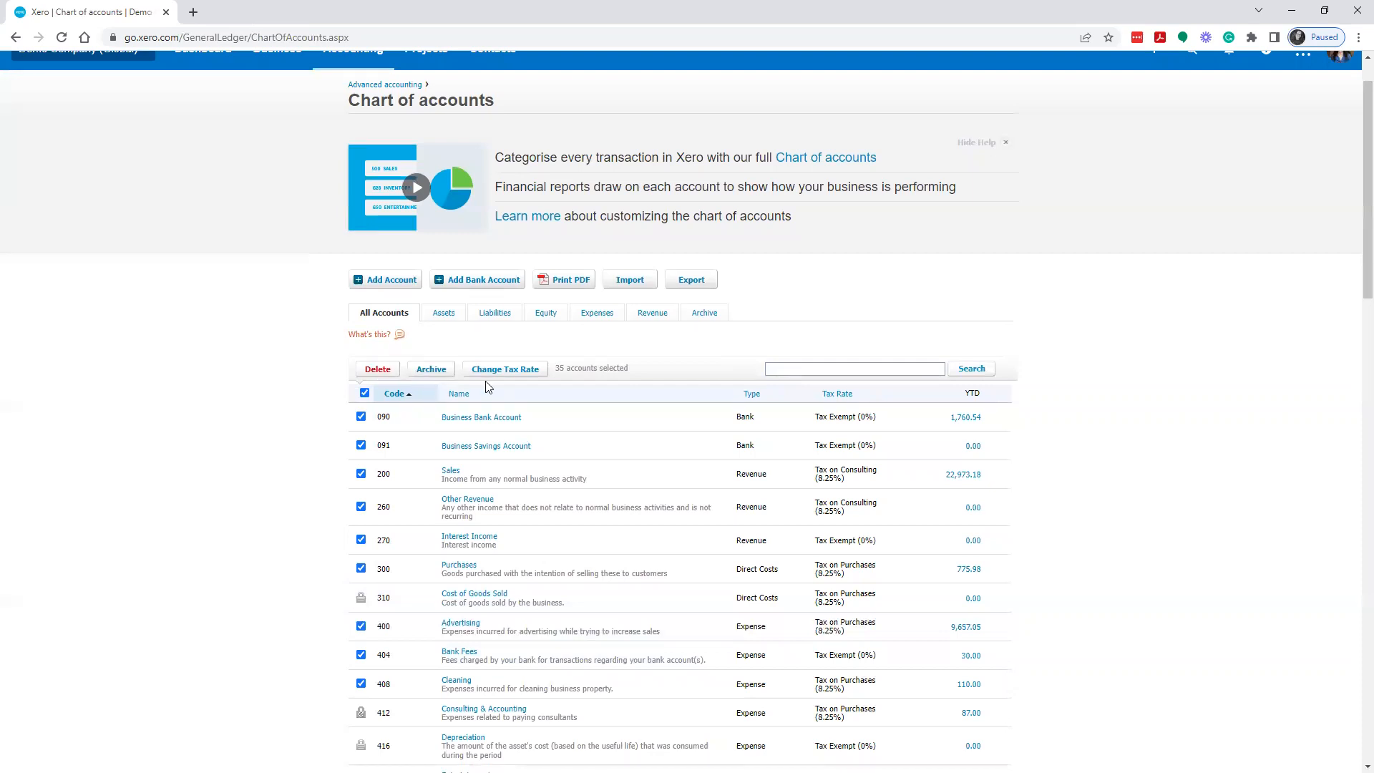
pyautogui.moveTo(1029, 453)
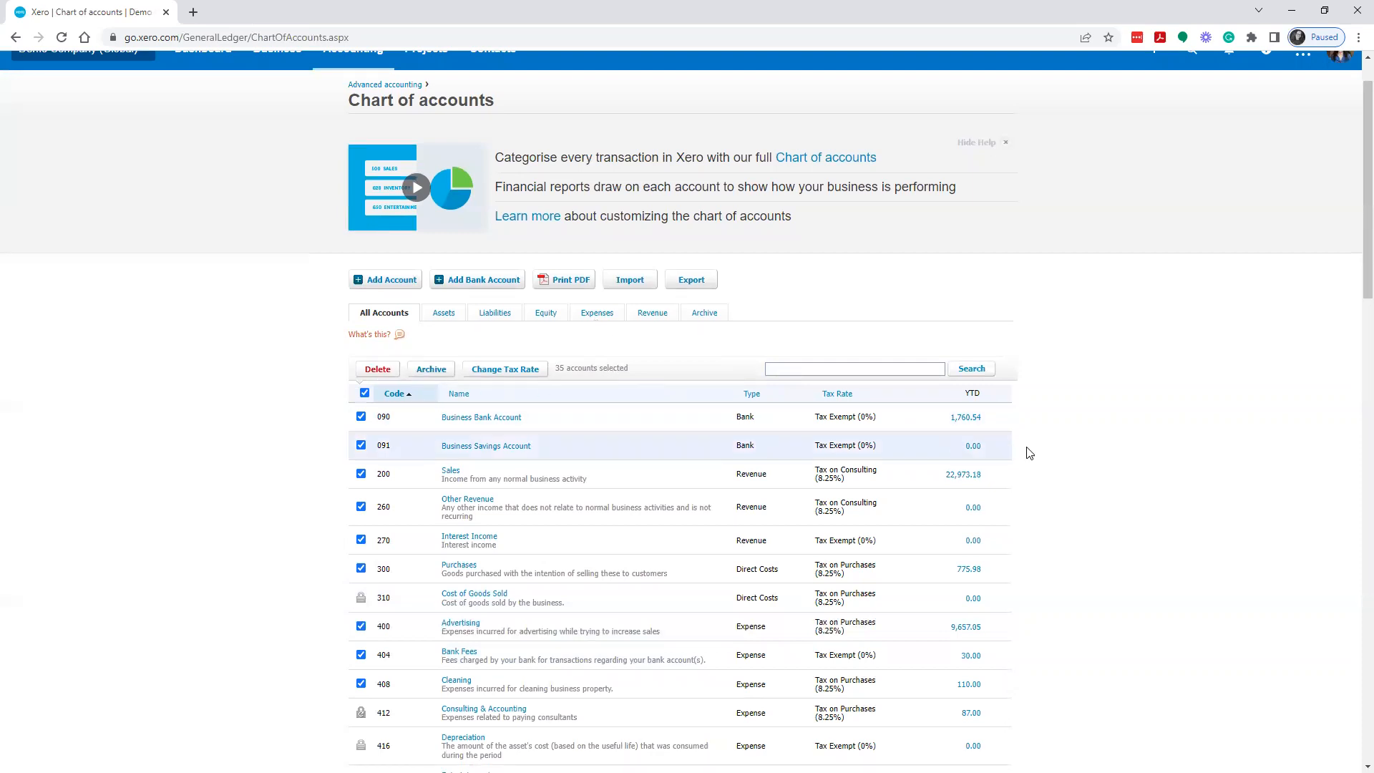
pyautogui.moveTo(454, 494)
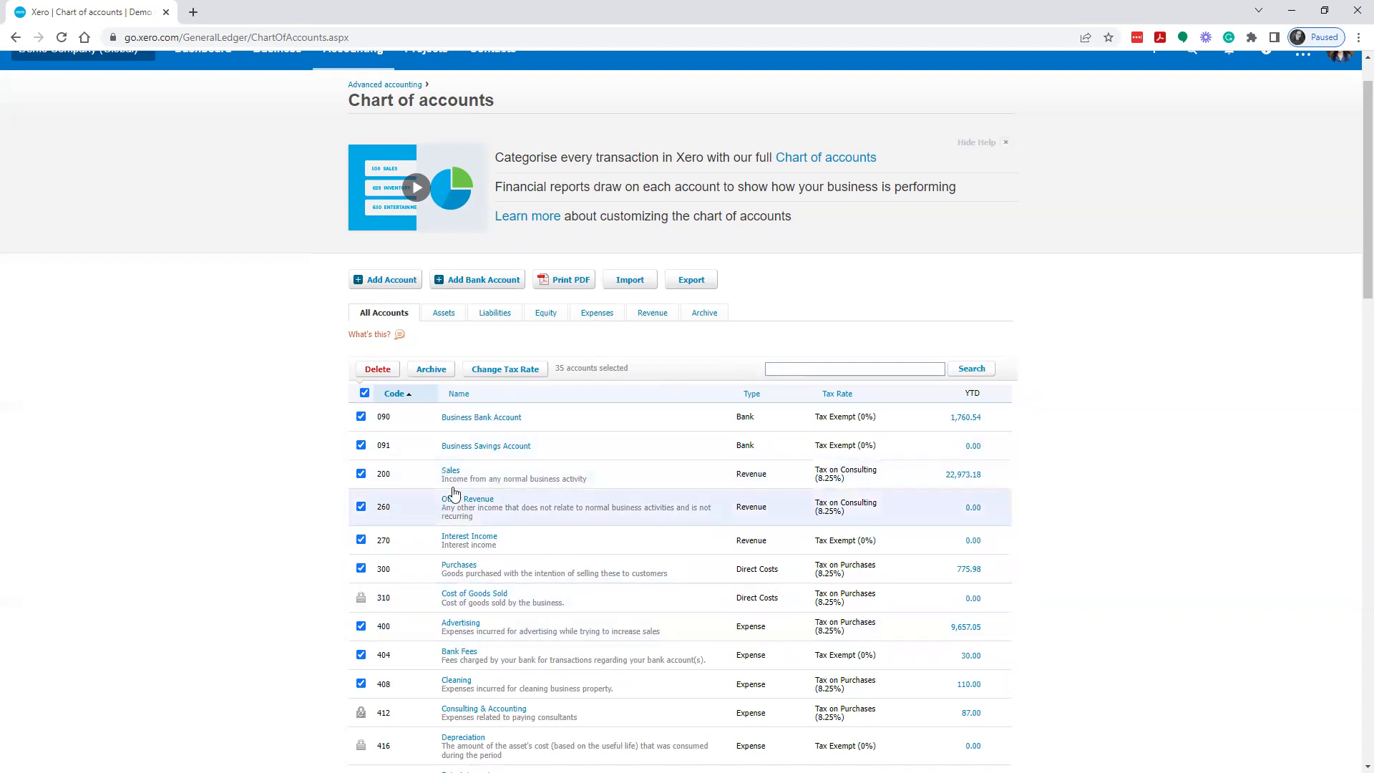
pyautogui.click(364, 393)
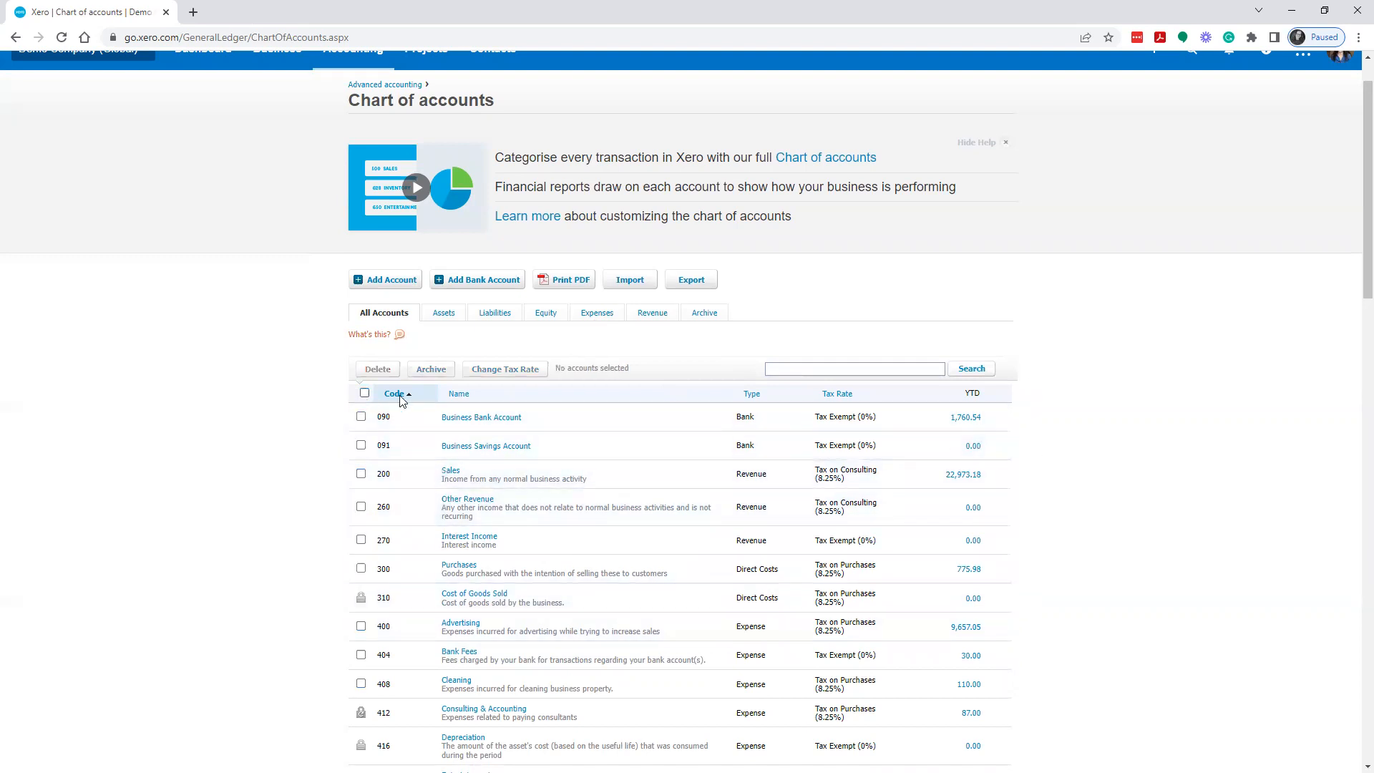
pyautogui.click(629, 279)
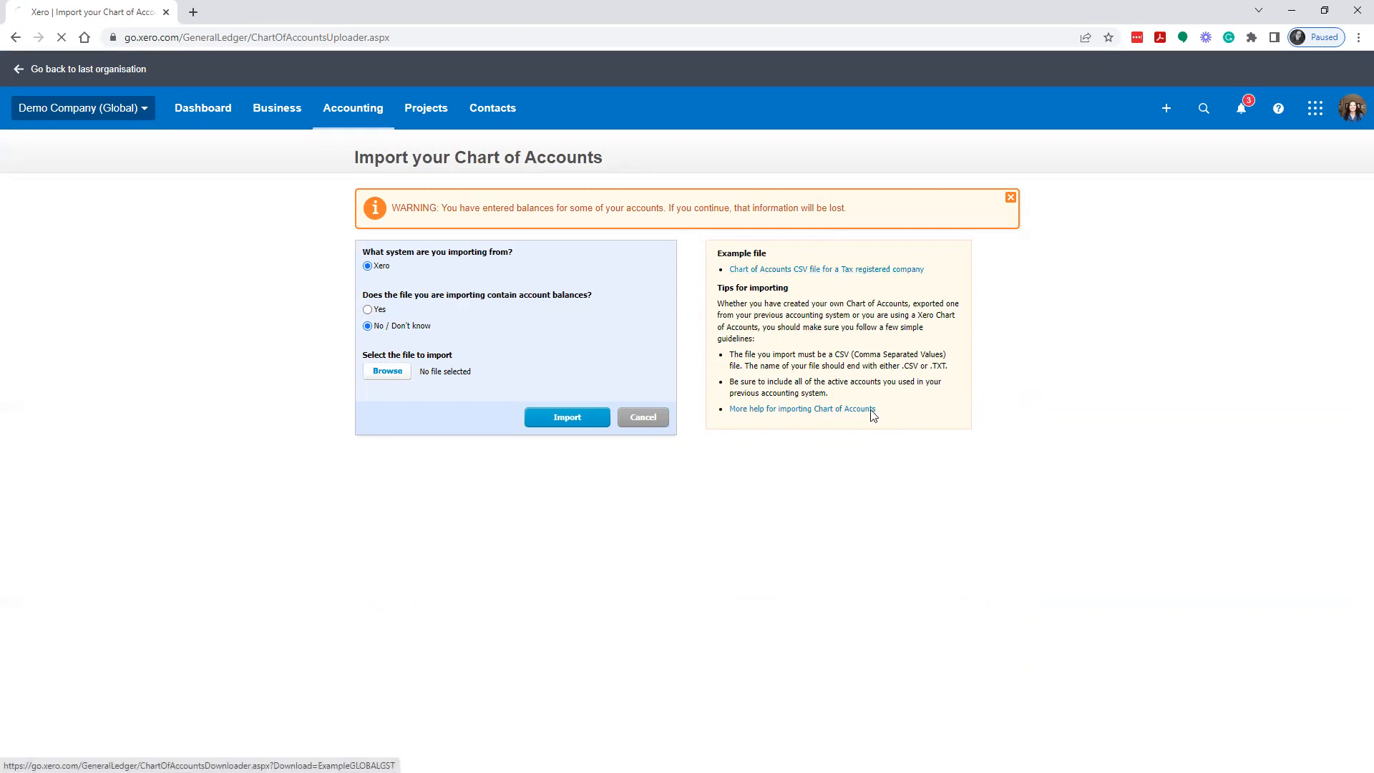
# Download Xero's example chart of accounts CSV and open it in Excel
pyautogui.click(822, 269)
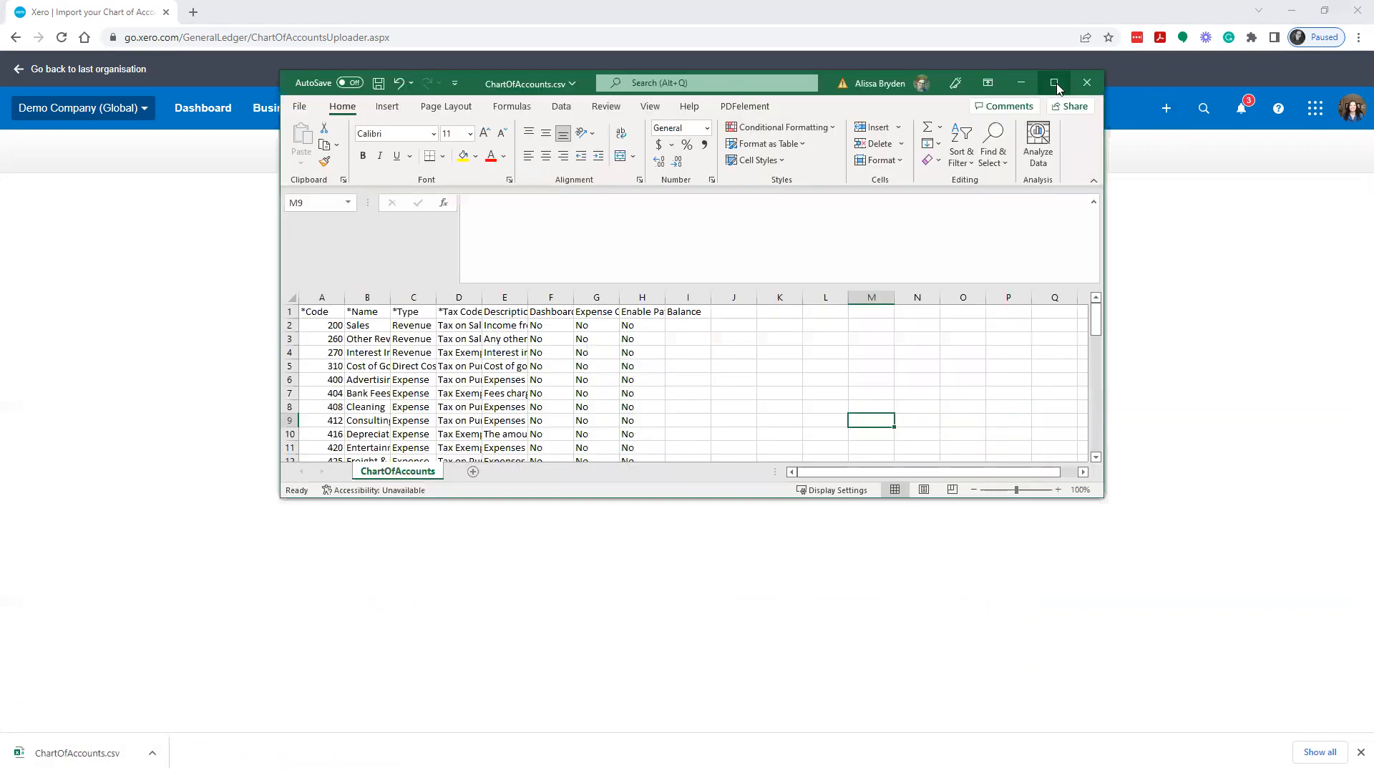
# Maximize Excel and recode Sales 4000, Interest Income 4010, COGS 3500, Advertising 5000
pyautogui.click(1053, 82)
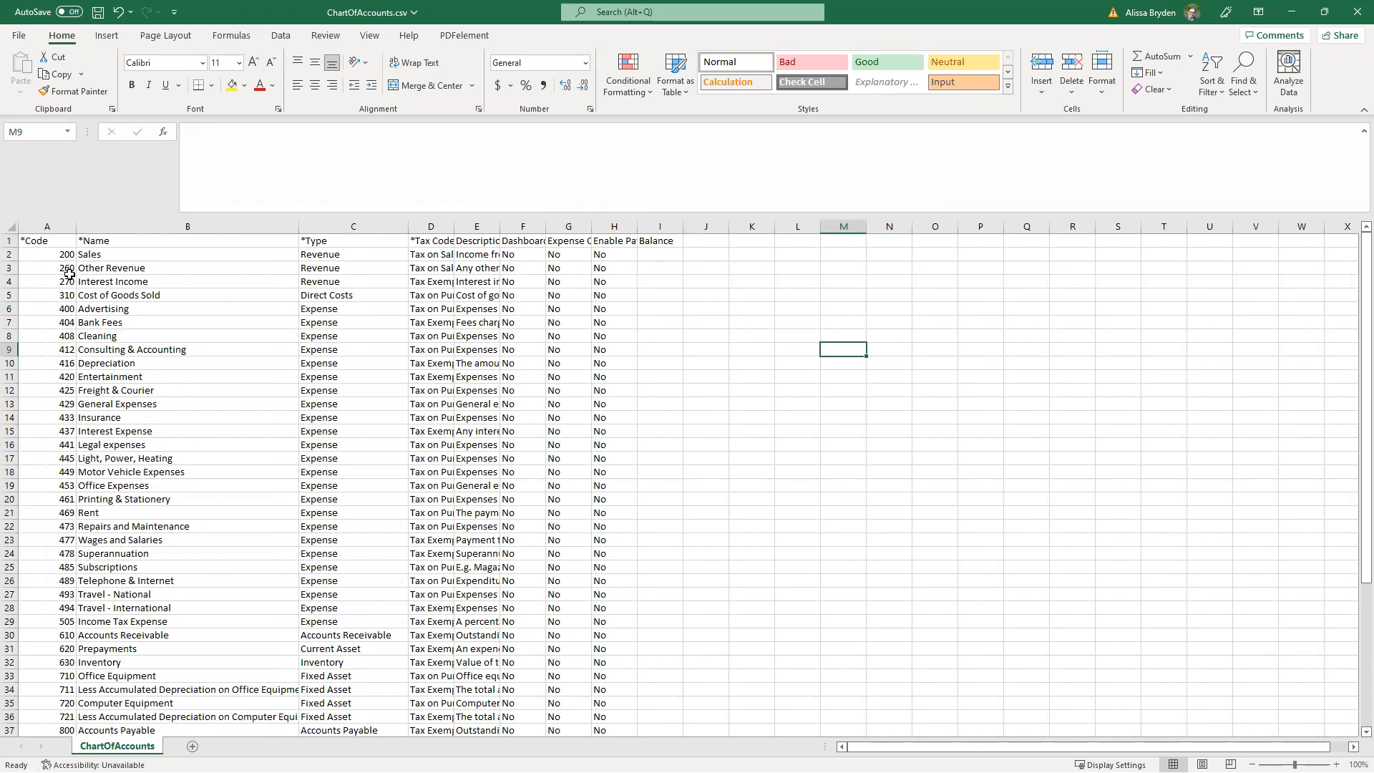
pyautogui.click(45, 254)
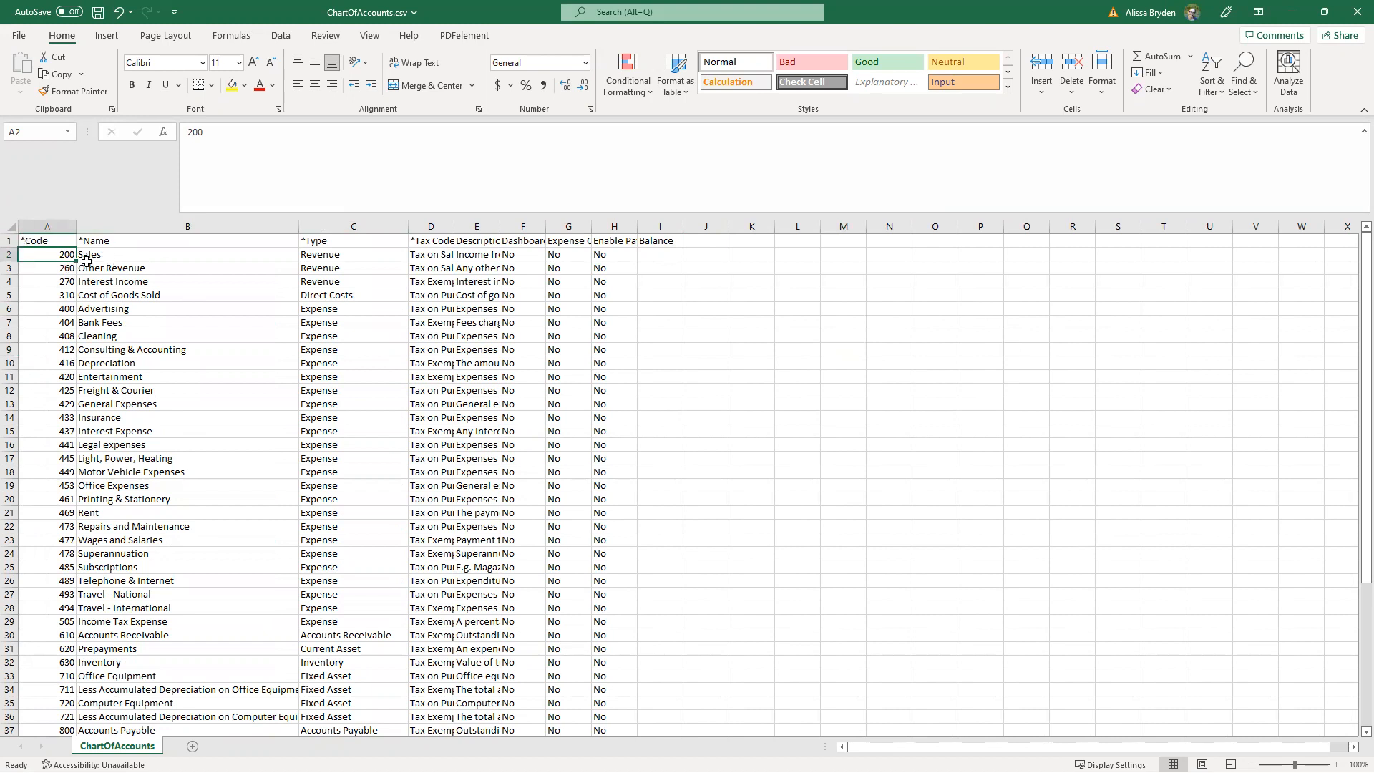
pyautogui.moveTo(171, 271)
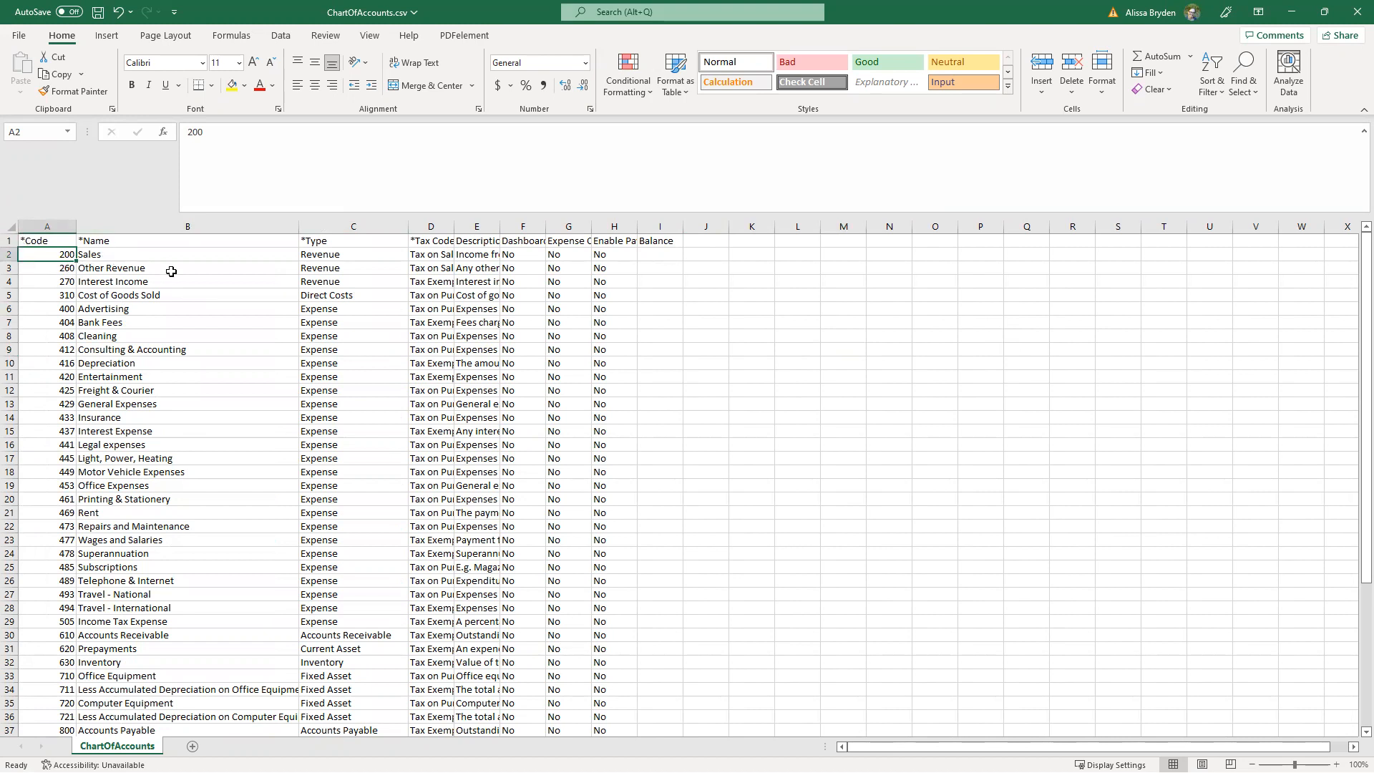
pyautogui.write('4000')
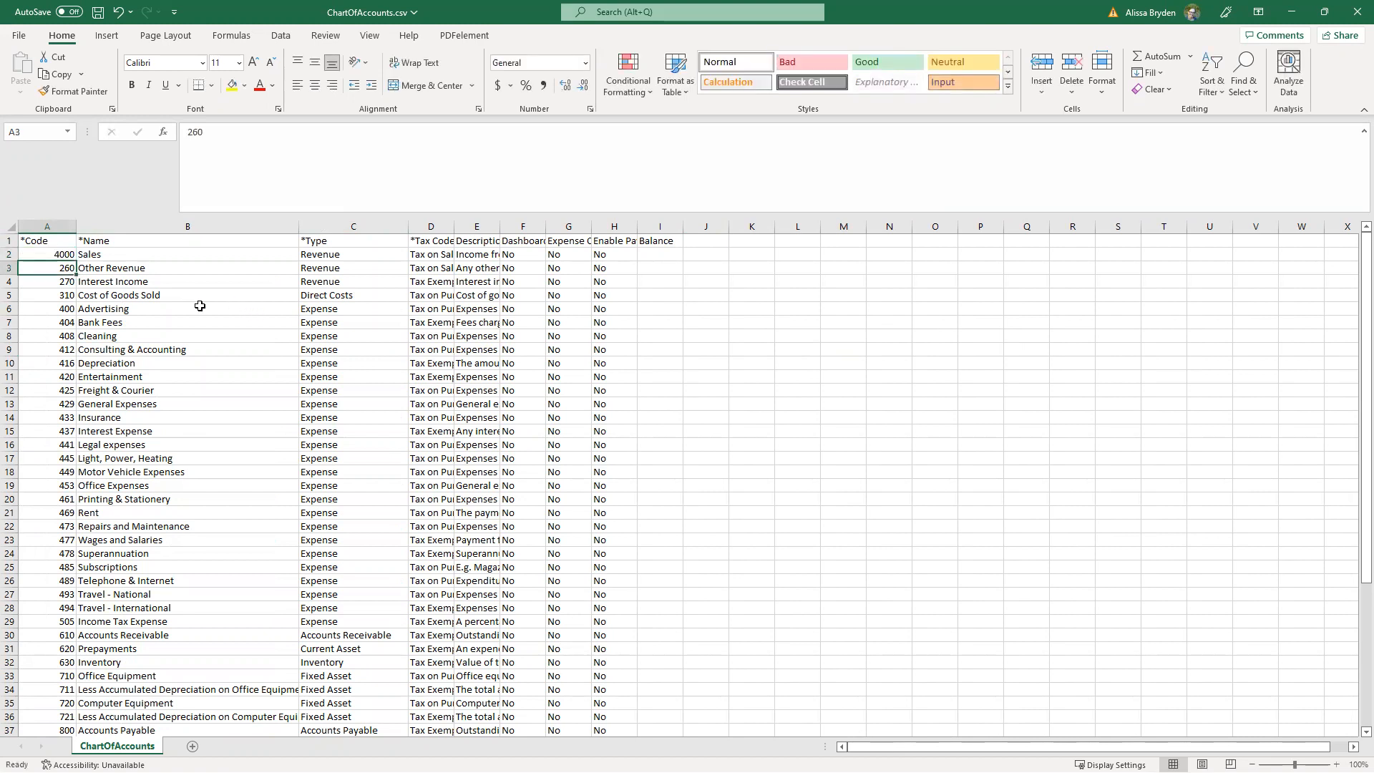
pyautogui.click(48, 254)
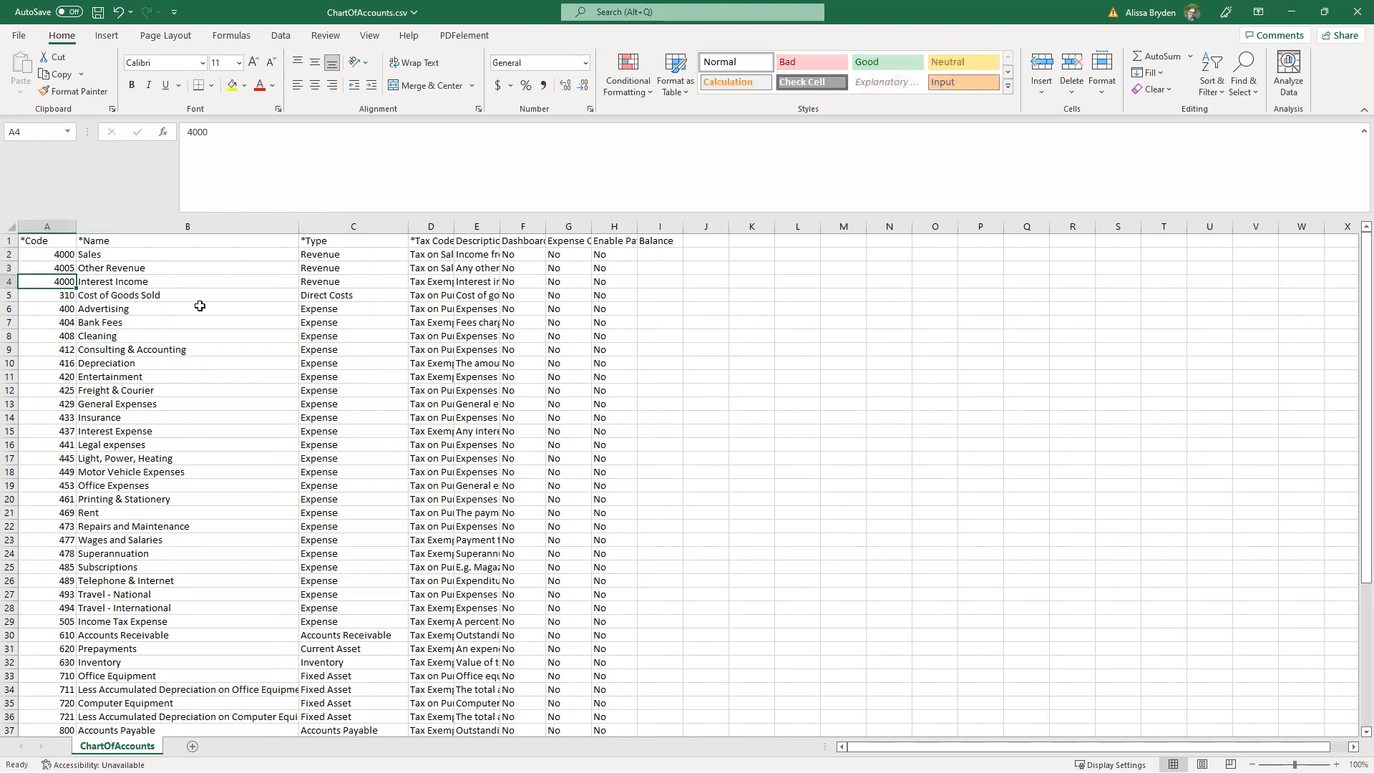
pyautogui.write('4010')
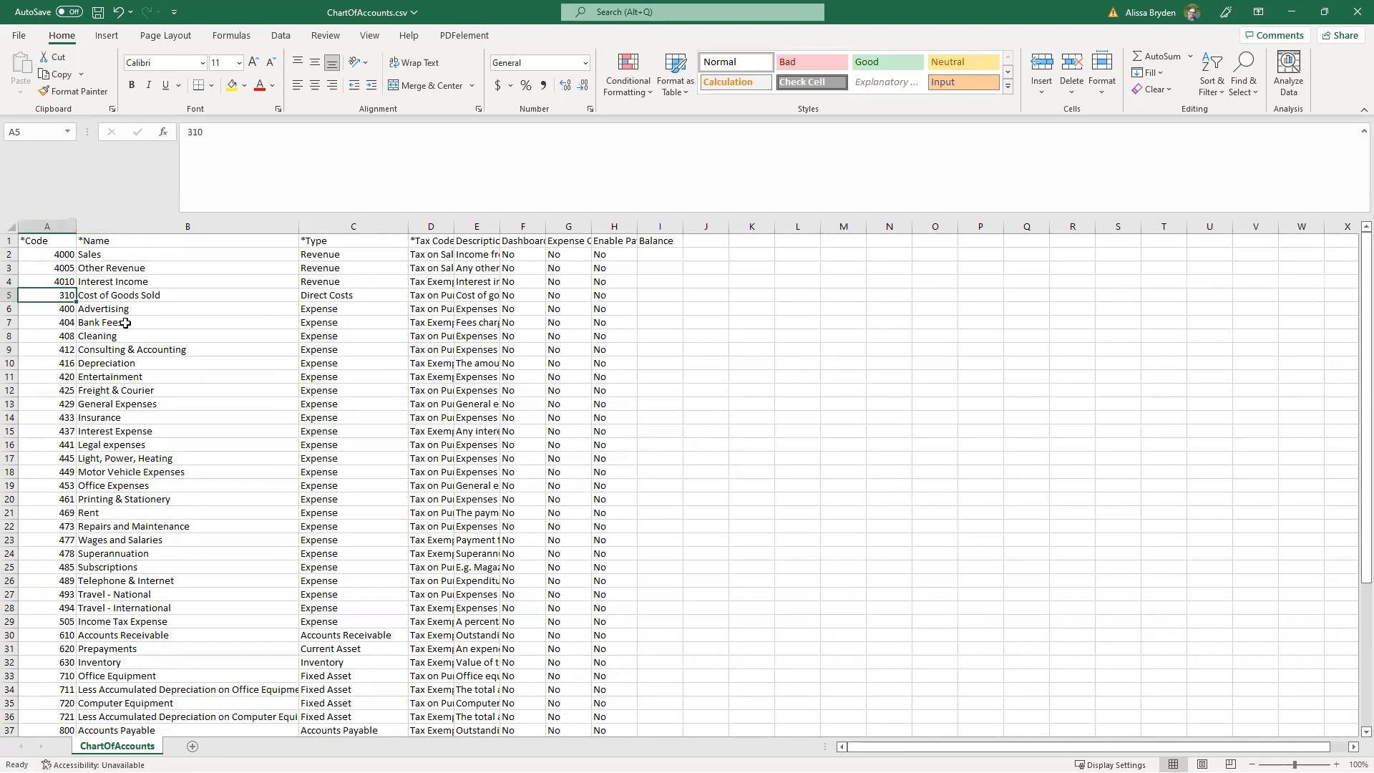
pyautogui.write('3500')
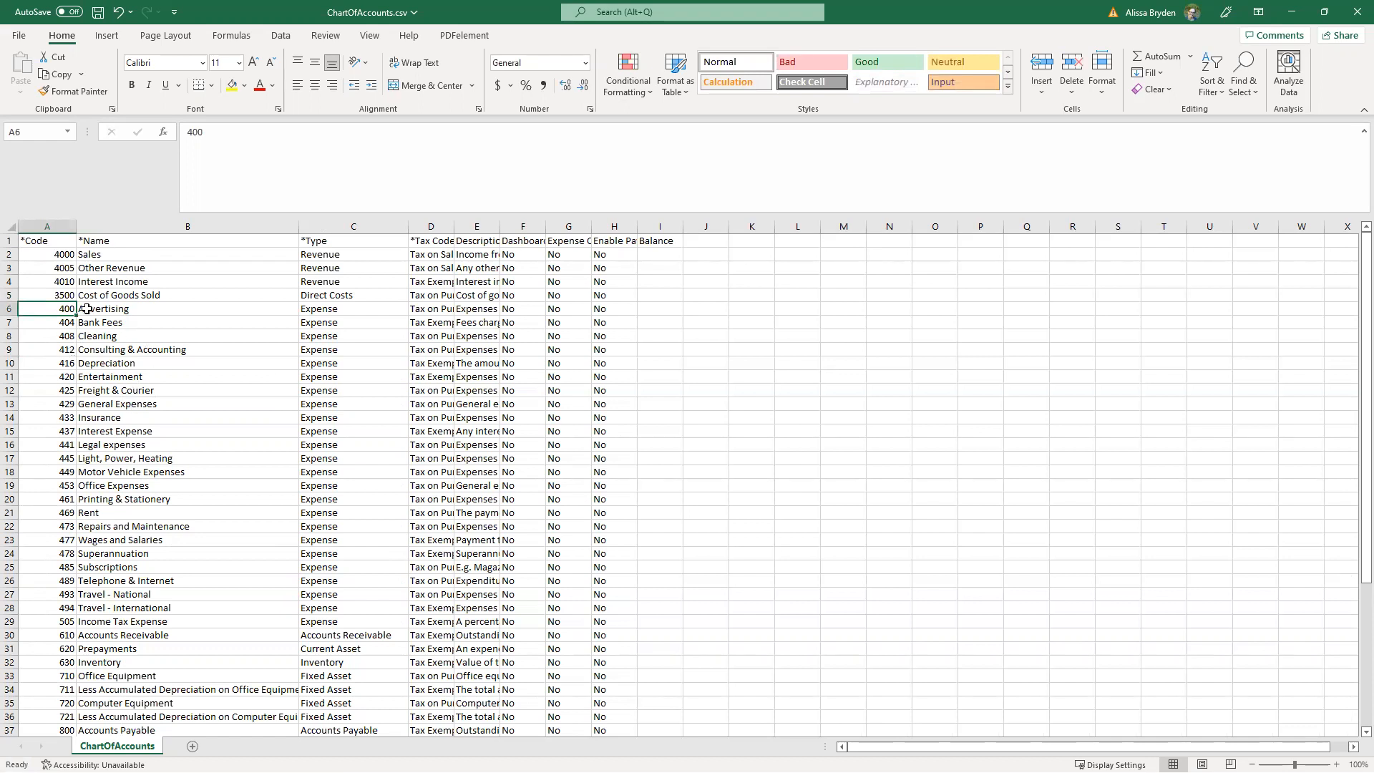
pyautogui.write('=5000')
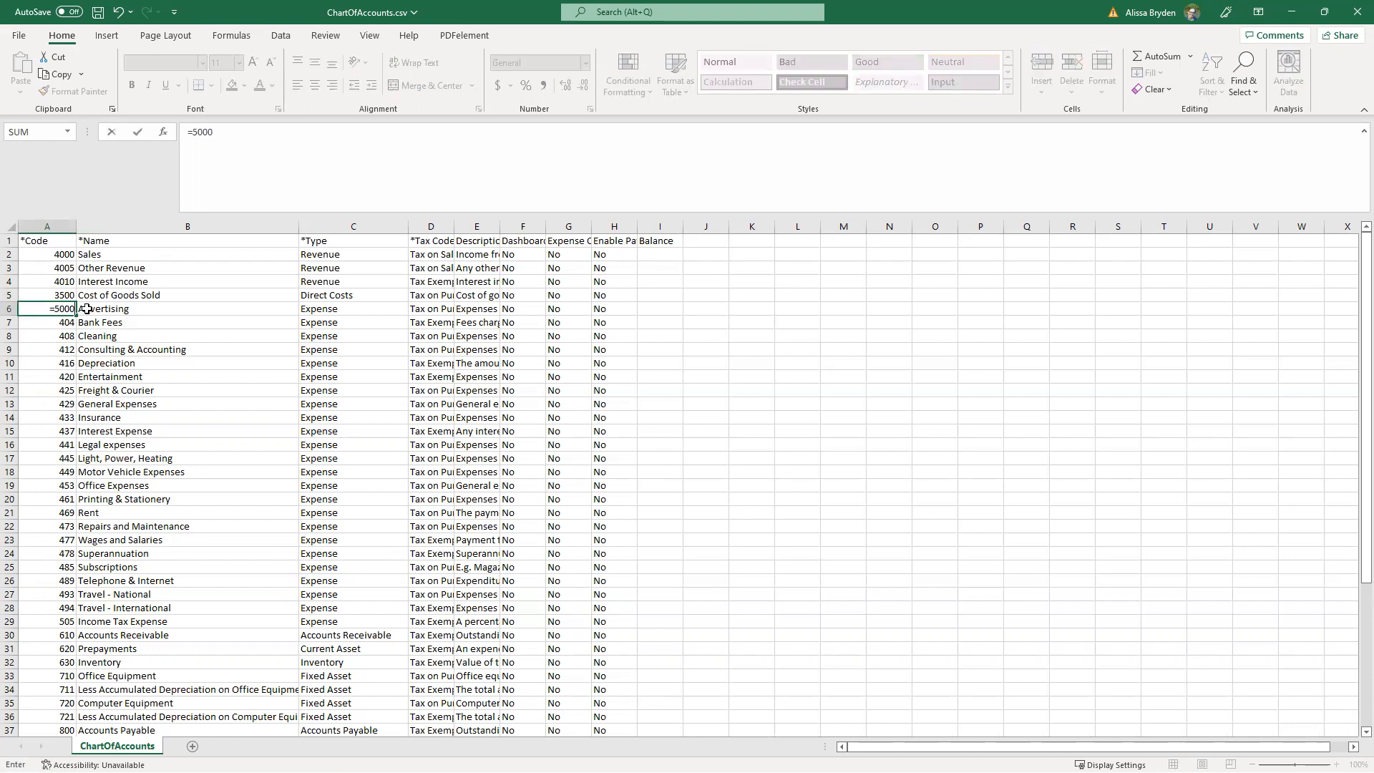
pyautogui.press('Enter')
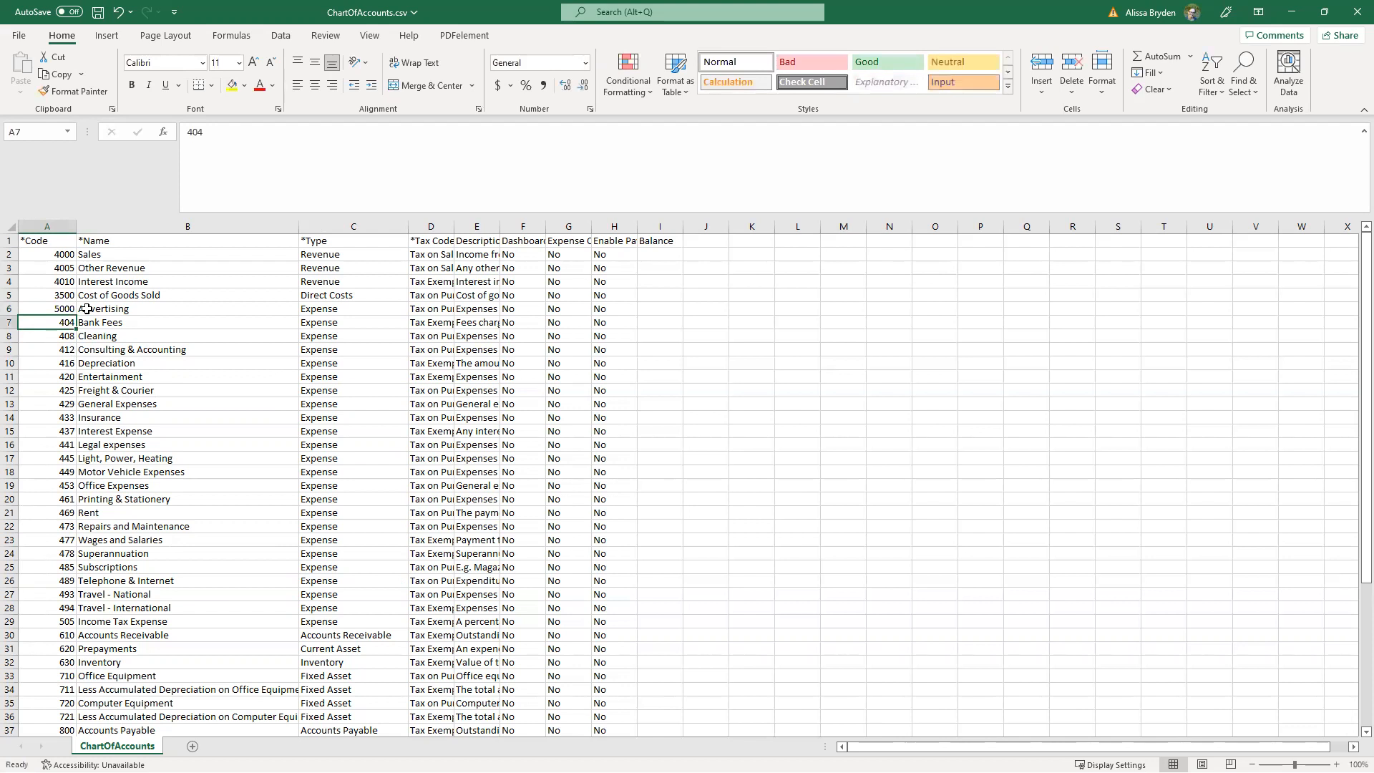
# Fill expense codes 5005 through 5110 with =A6+5 and save the CSV
pyautogui.write('=A6+5')
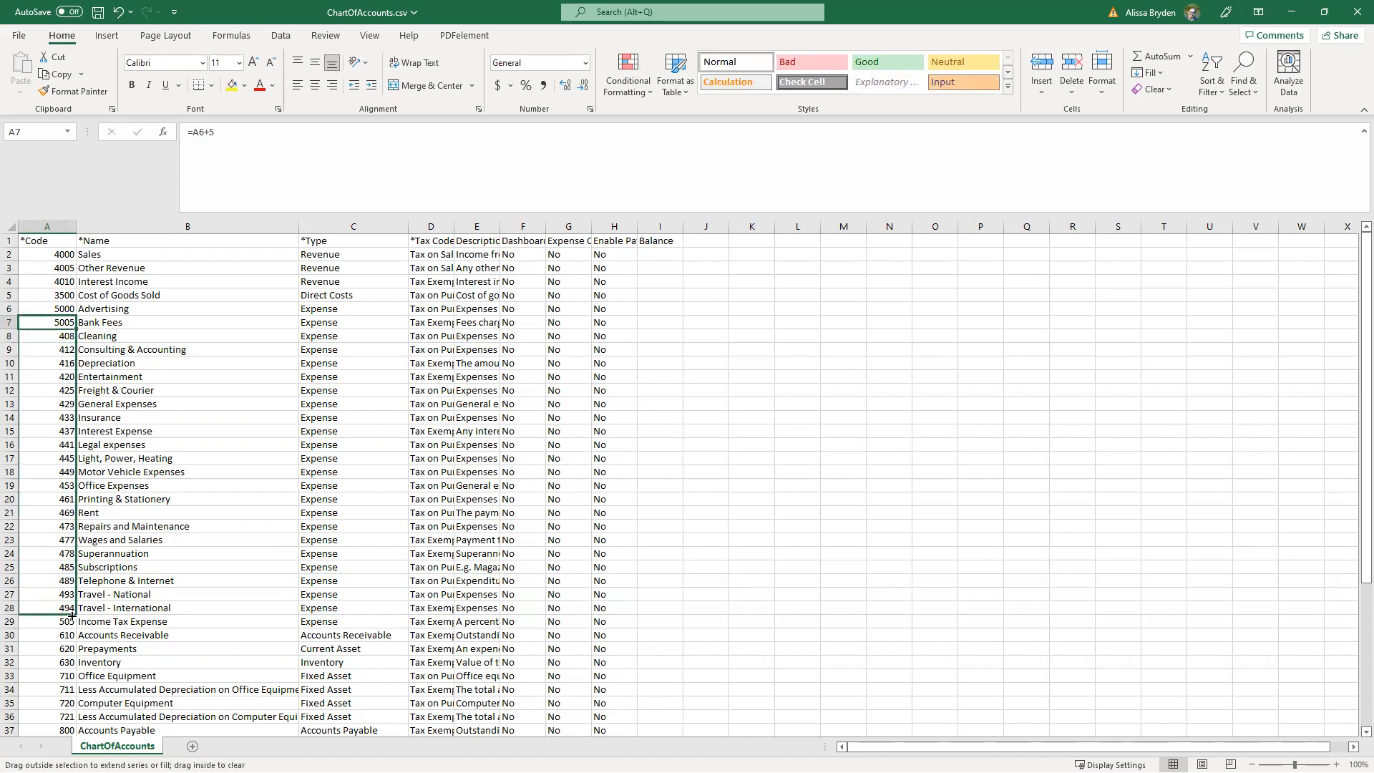
pyautogui.moveTo(70, 322); pyautogui.dragTo(70, 621)
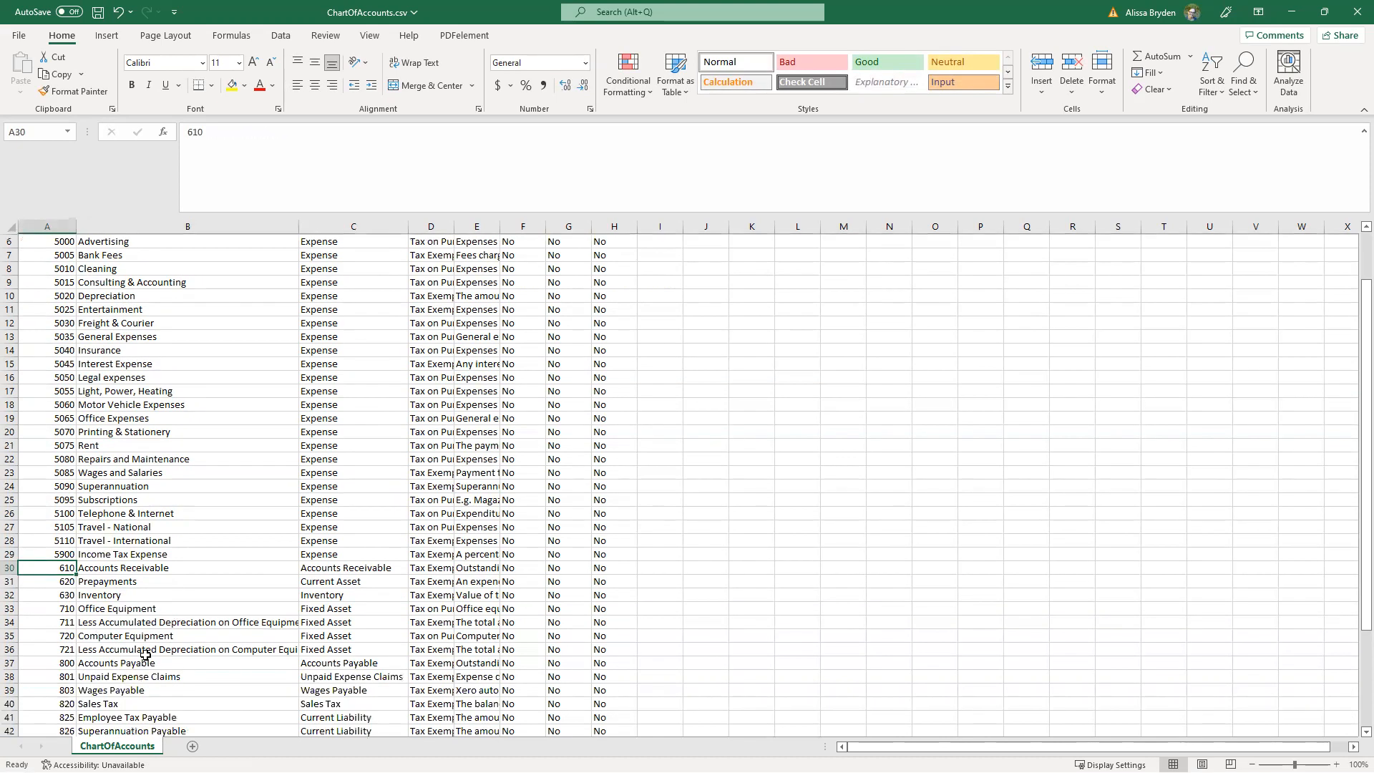
pyautogui.scroll(-3)
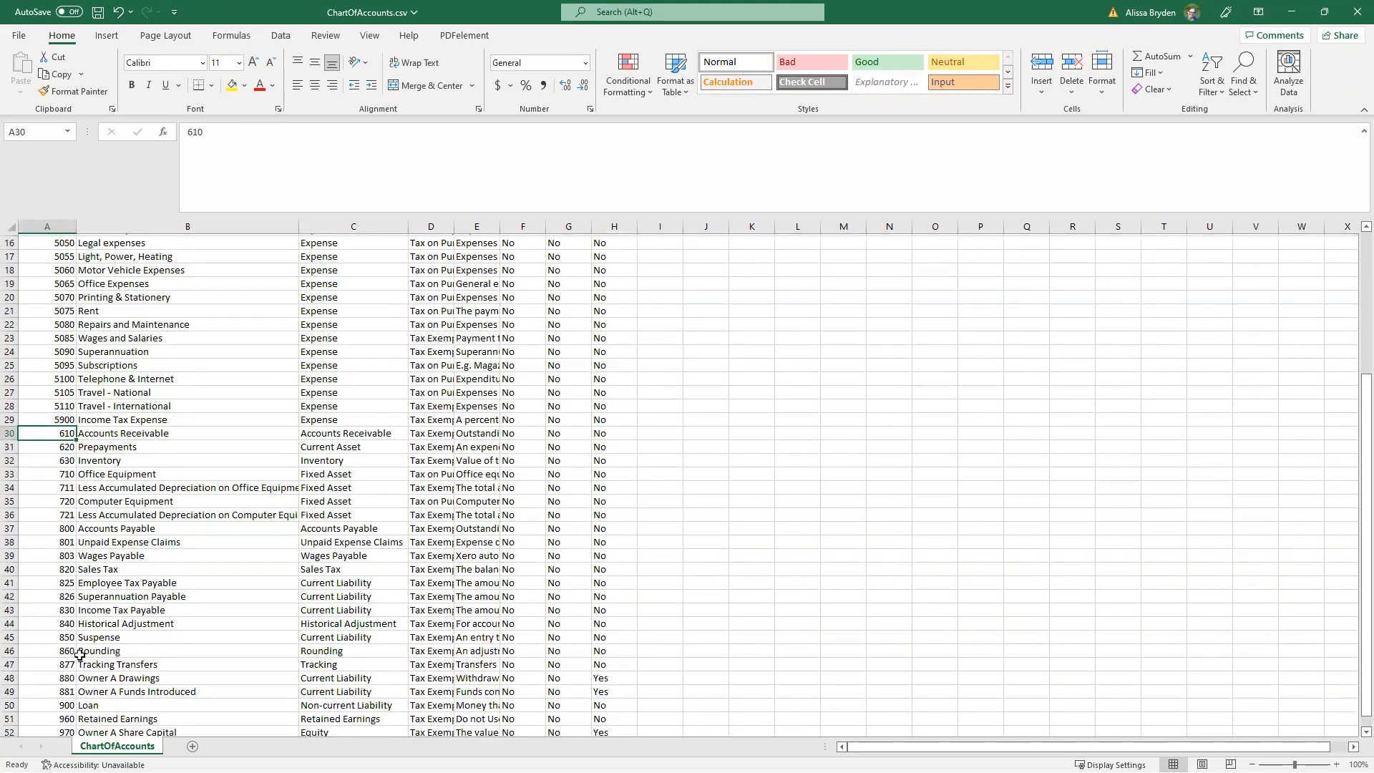
pyautogui.scroll(-3)
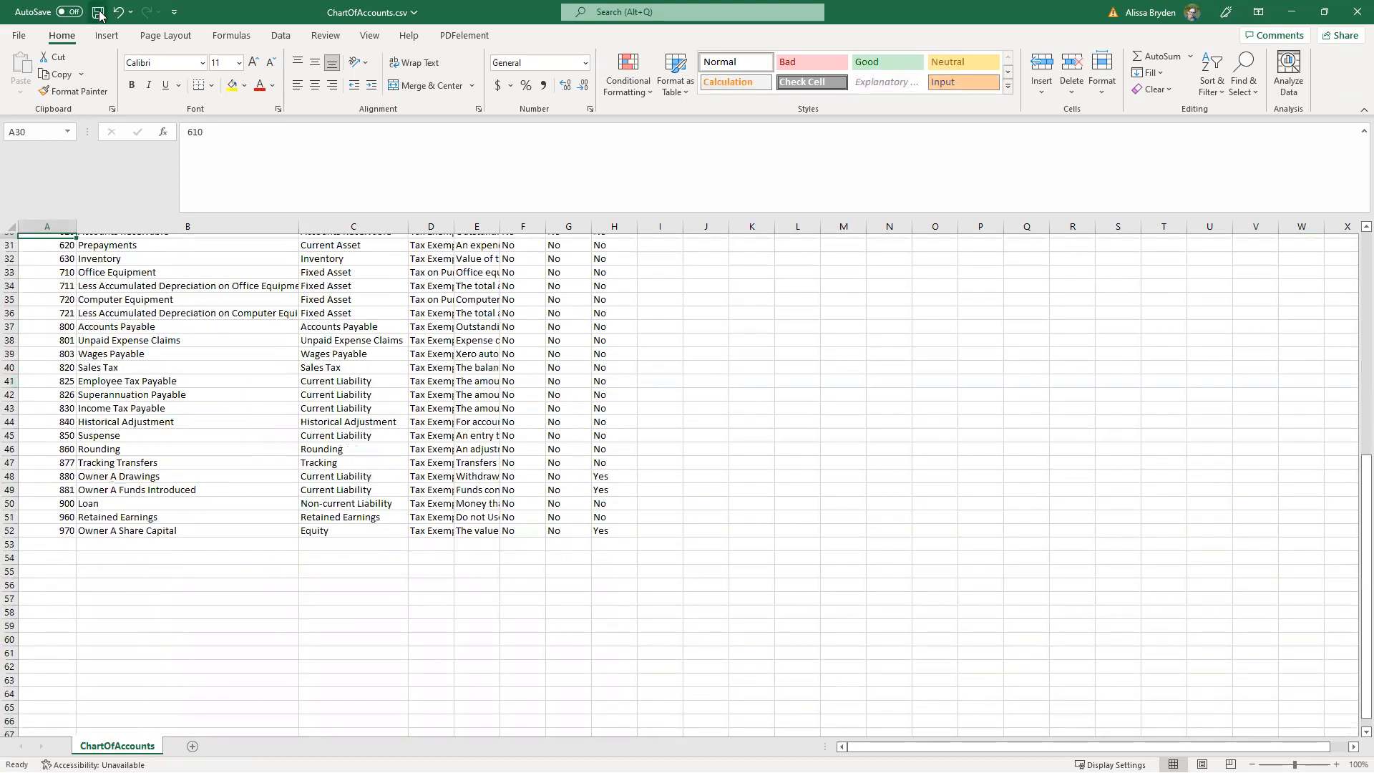
pyautogui.click(101, 12)
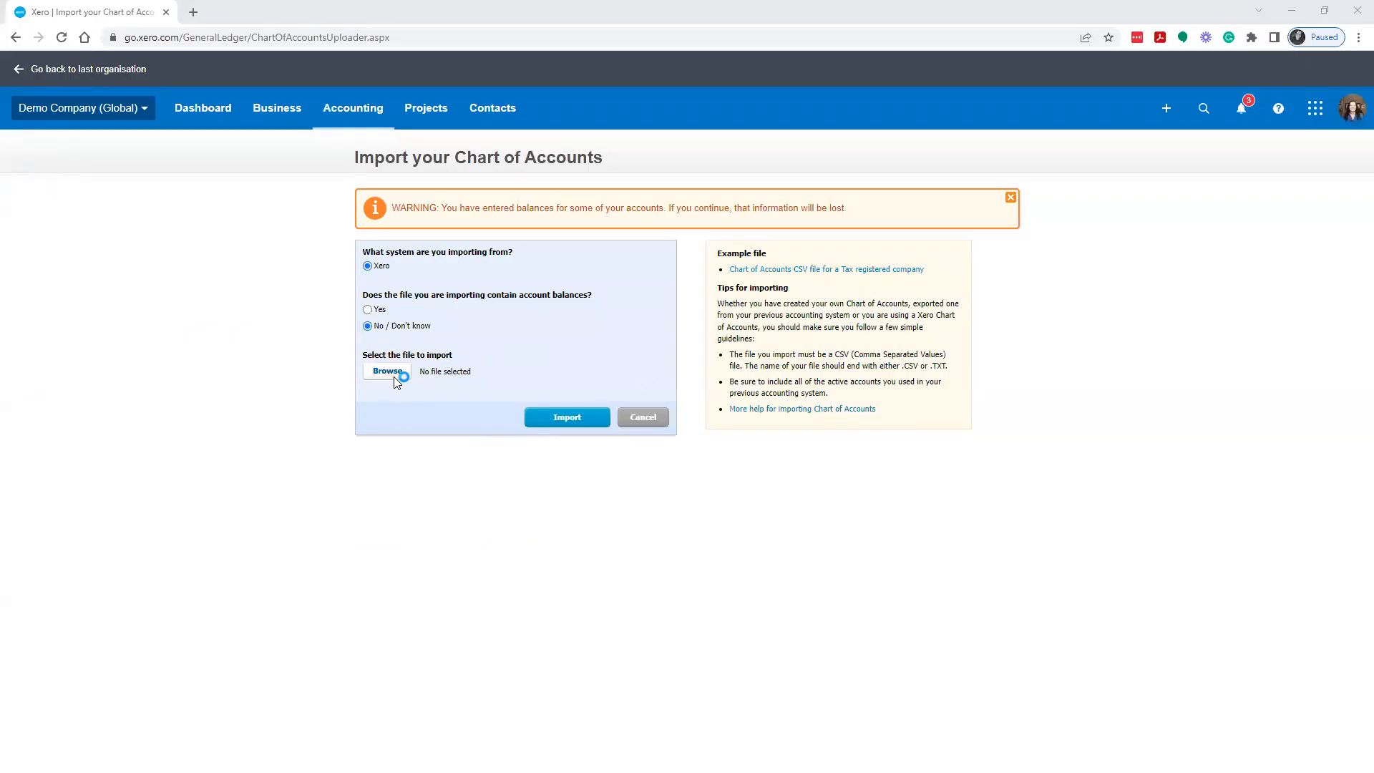
# Choose ChartOfAccounts_Basic.csv from Downloads and submit the import
pyautogui.click(387, 370)
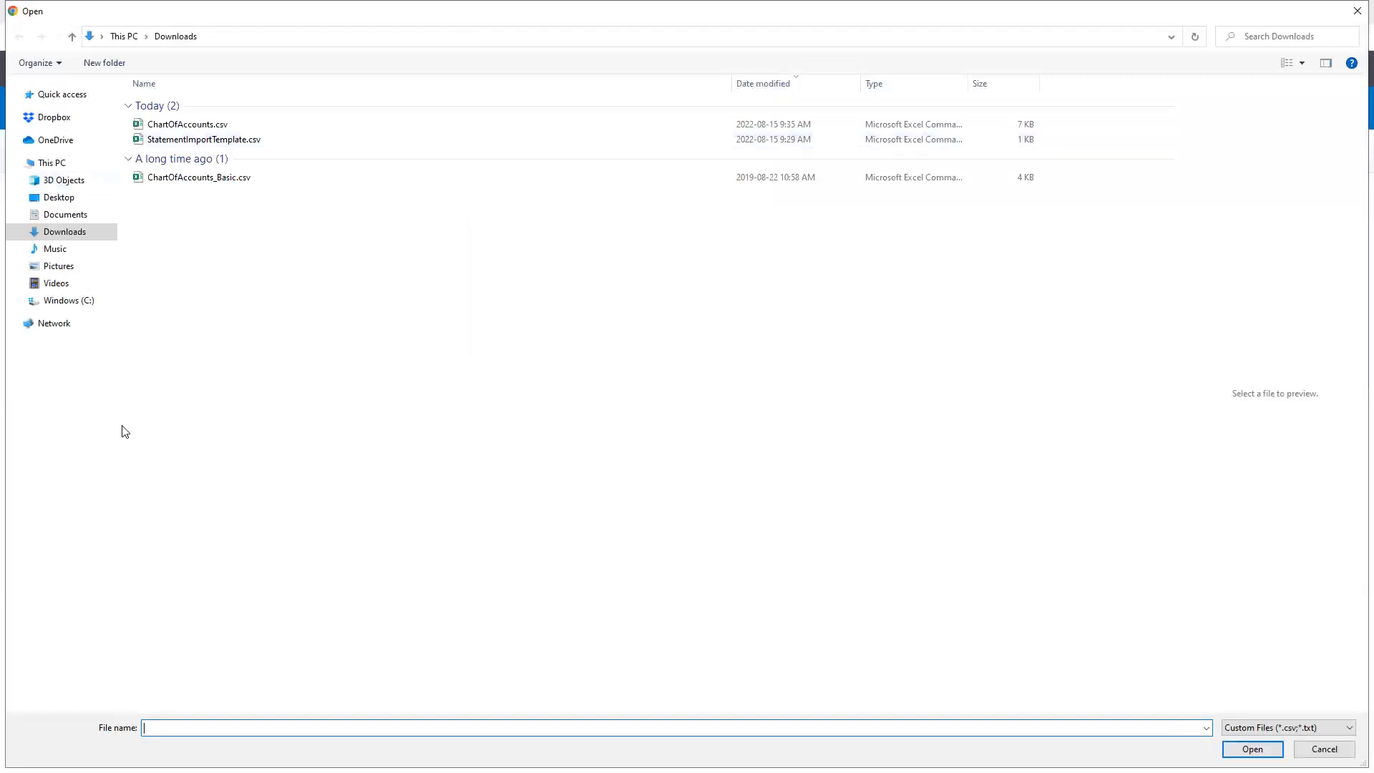
pyautogui.click(198, 177)
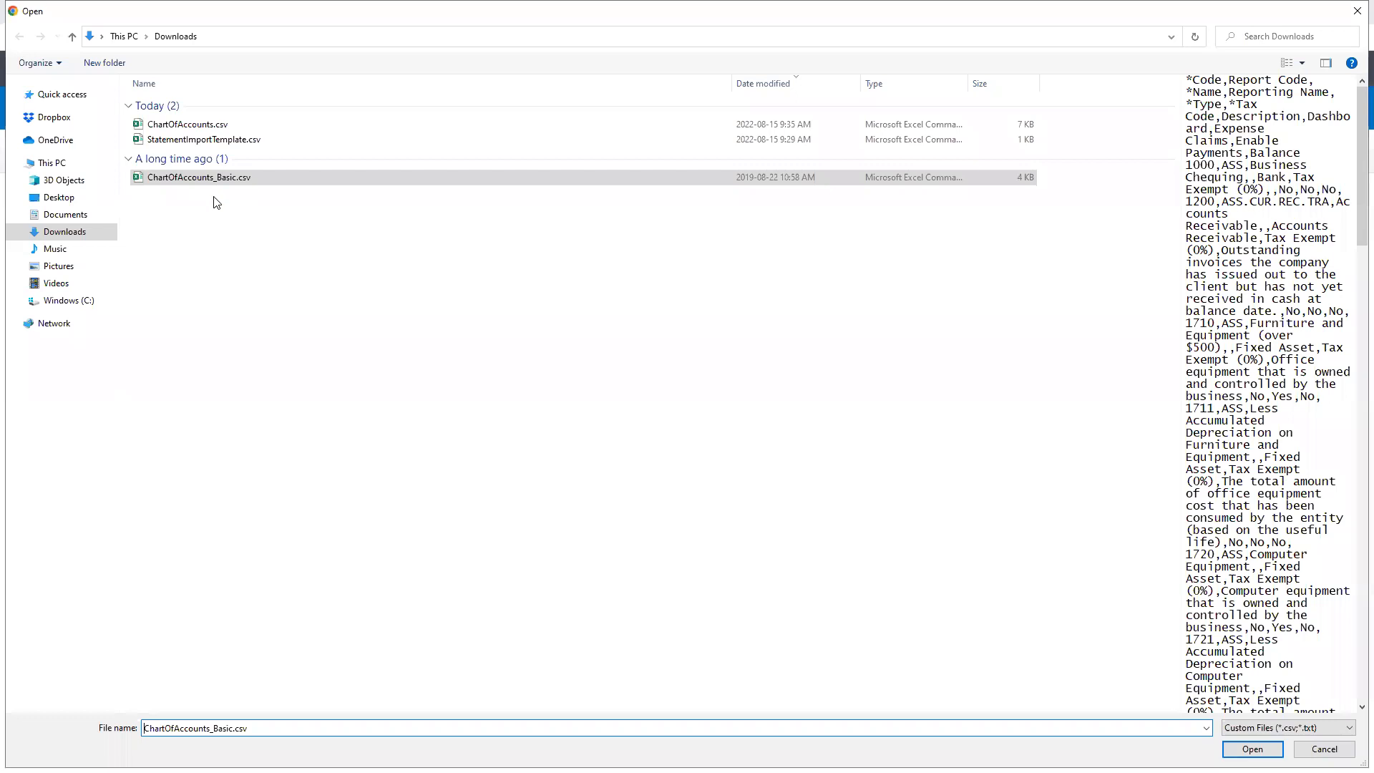
pyautogui.click(1252, 749)
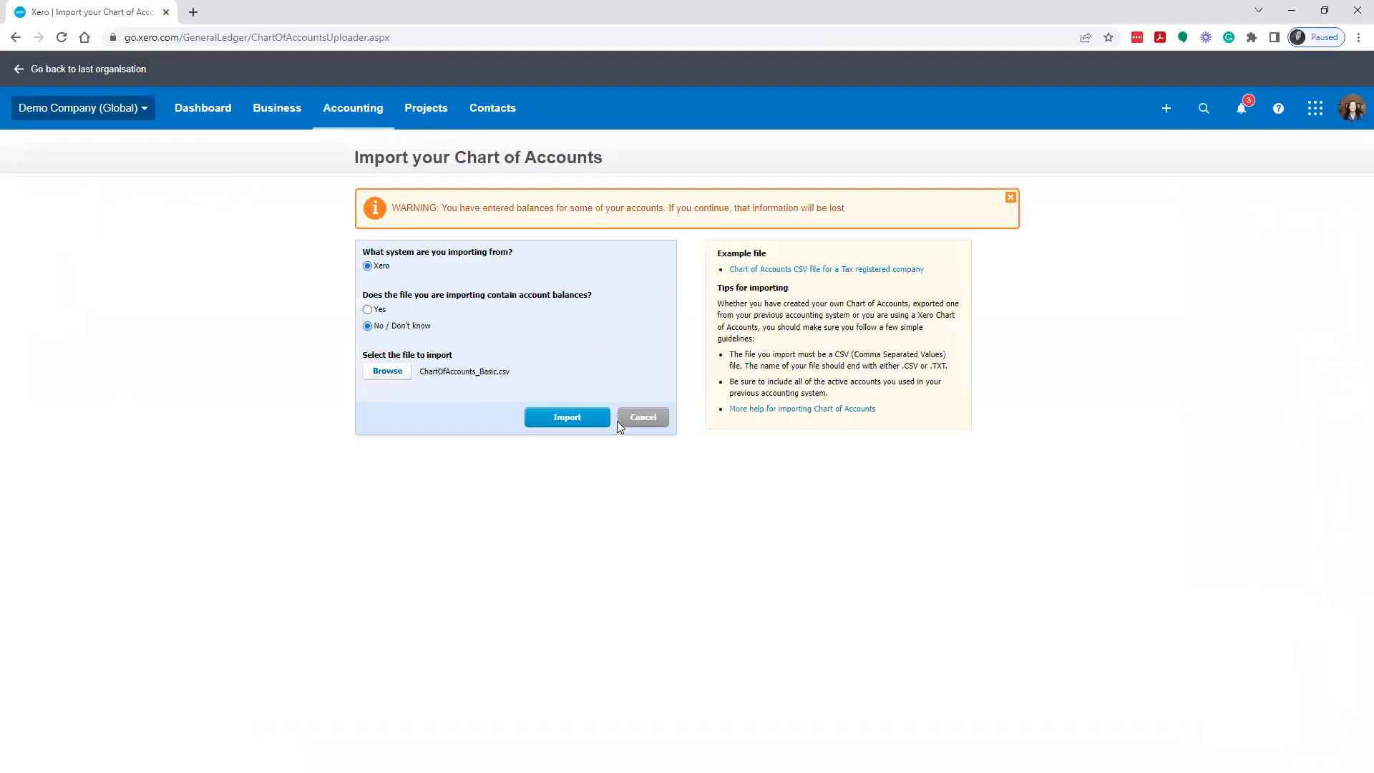
pyautogui.click(566, 417)
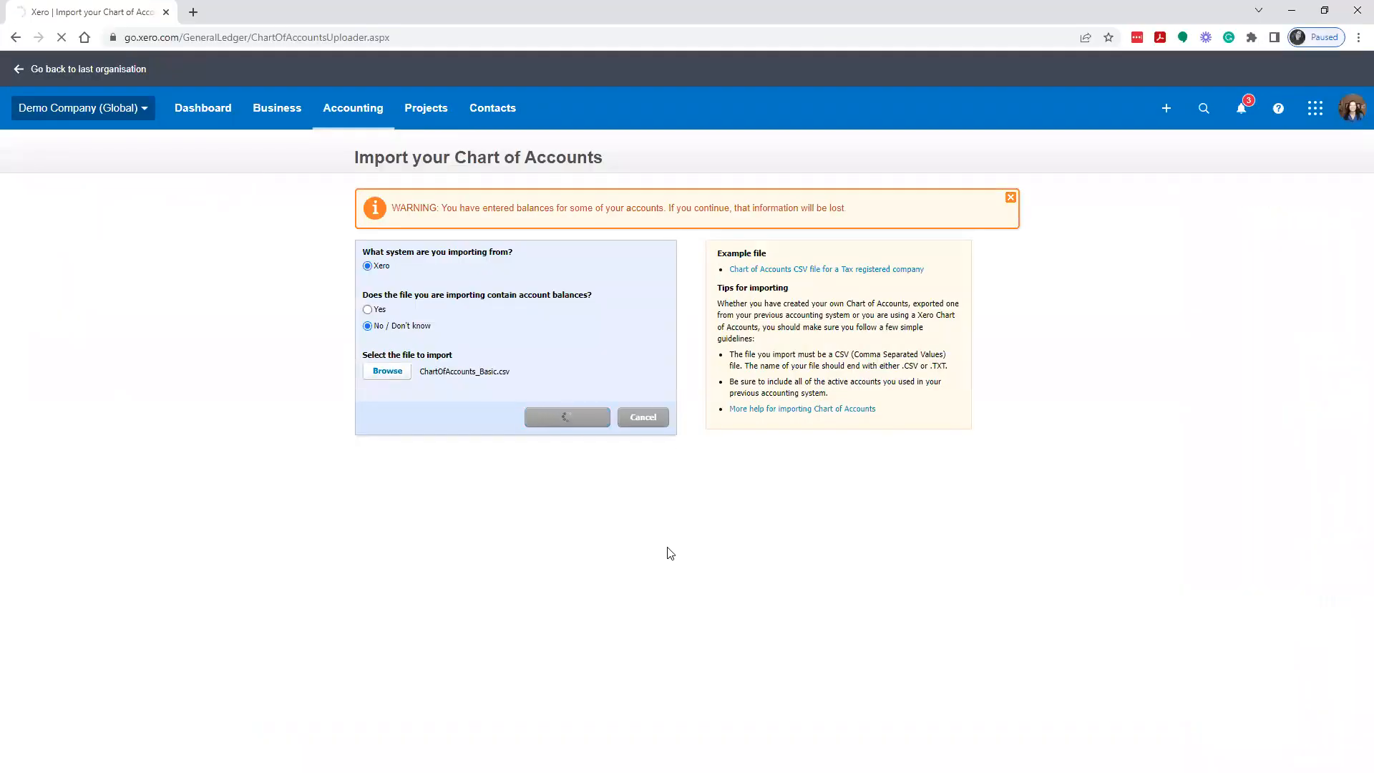
# Confirm the import summary of 47 accounts, dropping 34 deleted or archived ones
pyautogui.click(566, 416)
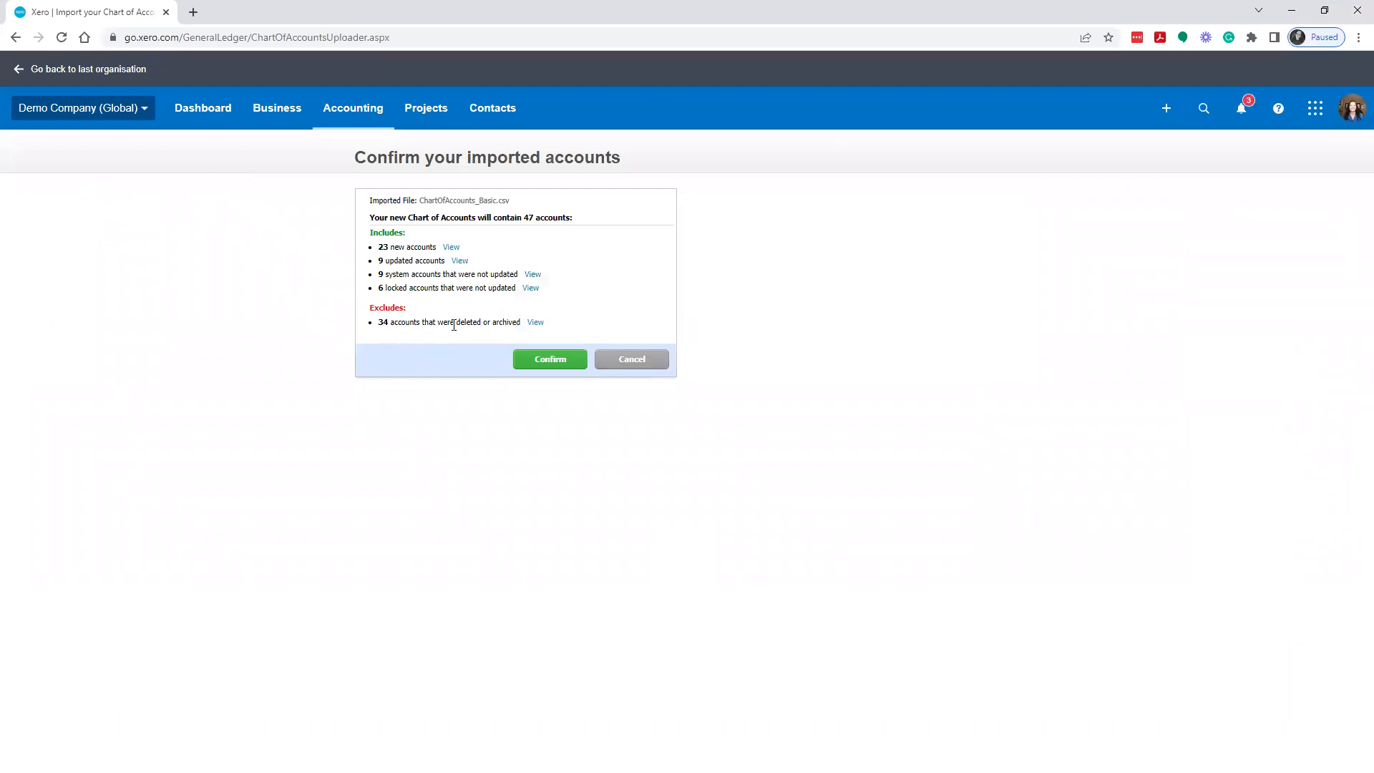
pyautogui.moveTo(403, 258)
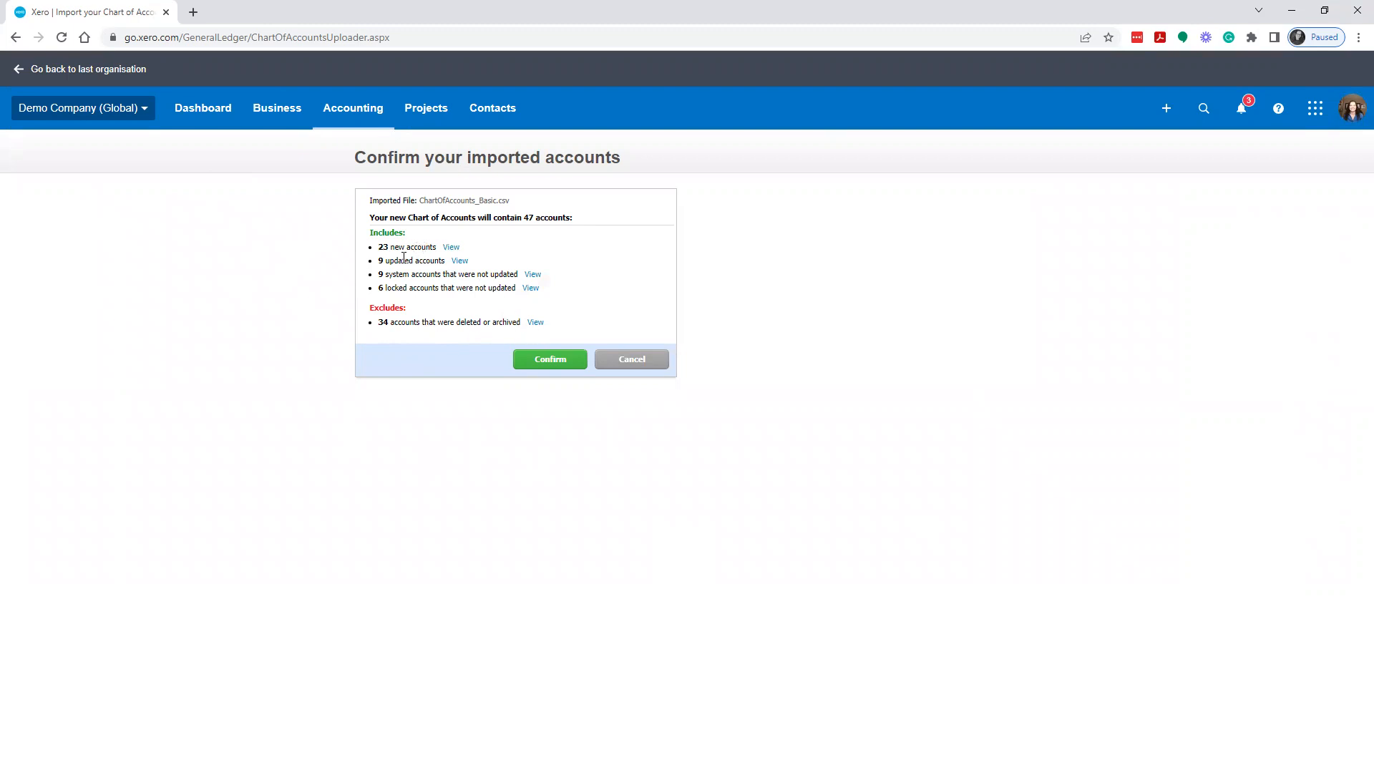
pyautogui.click(550, 359)
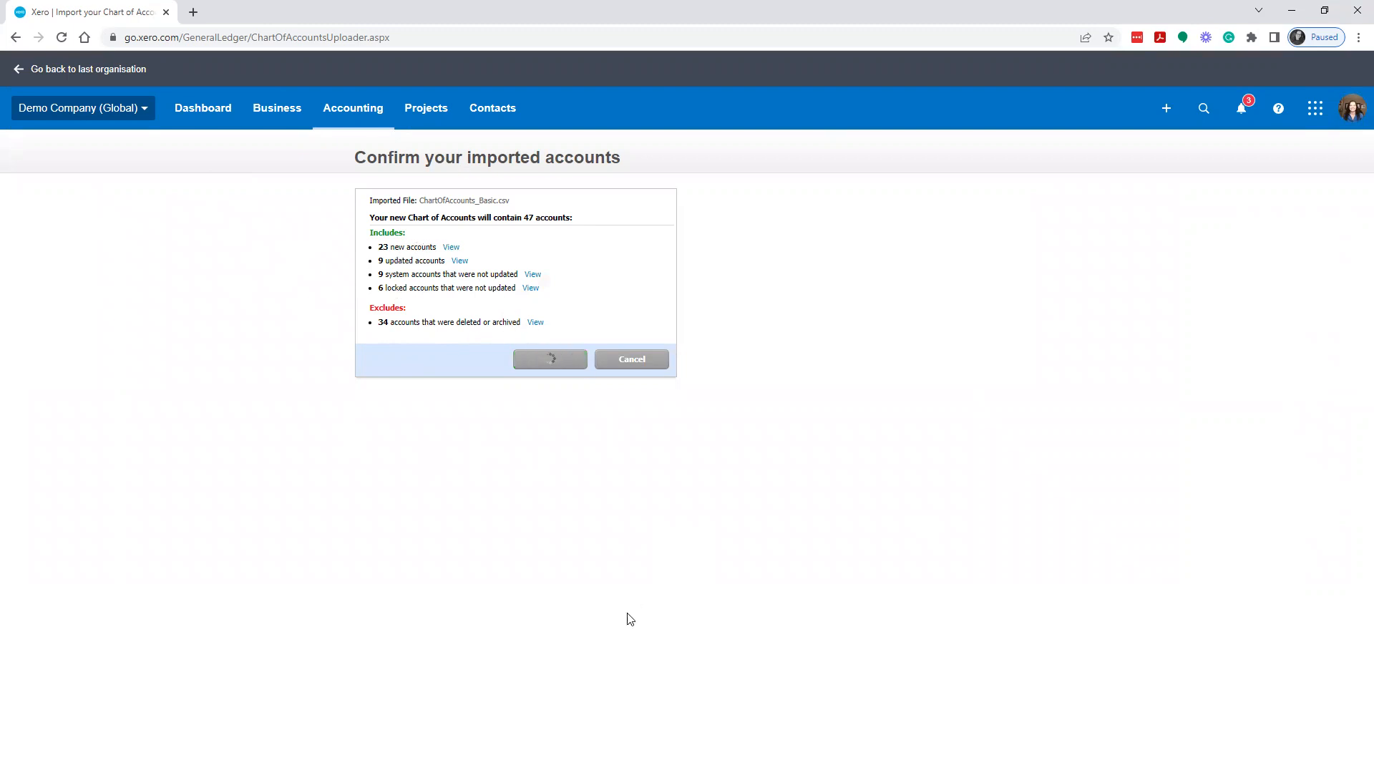
pyautogui.click(549, 358)
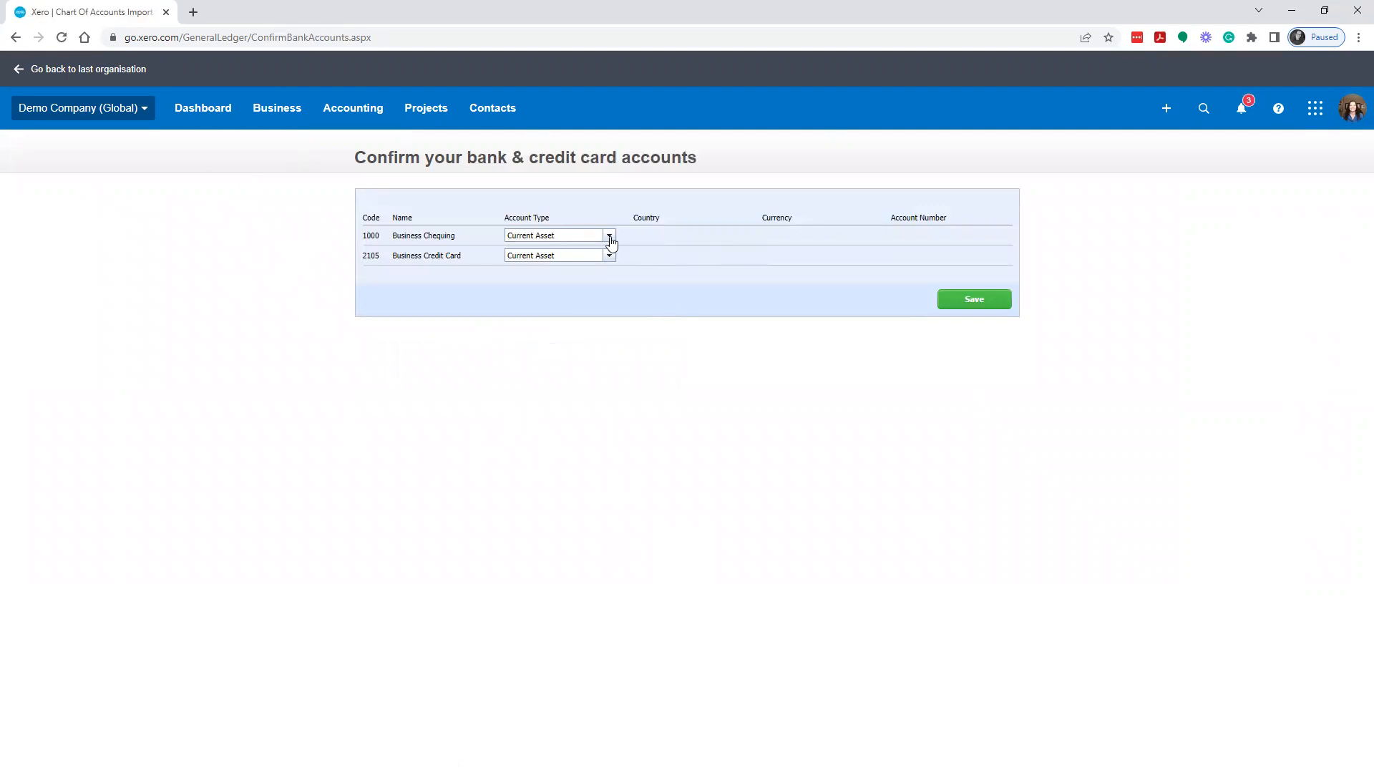
# Set Business Chequing and Business Credit Card account types to Current Asset
pyautogui.click(611, 236)
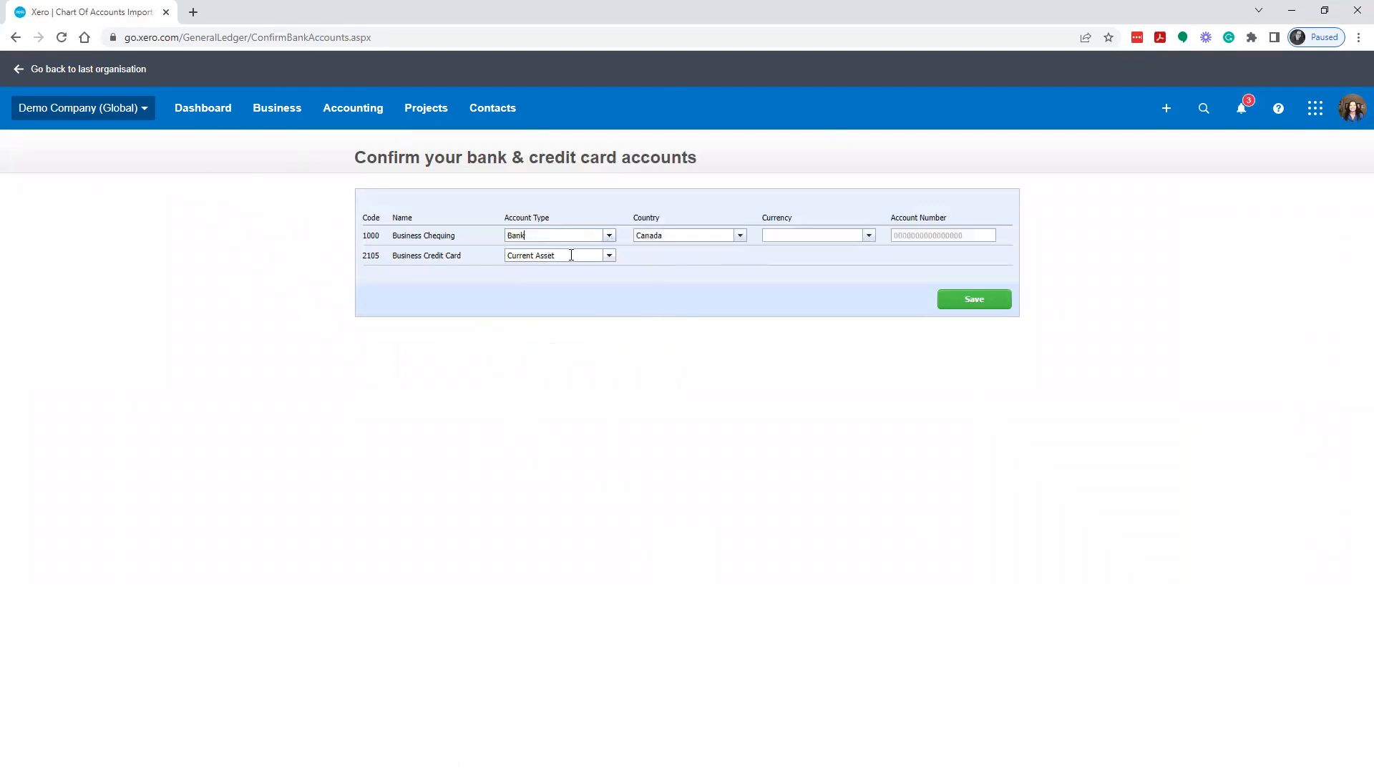
pyautogui.write('B')
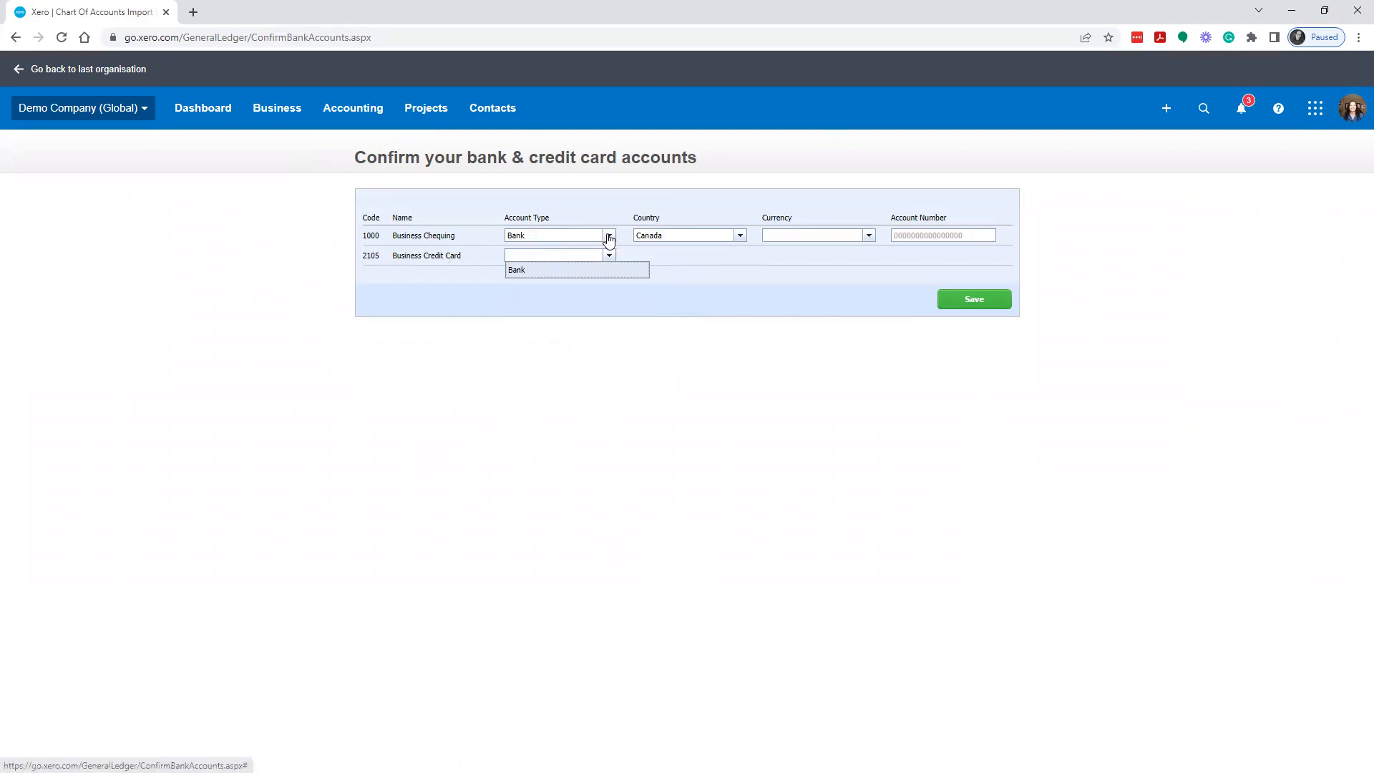
pyautogui.click(515, 269)
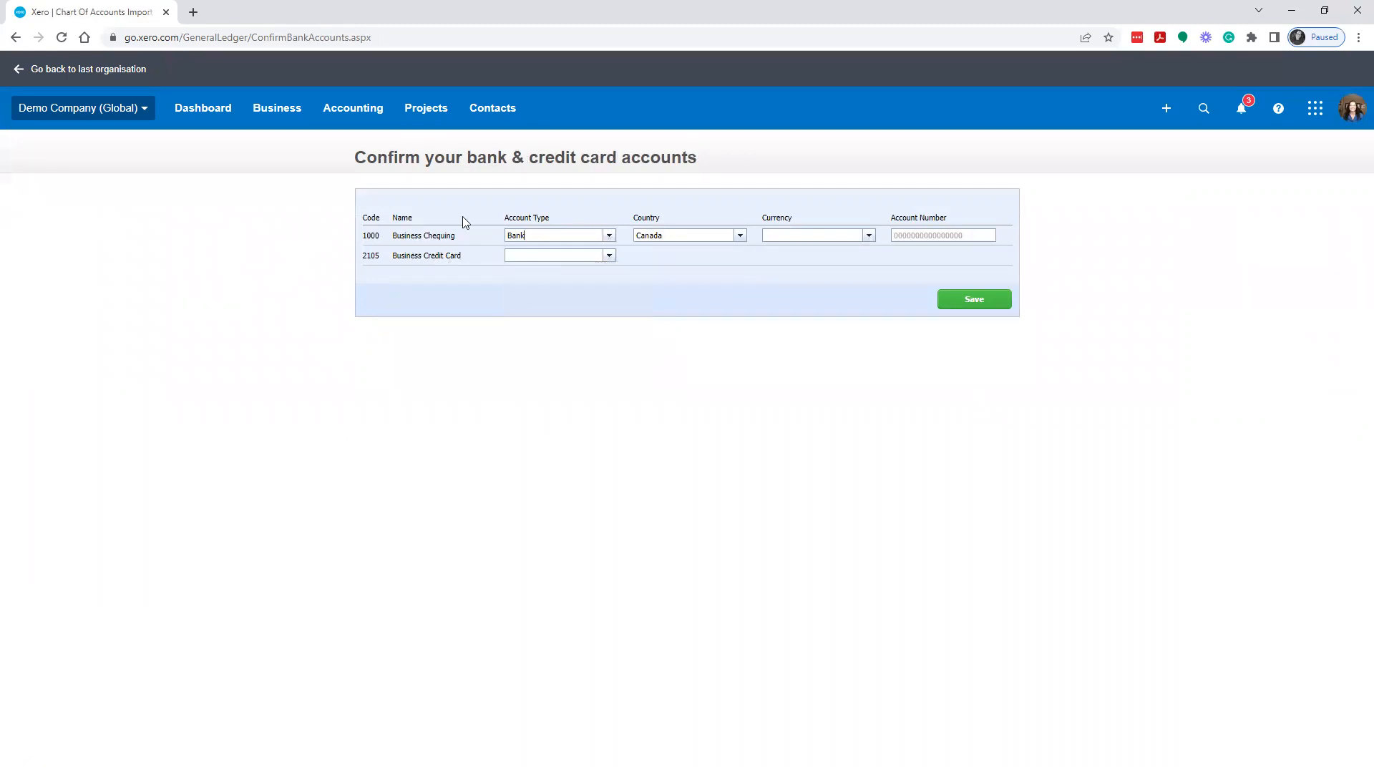
pyautogui.click(609, 235)
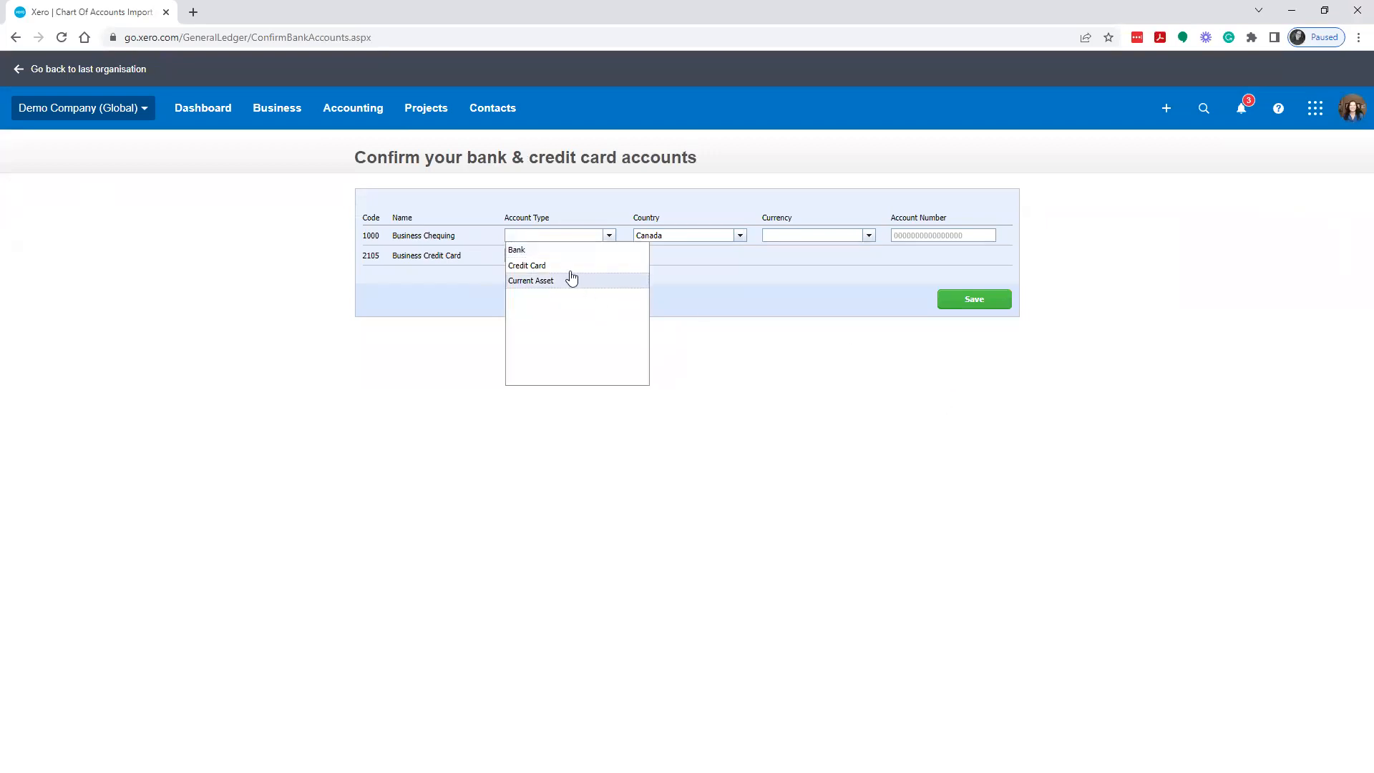
pyautogui.click(531, 280)
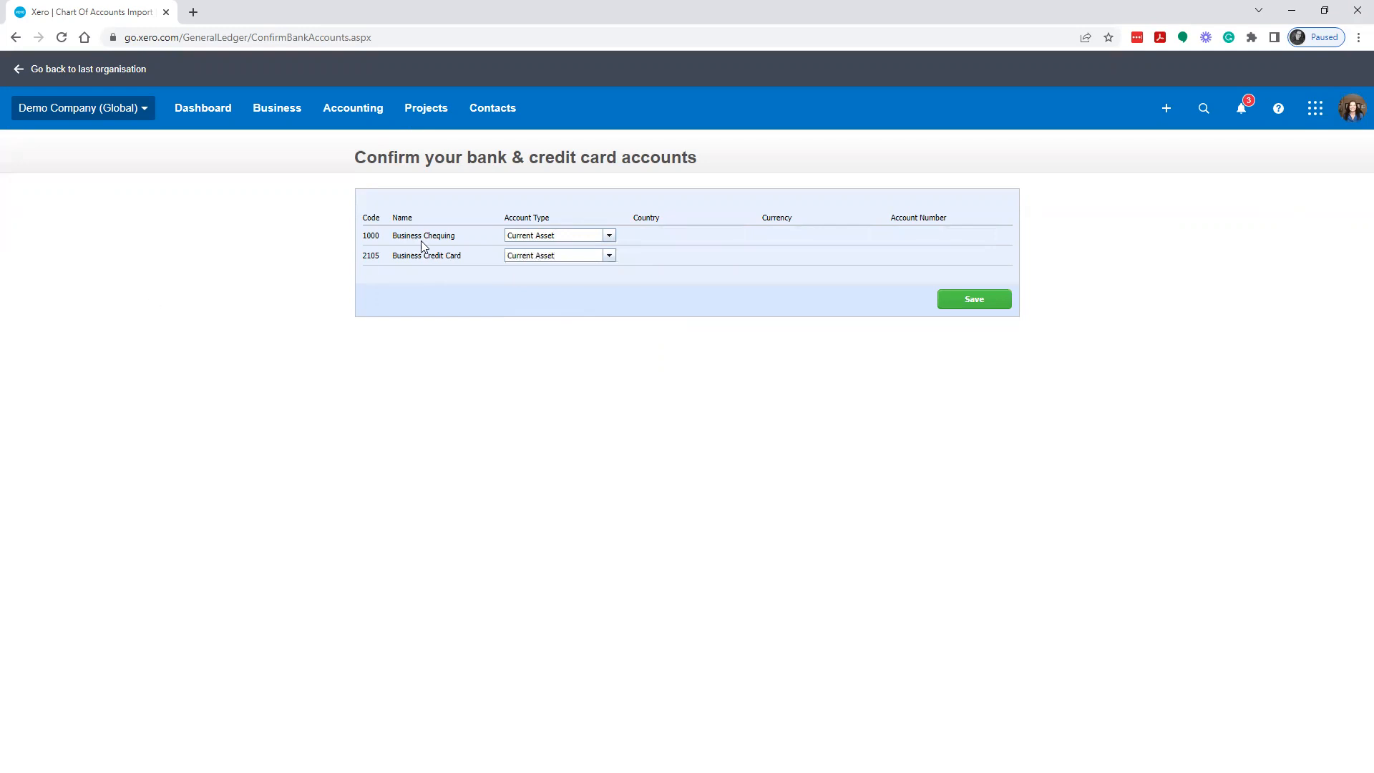
# Save the account types and continue anyway without adding bank accounts
pyautogui.click(973, 299)
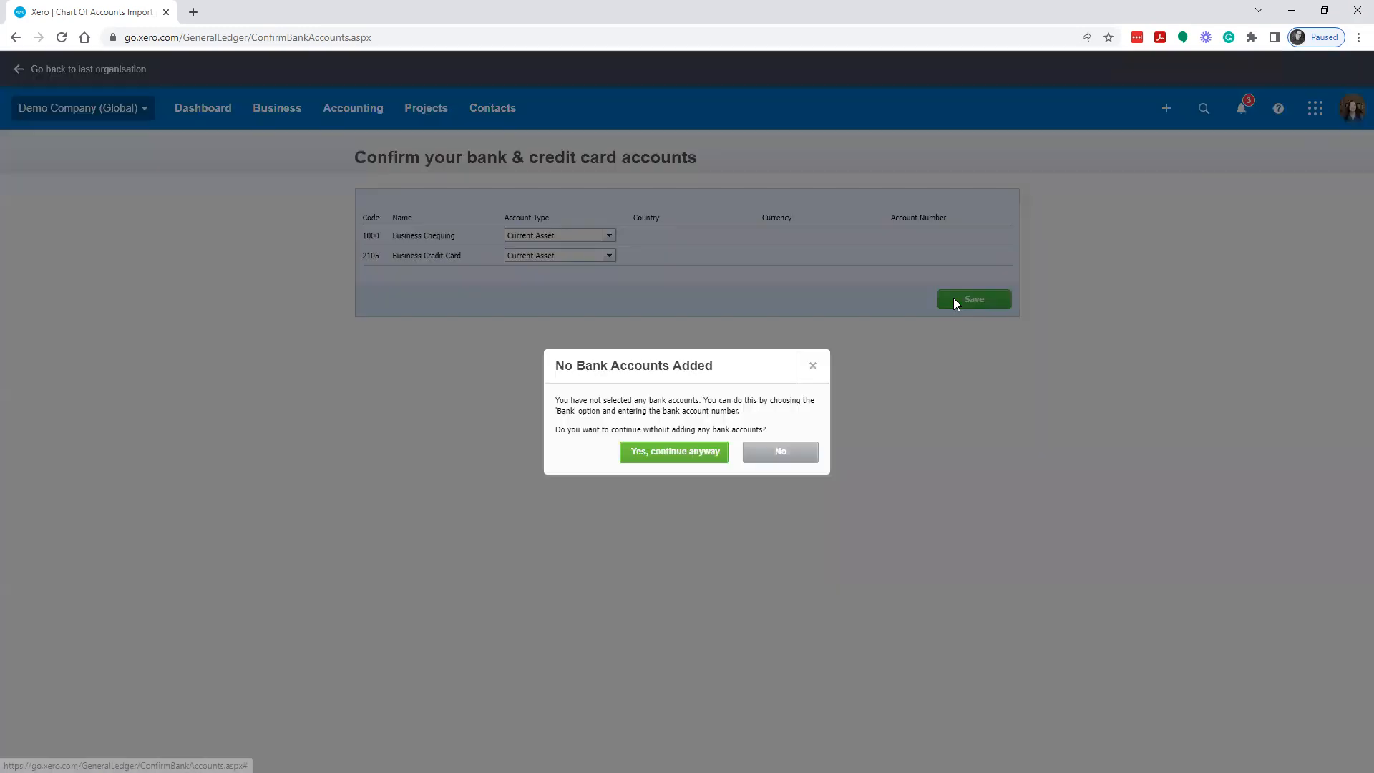
pyautogui.click(673, 451)
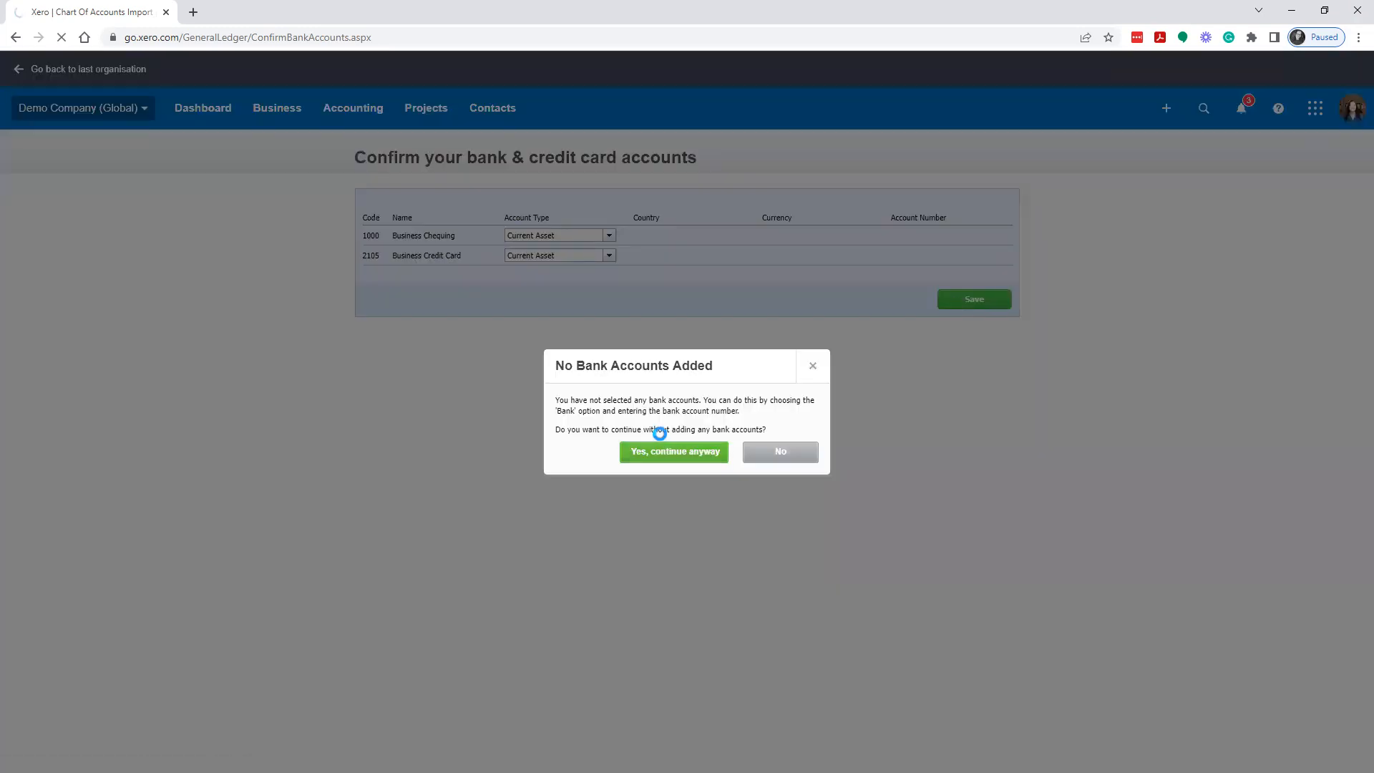
pyautogui.click(674, 451)
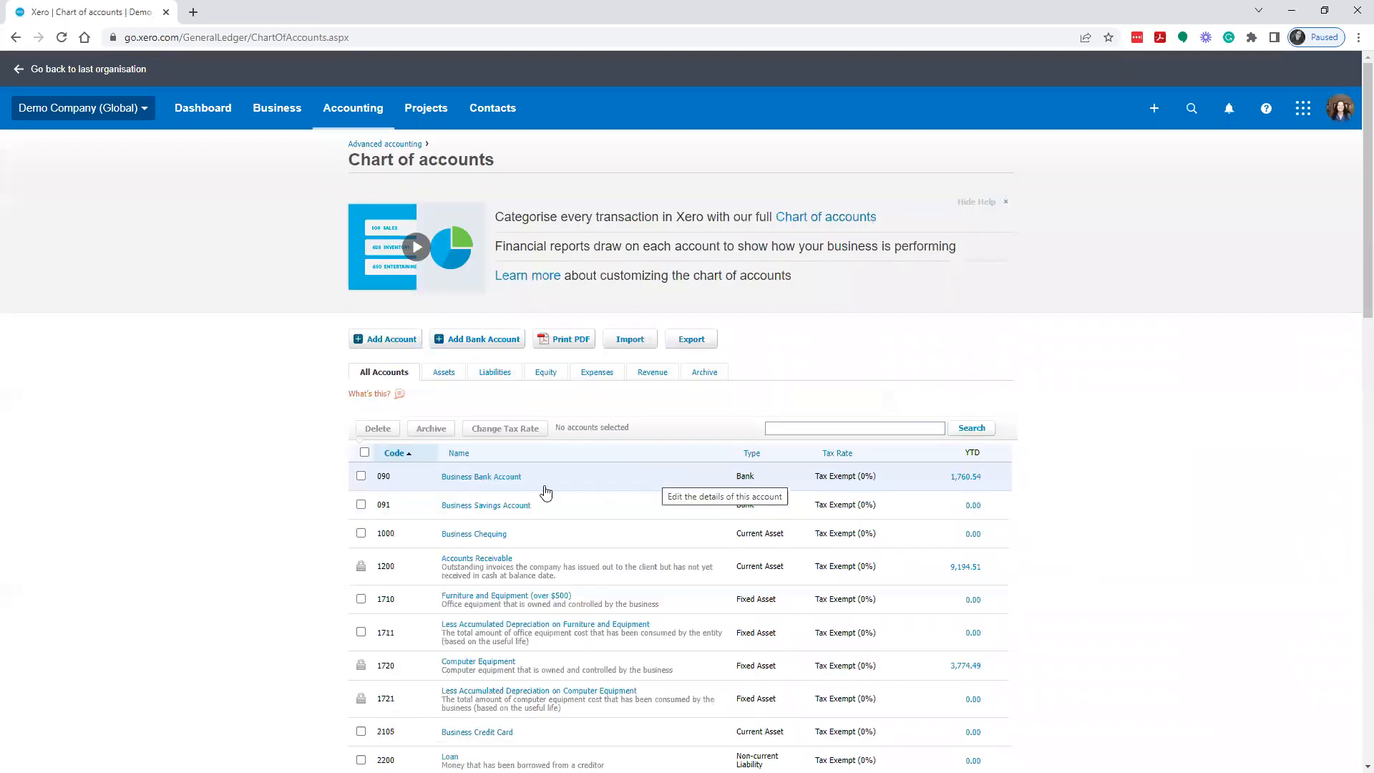
# Delete account 1000 Business Chequing, confirming with OK
pyautogui.click(361, 475)
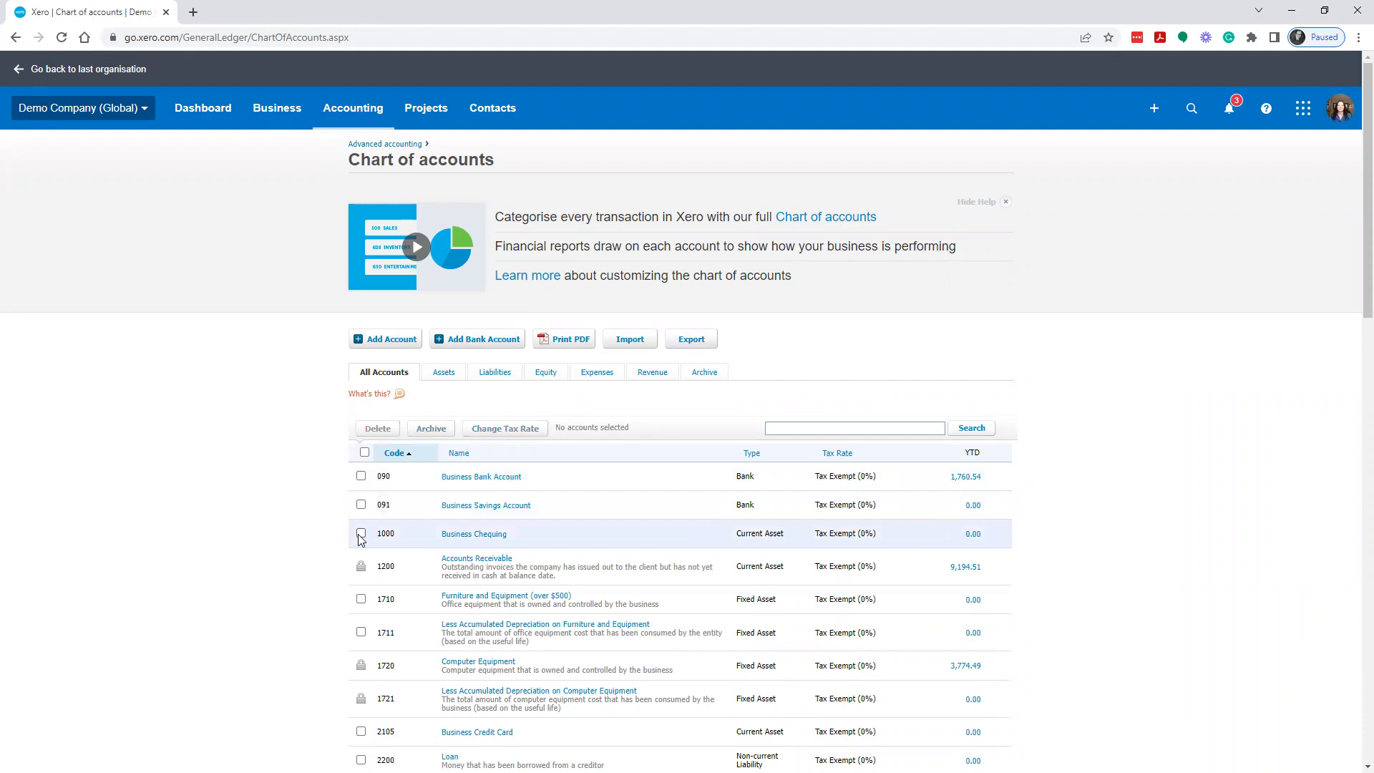
pyautogui.click(361, 534)
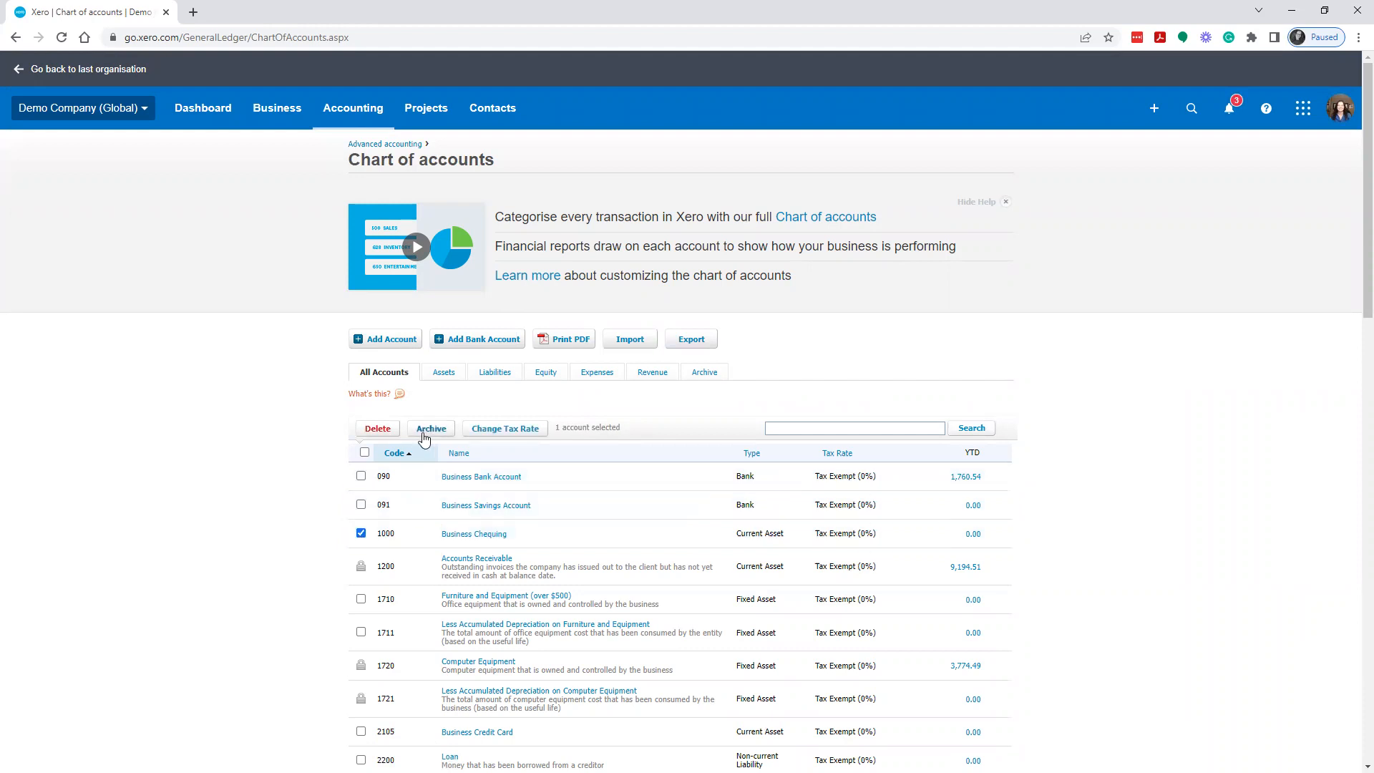
pyautogui.click(377, 428)
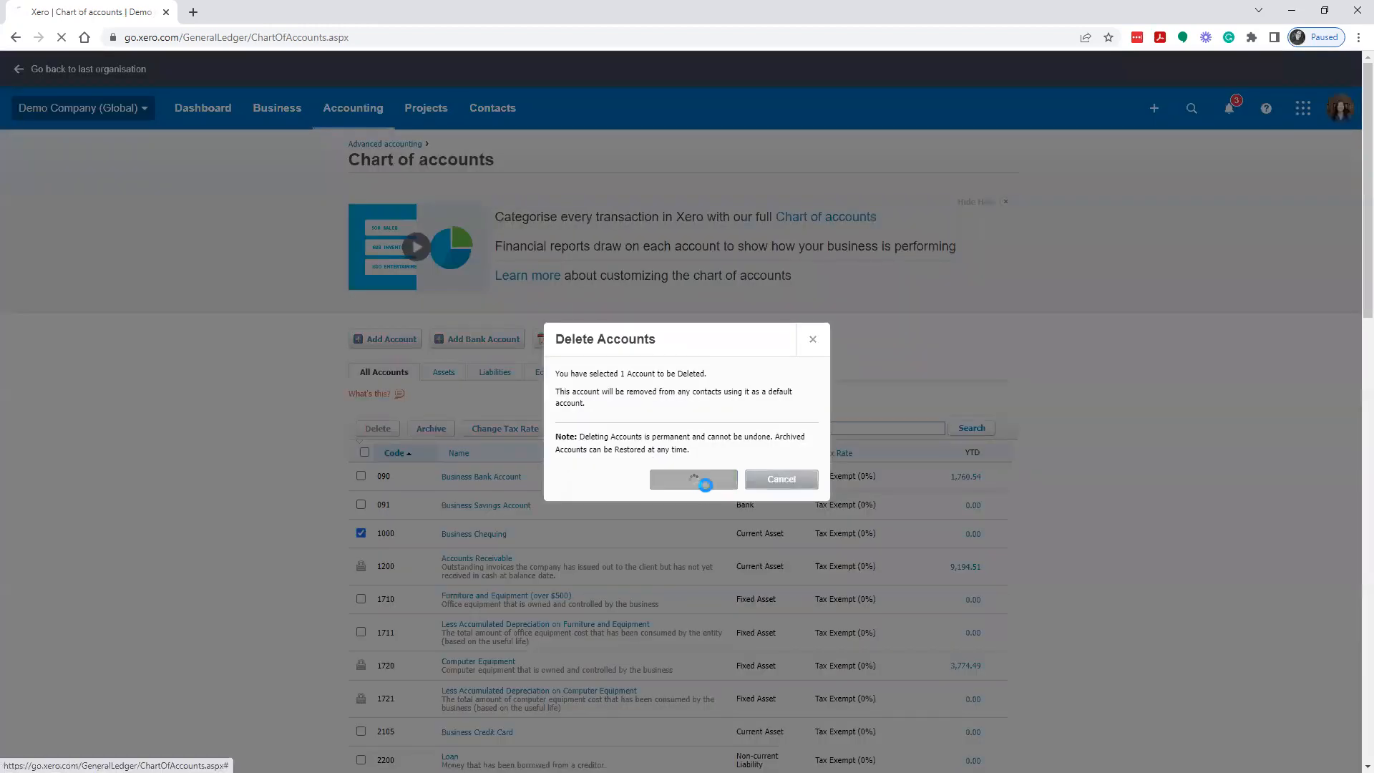
pyautogui.click(693, 479)
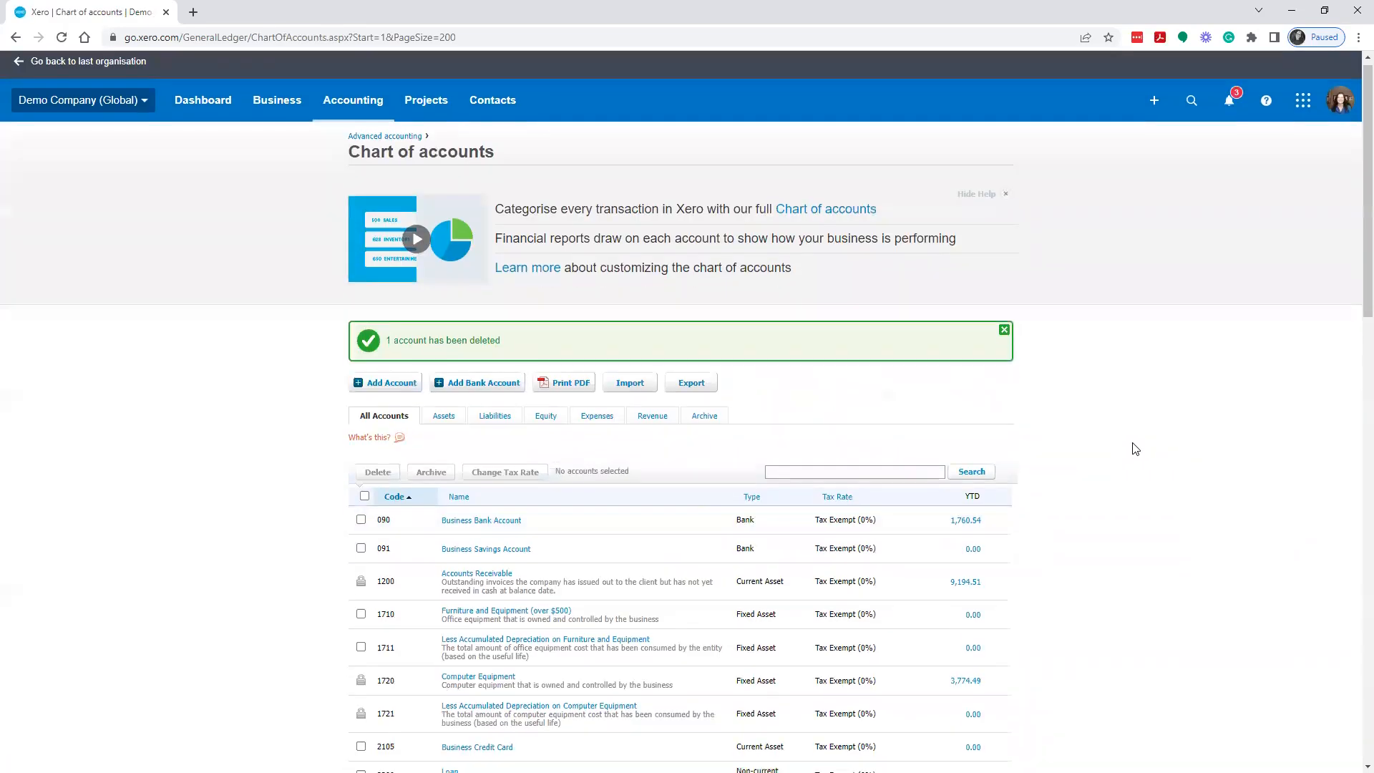
pyautogui.scroll(-3)
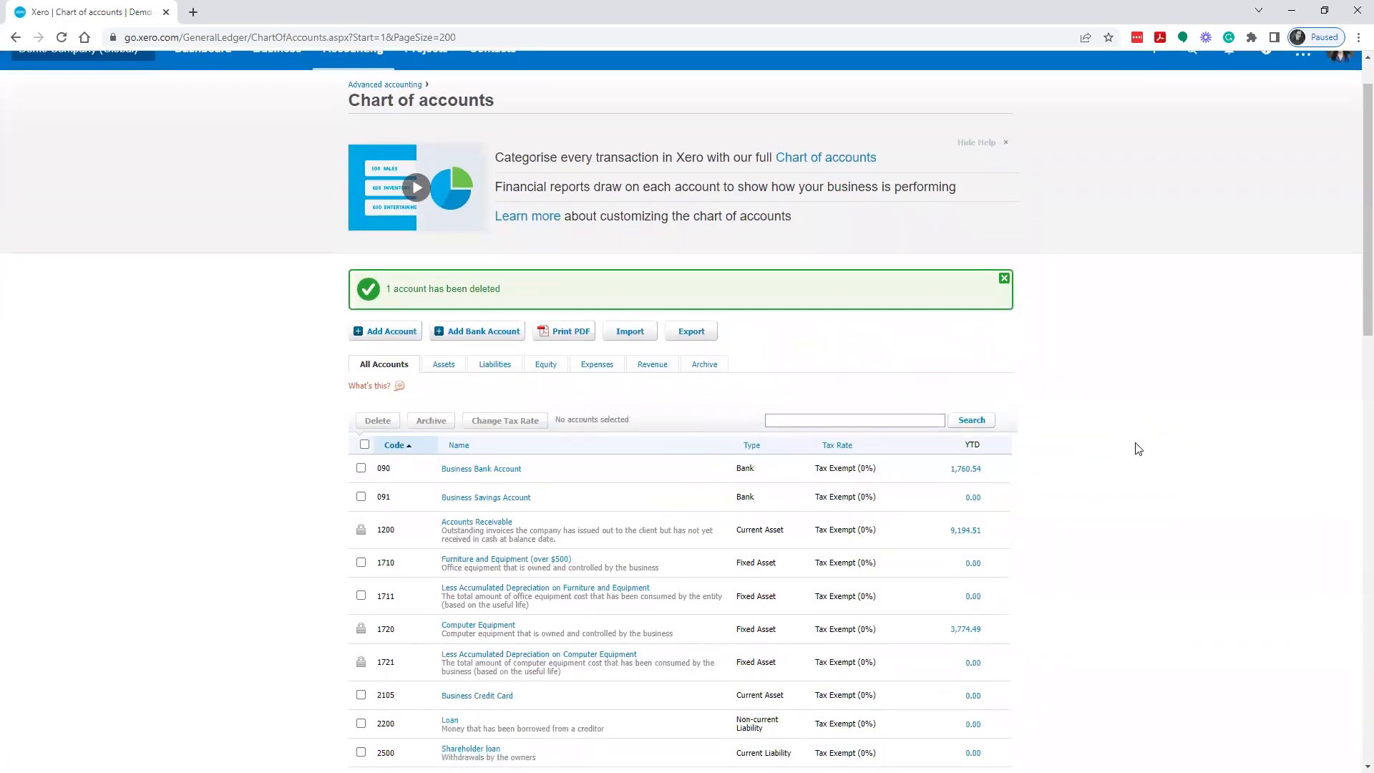
pyautogui.scroll(-3)
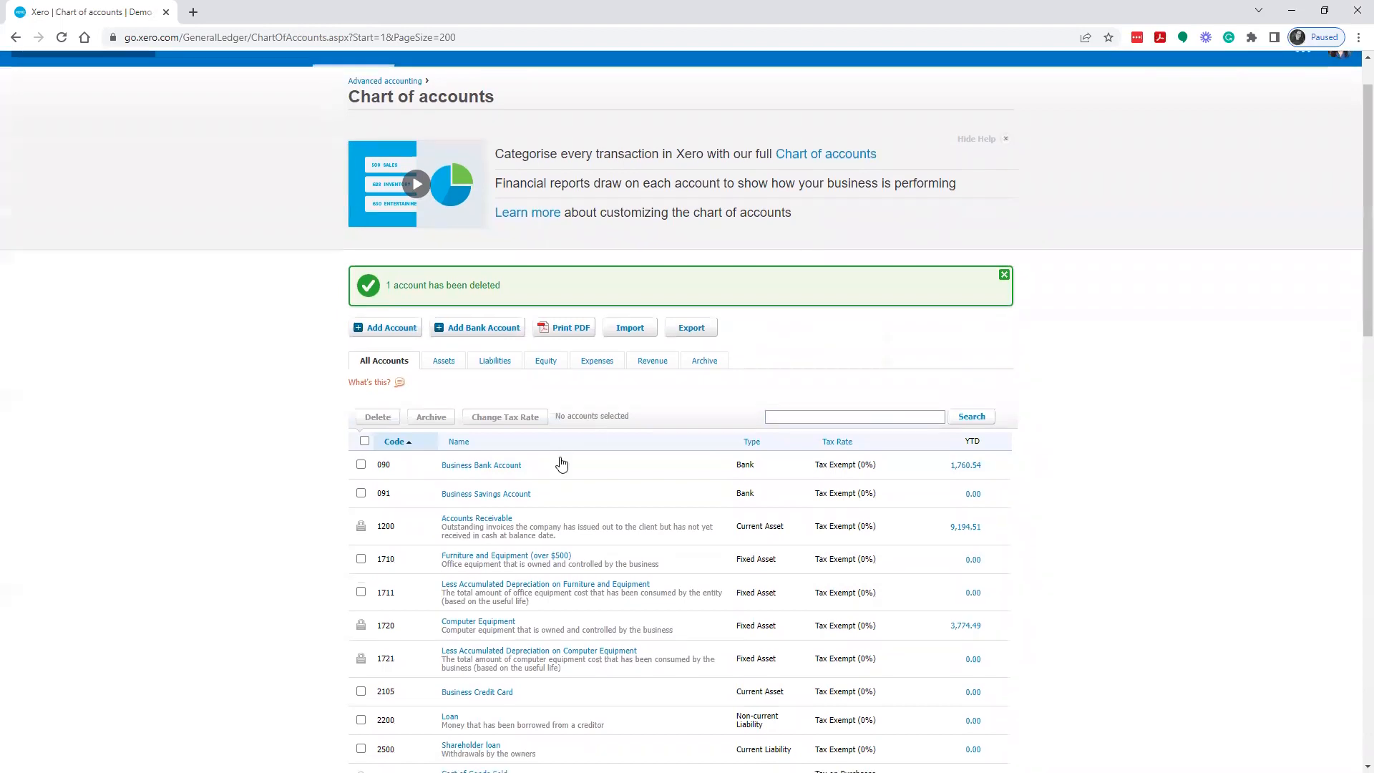
pyautogui.scroll(-3)
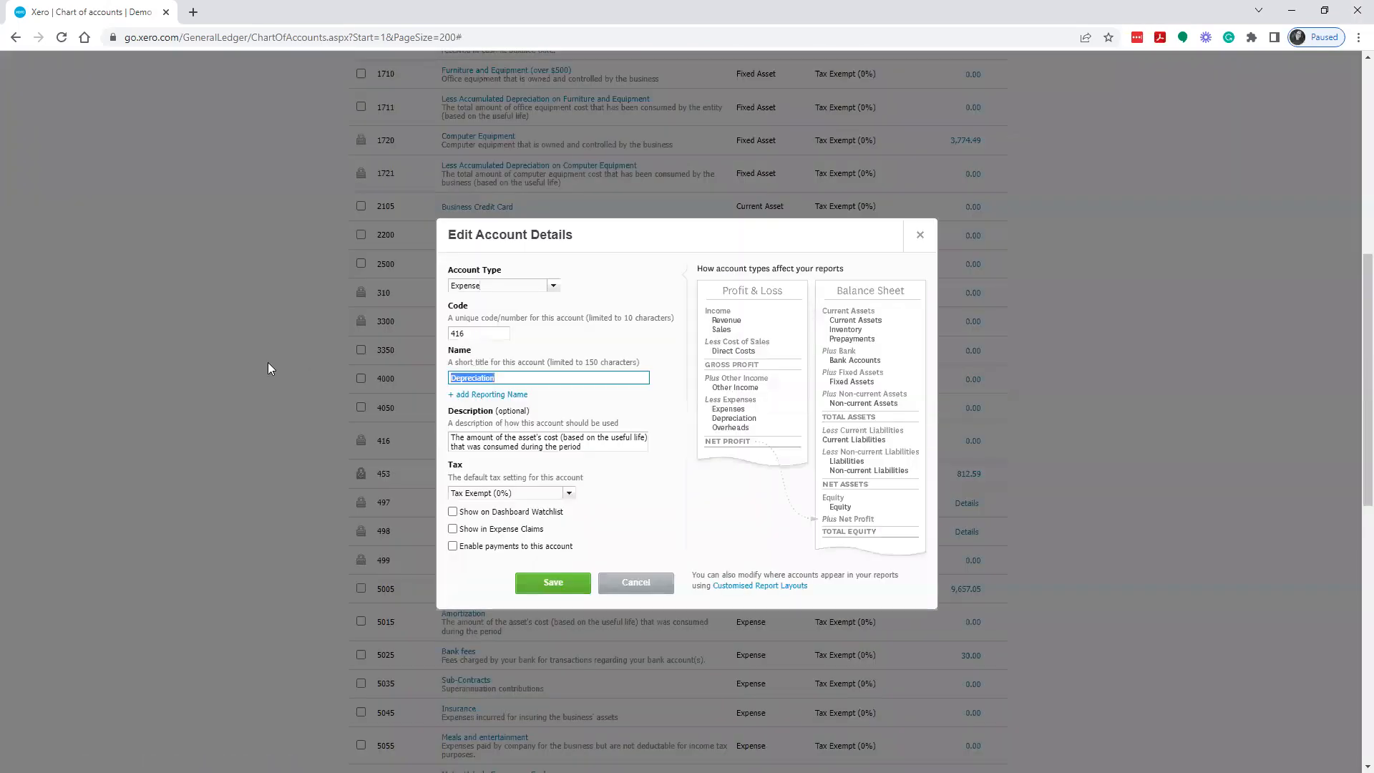
pyautogui.write('Amortization')
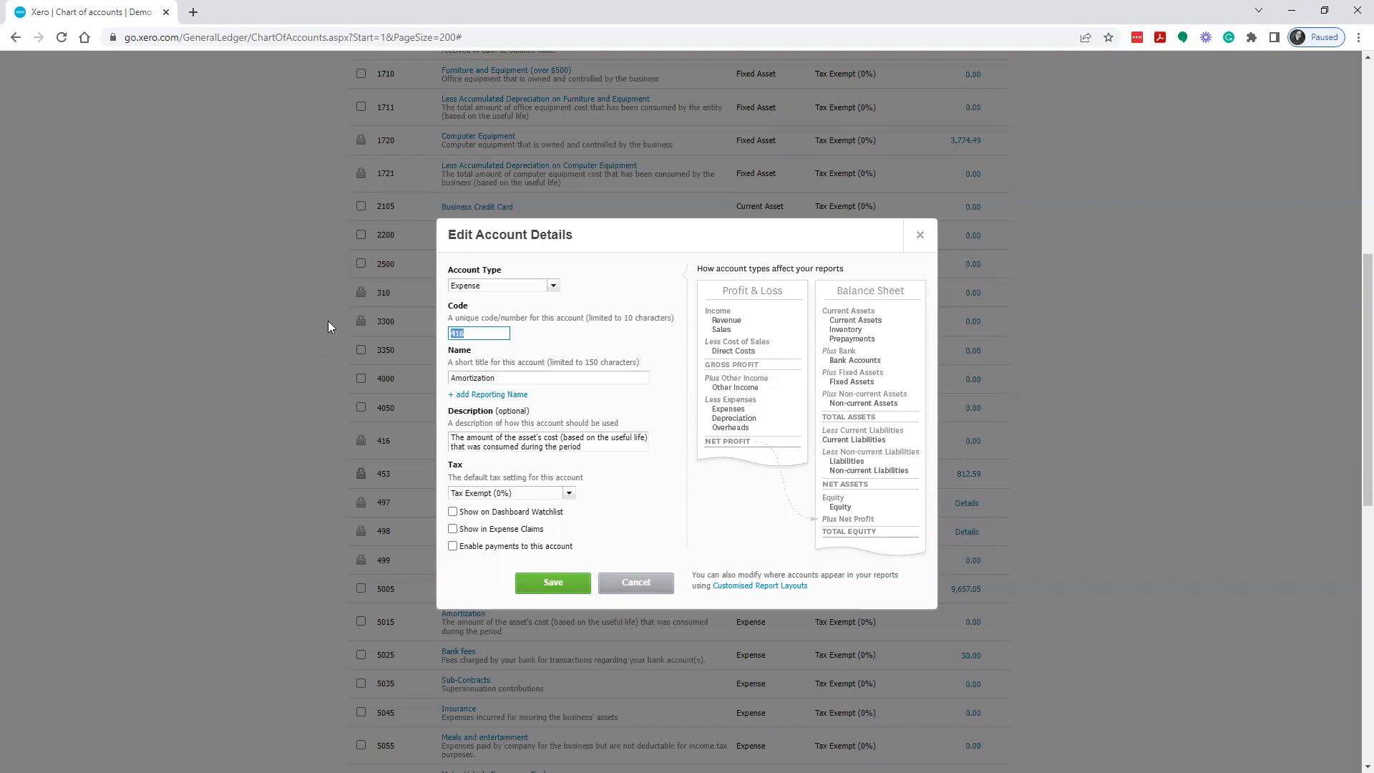
pyautogui.write('5600')
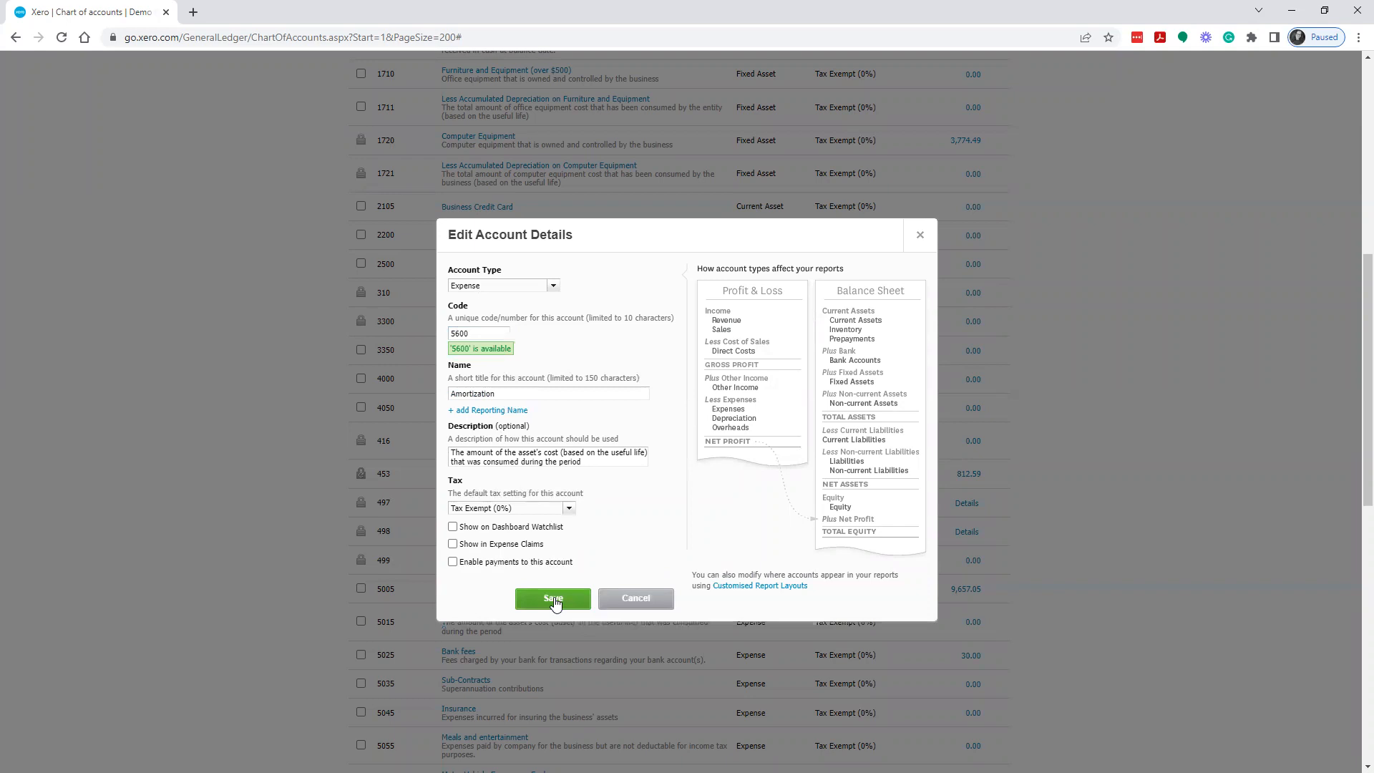
pyautogui.click(552, 598)
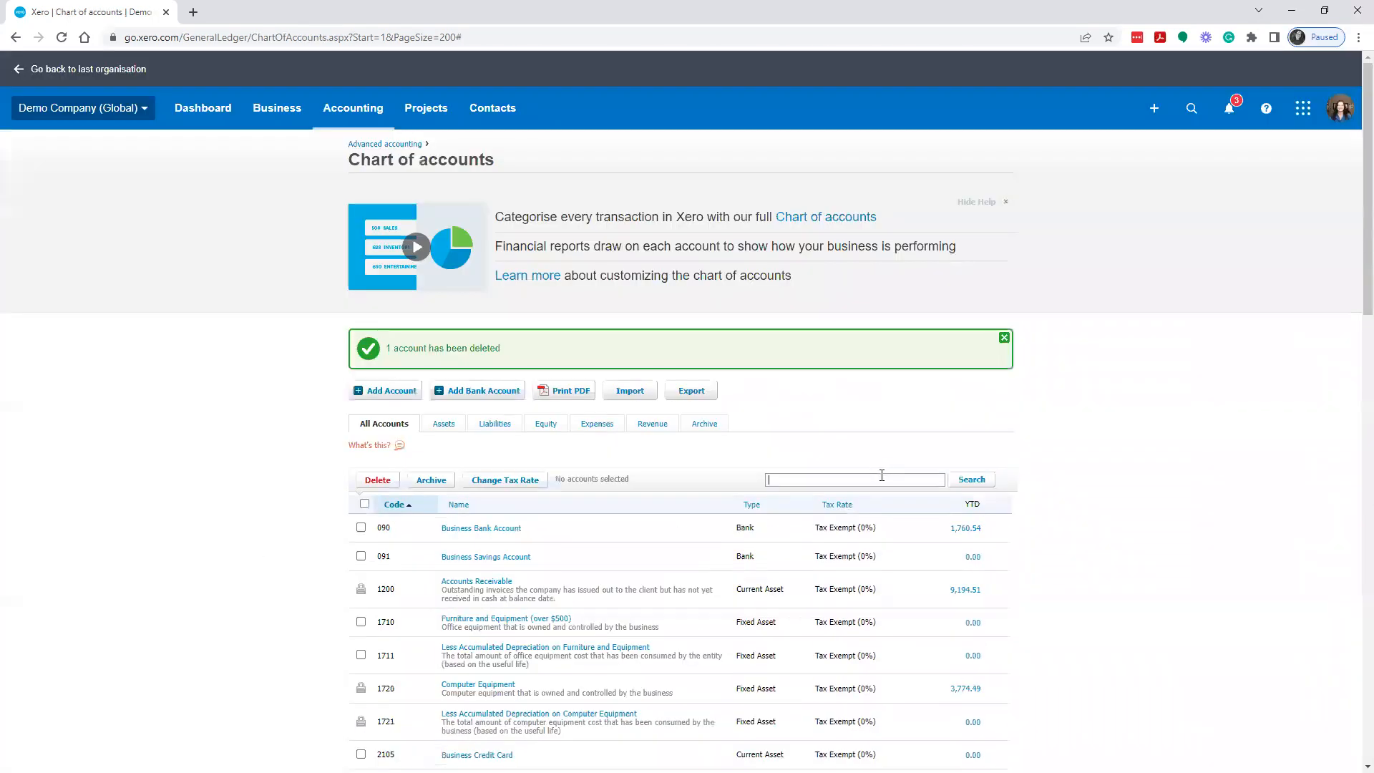
# Search 'dep' then 'amort' and delete the 5015 Amortization account
pyautogui.write('dep')
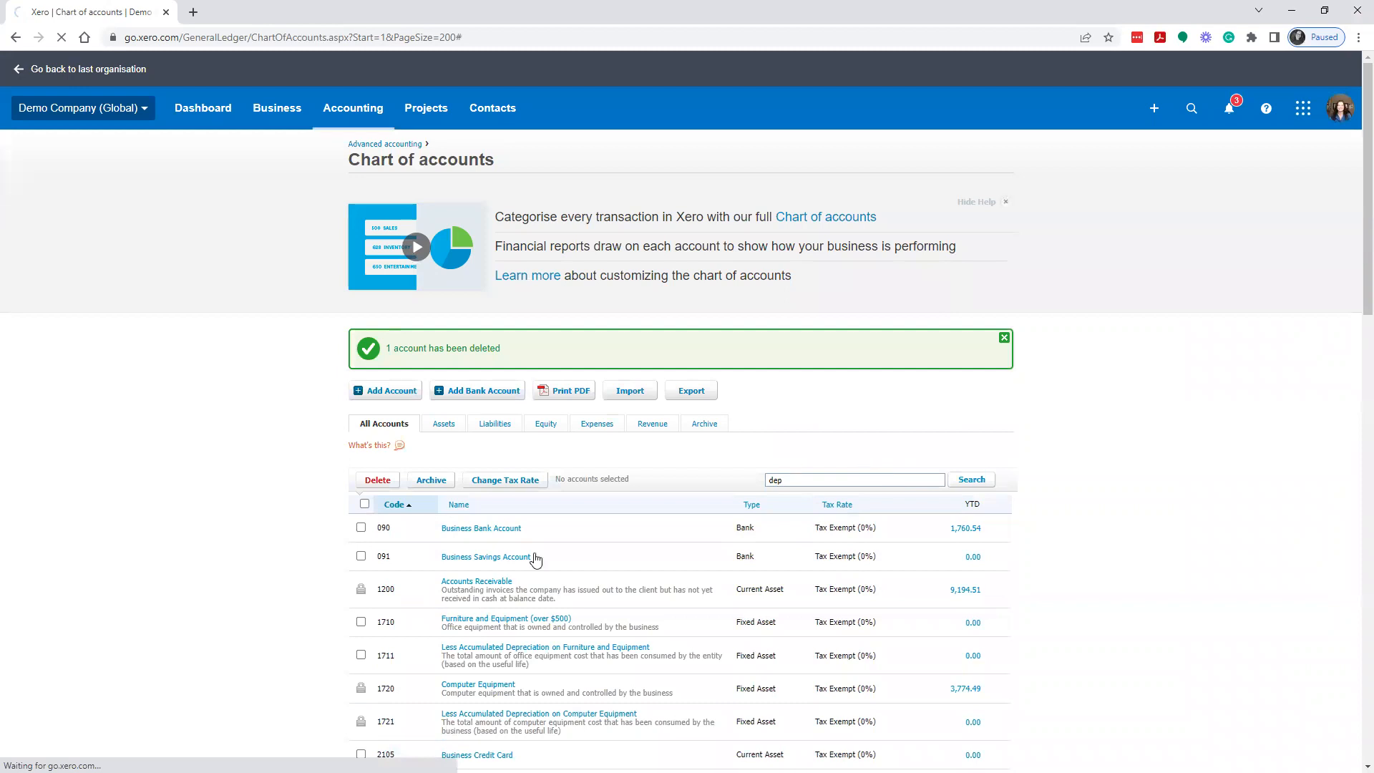
pyautogui.click(971, 479)
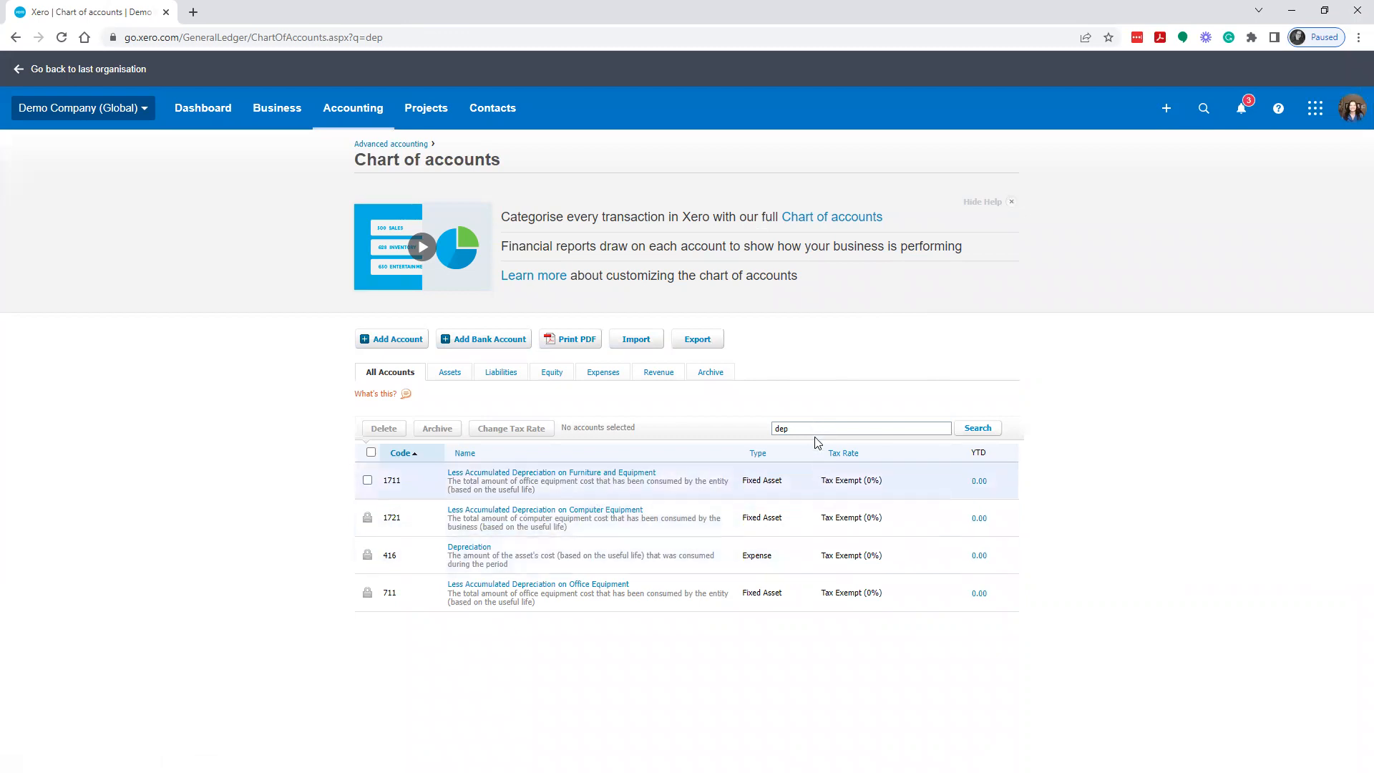
pyautogui.write('amort')
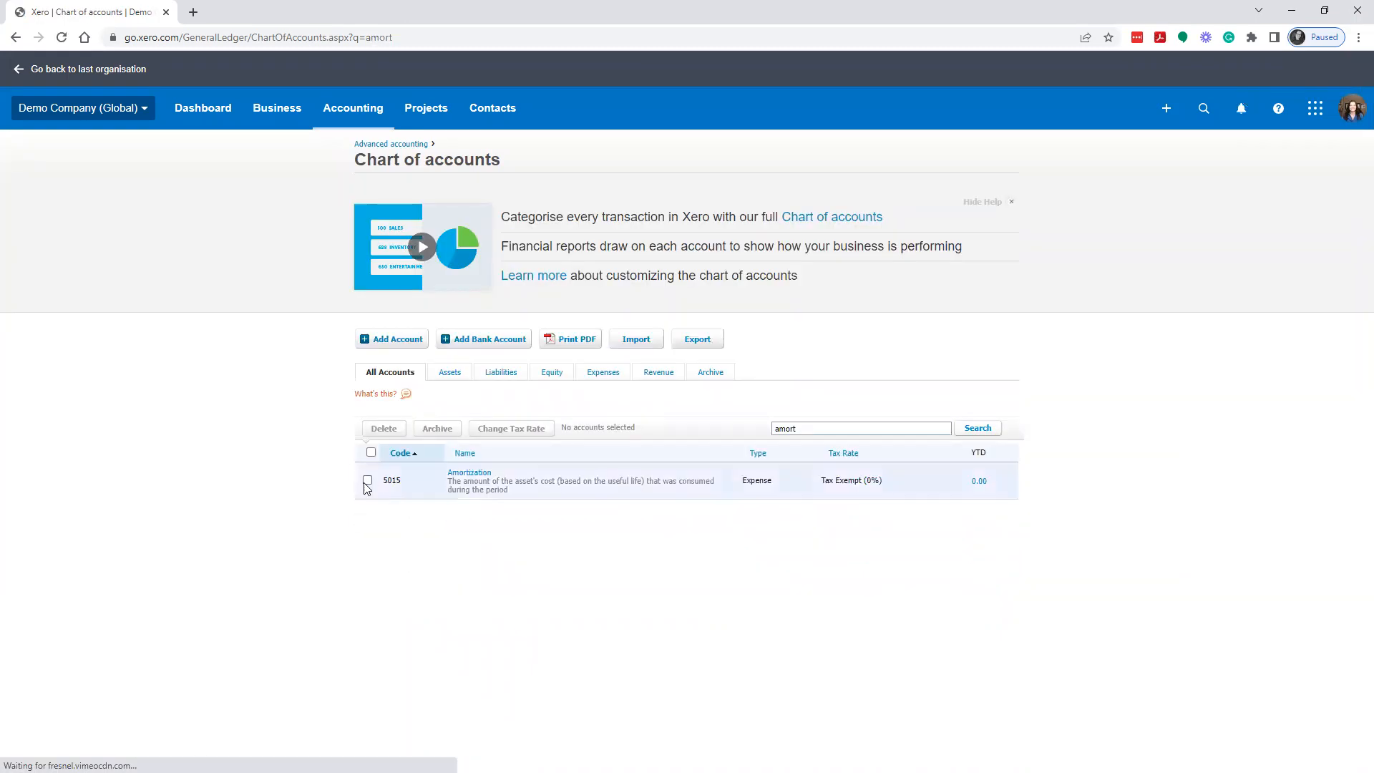
pyautogui.click(383, 428)
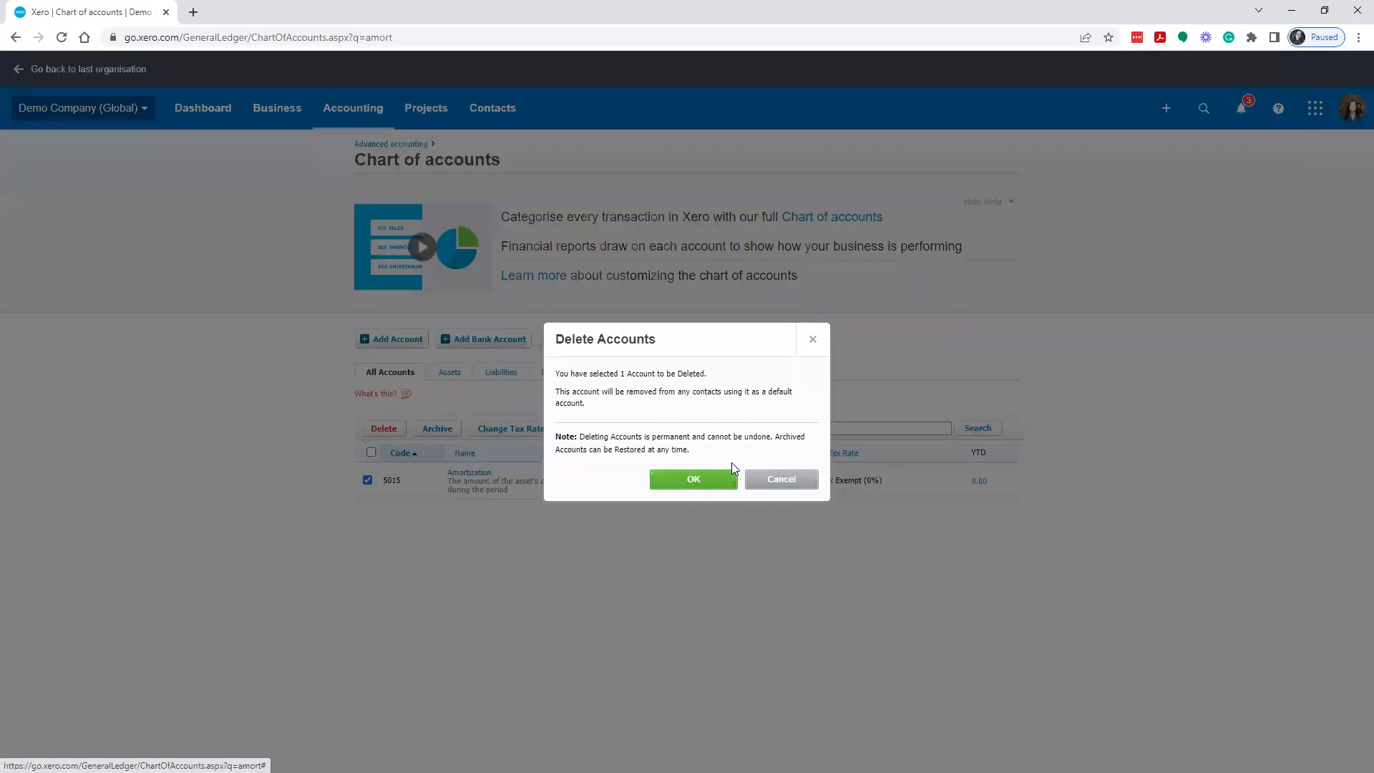
pyautogui.click(693, 479)
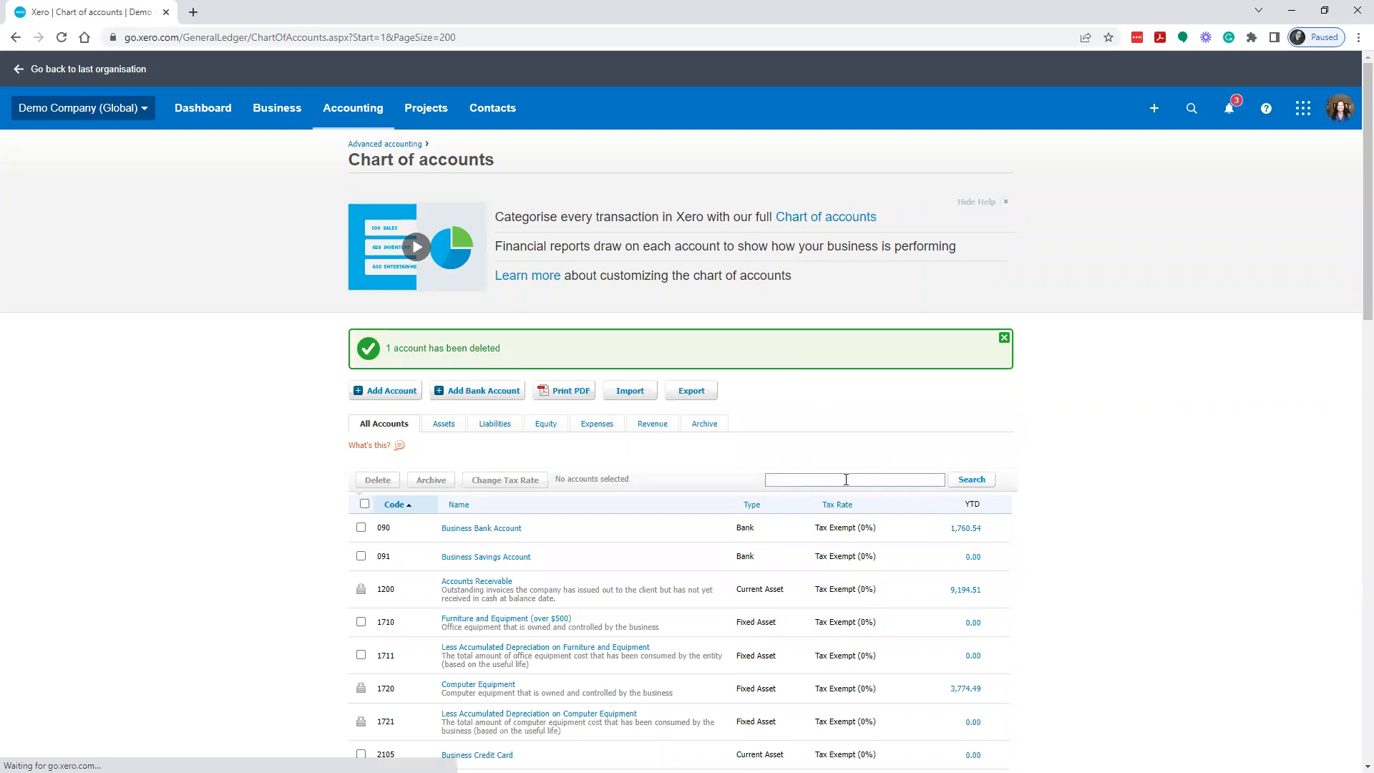
# Search 'depre' and save account 416 Depreciation as Amortization with code 5500
pyautogui.write('depre')
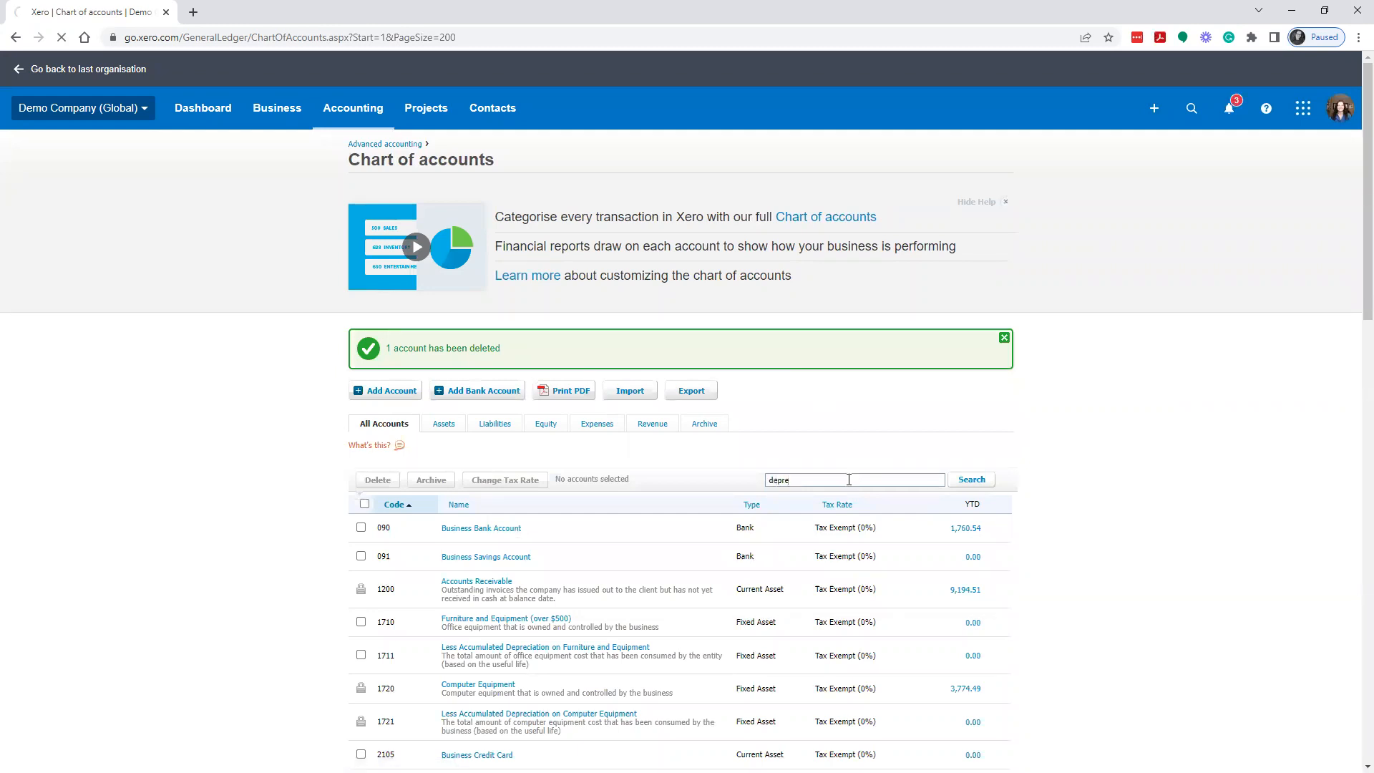
pyautogui.click(468, 546)
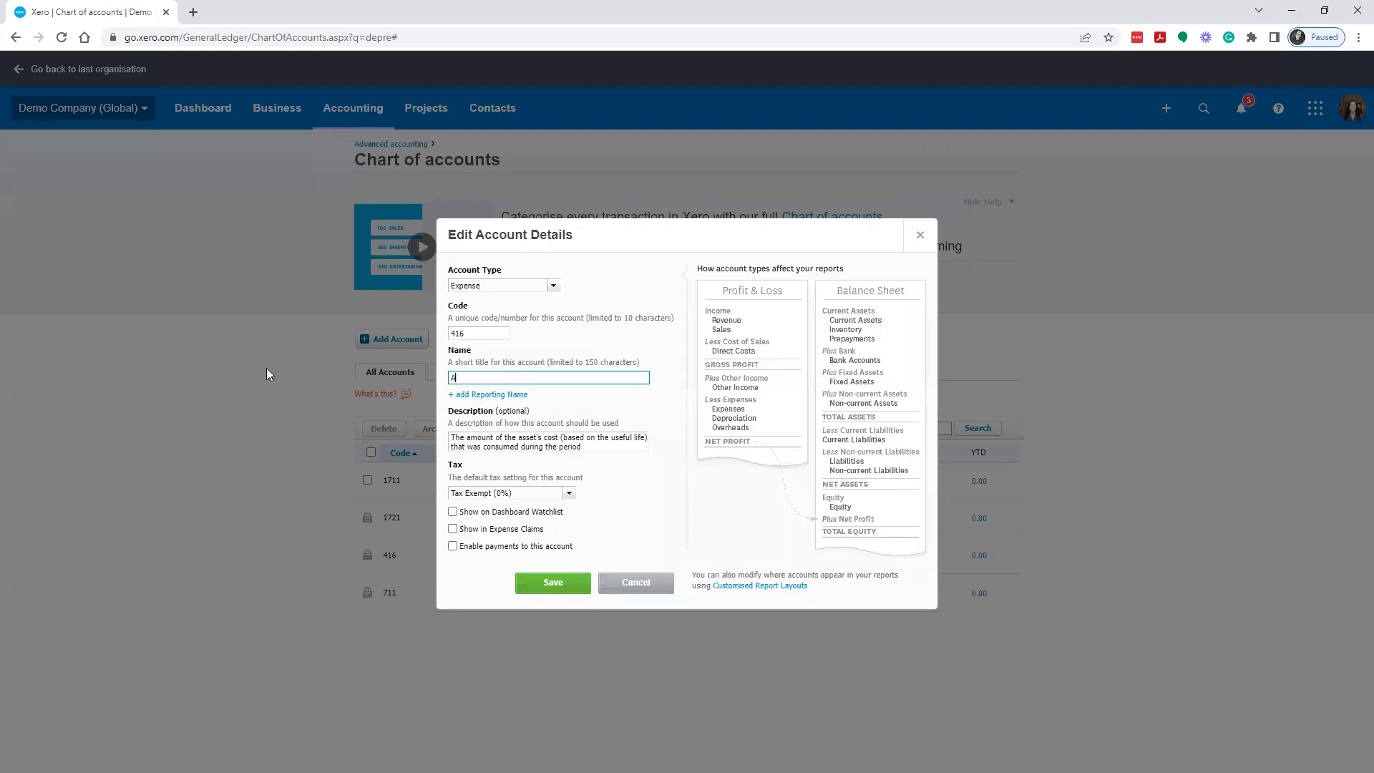
pyautogui.write('mortization')
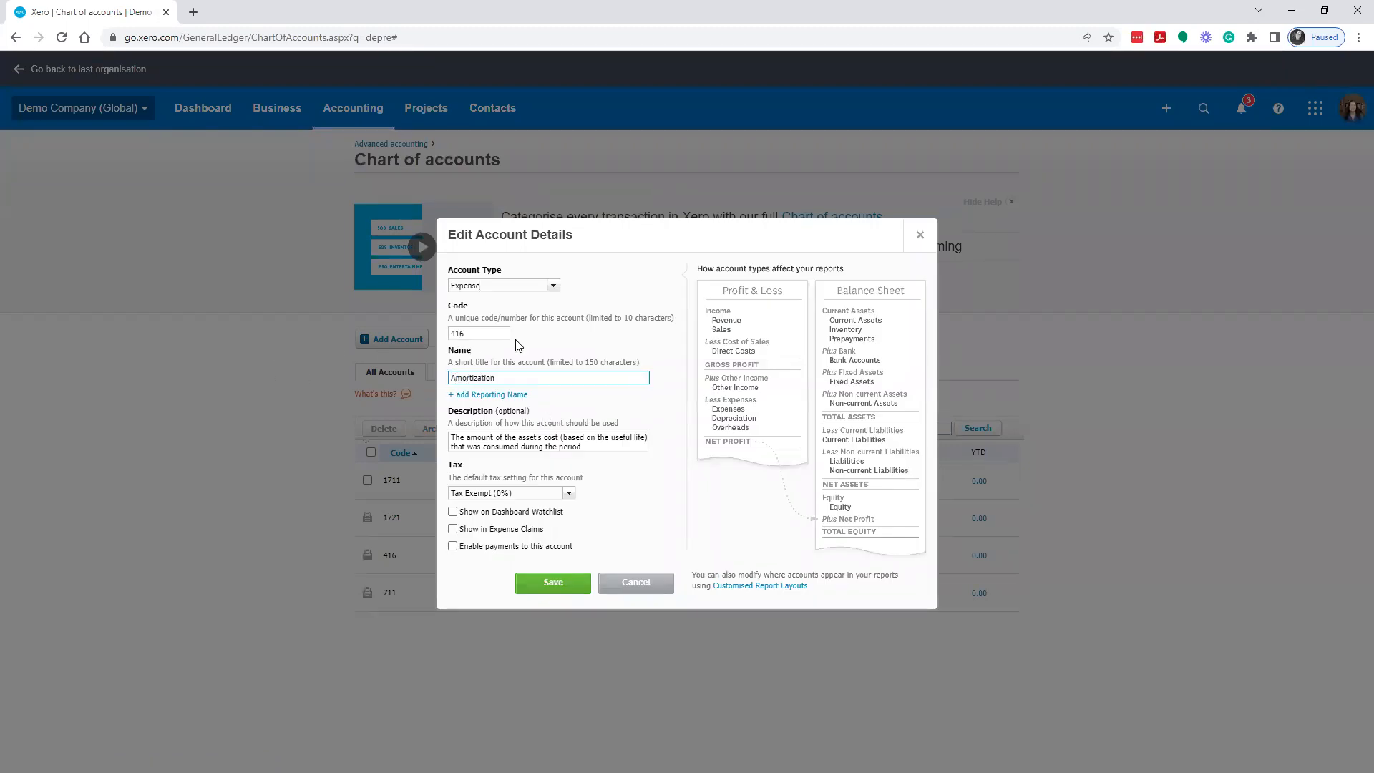
pyautogui.write('5500')
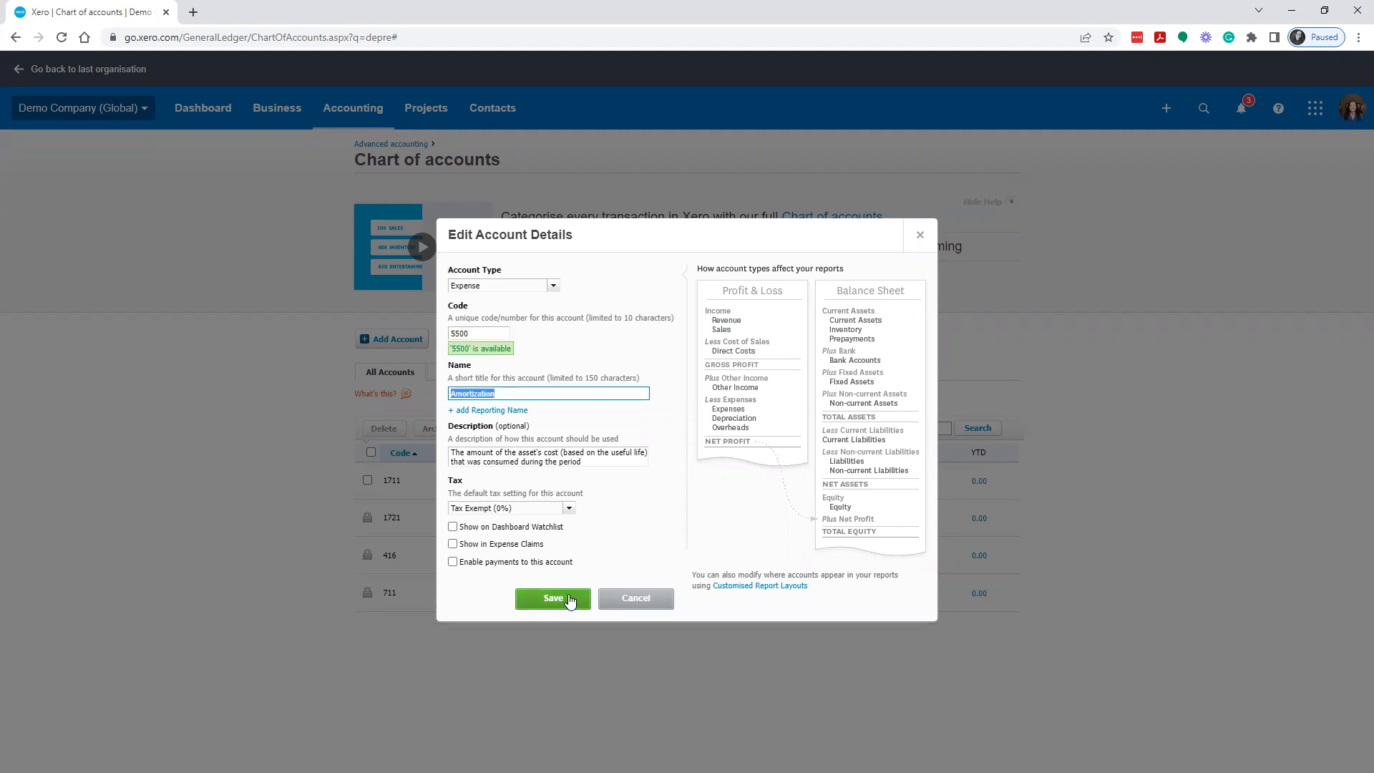
pyautogui.click(553, 598)
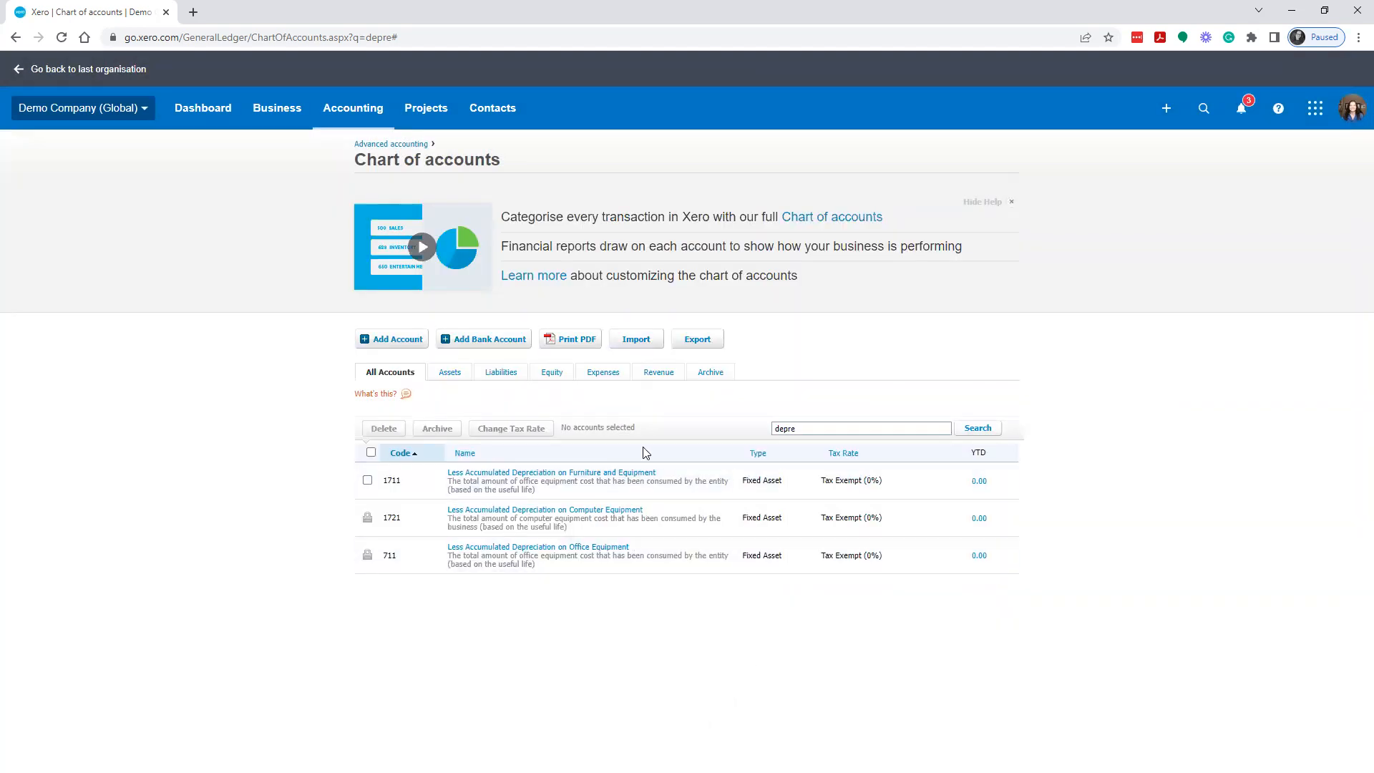